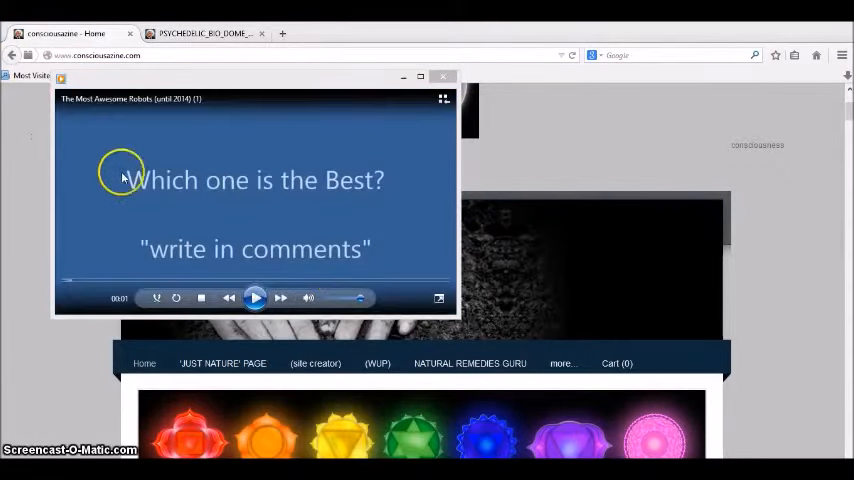
mouse_move(170, 104)
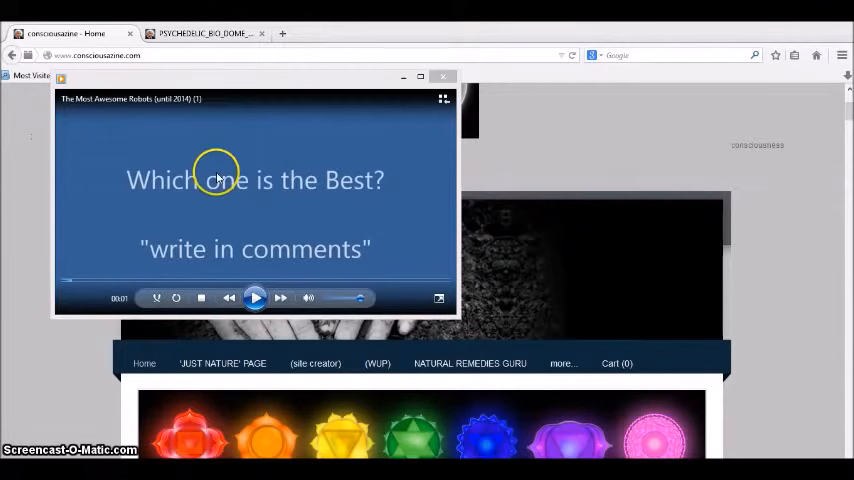
Start playing the robots video in Windows Media Player
left_click(256, 298)
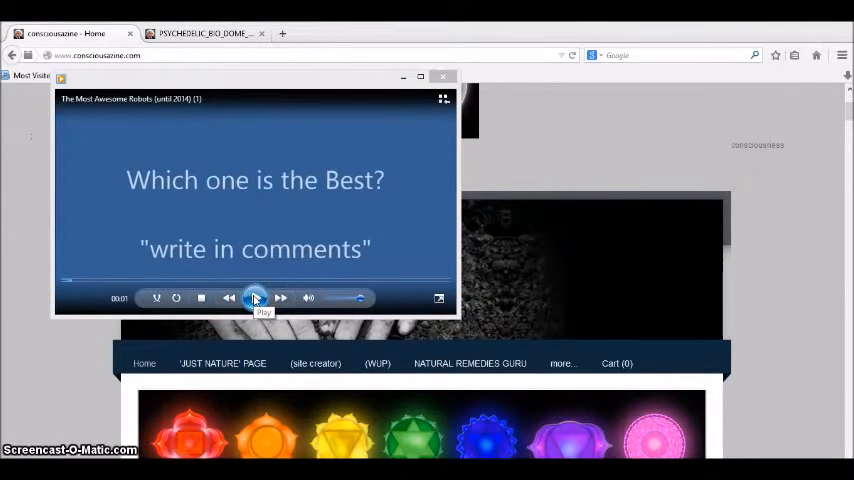
left_click(256, 296)
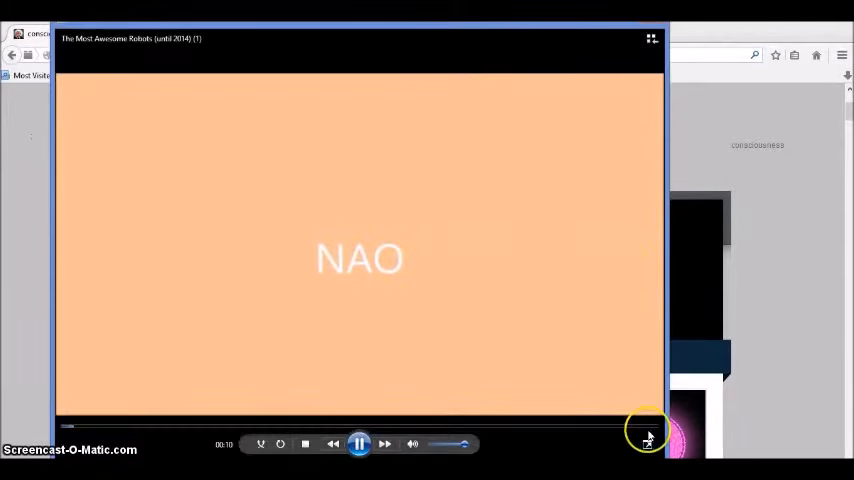
mouse_move(664, 184)
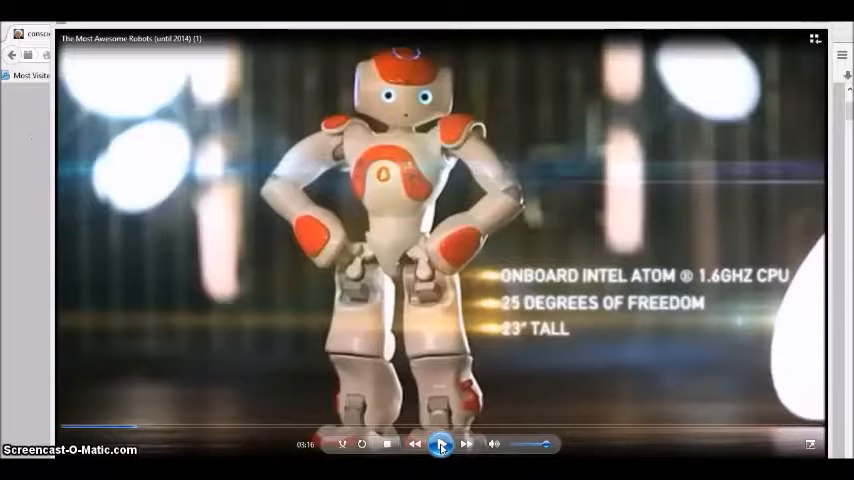
left_click(440, 444)
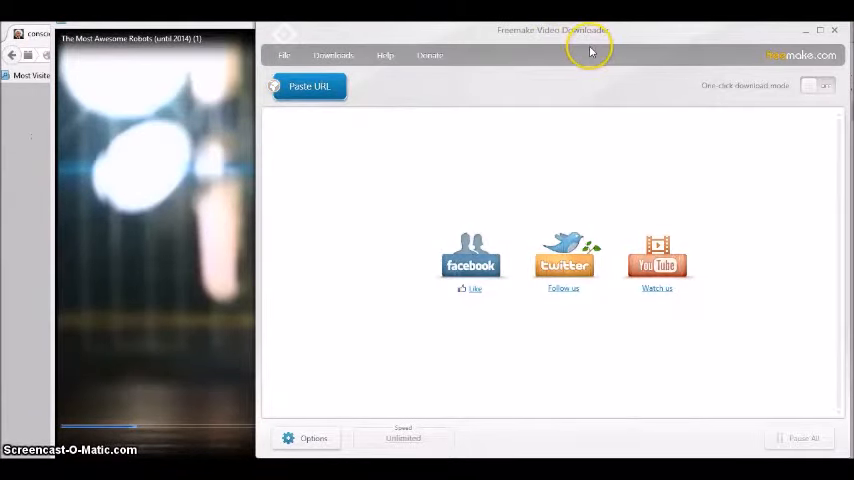
mouse_move(530, 148)
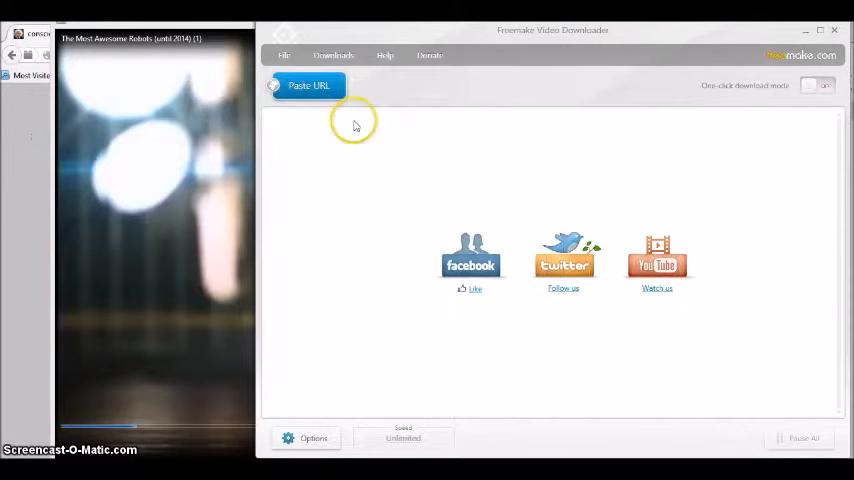
mouse_move(798, 76)
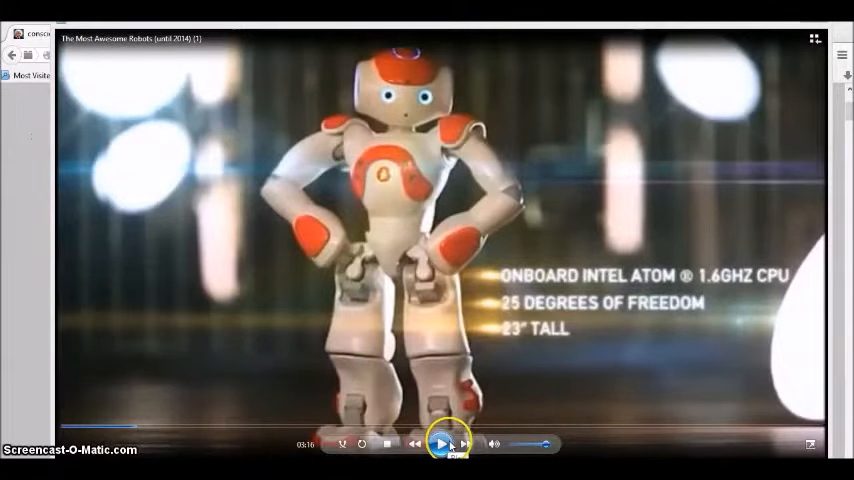
Resume the robots video, toggling pause, then seek forward to the ball-kicking footage
left_click(440, 444)
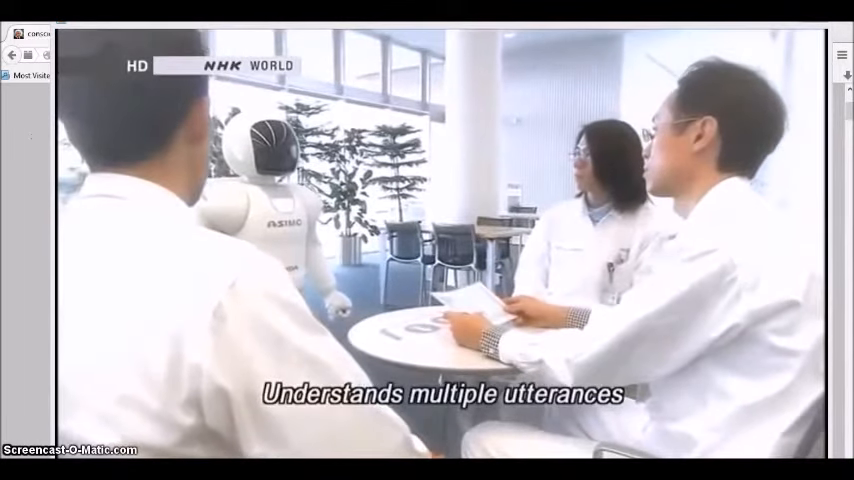
left_click(440, 444)
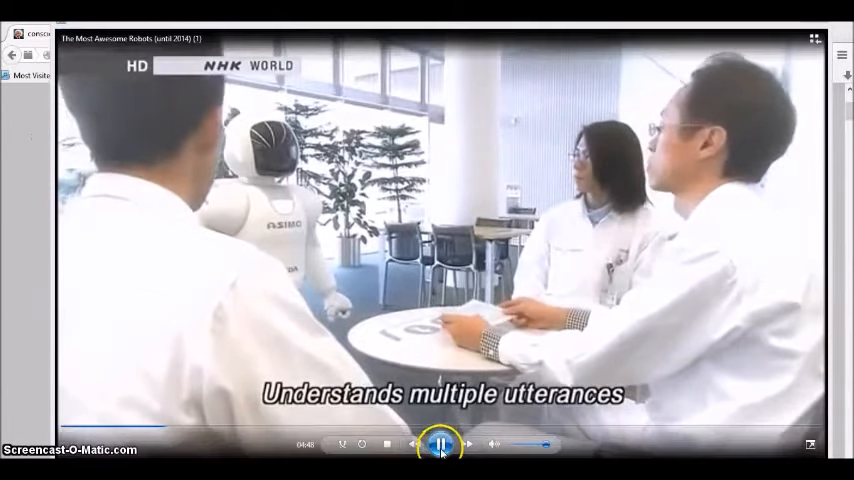
left_click(440, 444)
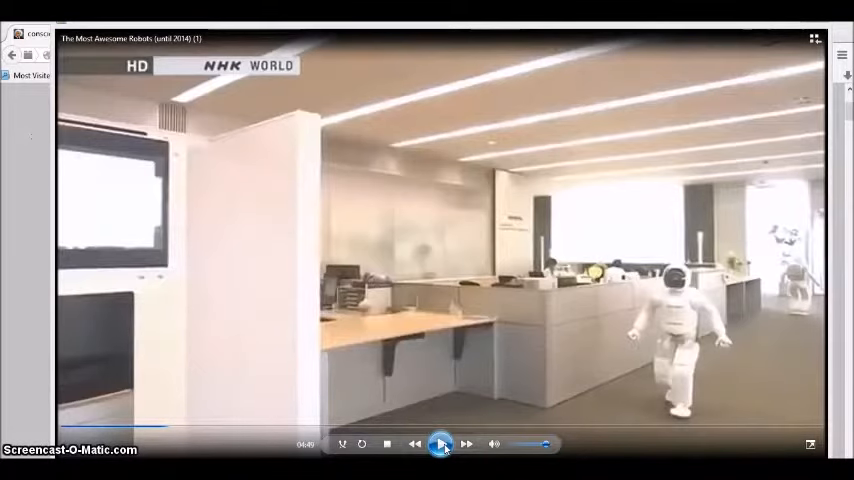
left_click(440, 444)
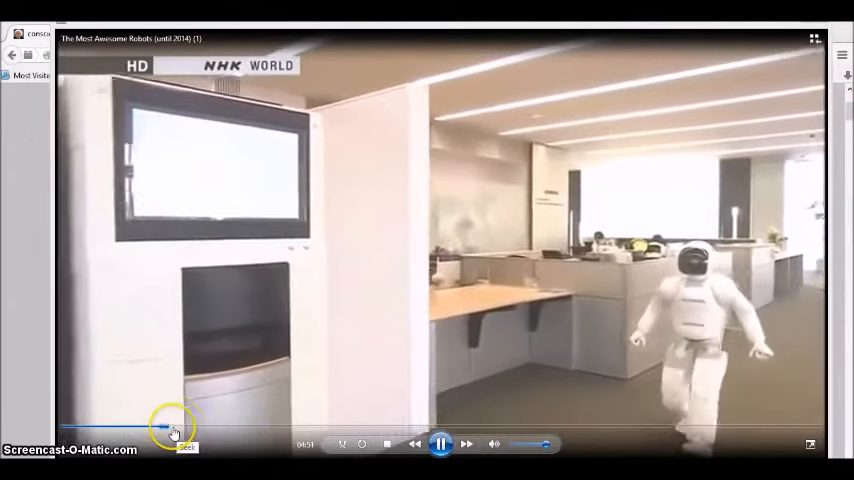
left_click_drag(164, 428, 196, 434)
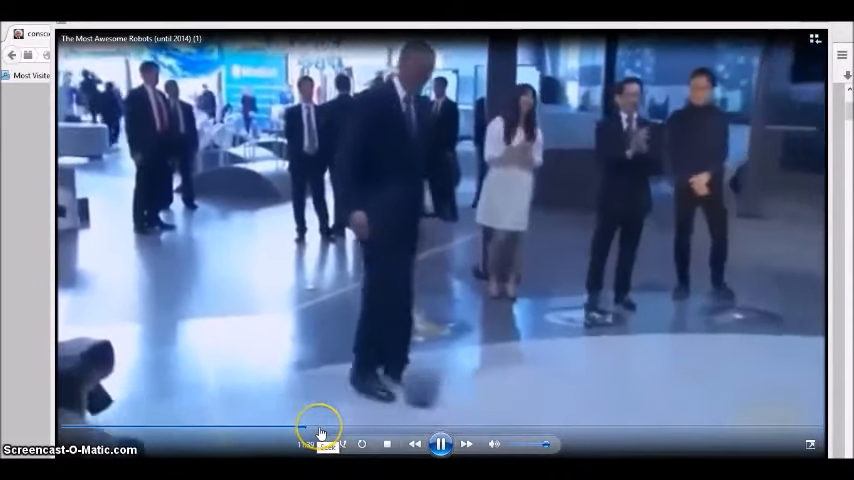
Seek forward along the timeline to reach the Boston Dynamics four-legged robot footage
left_click(318, 430)
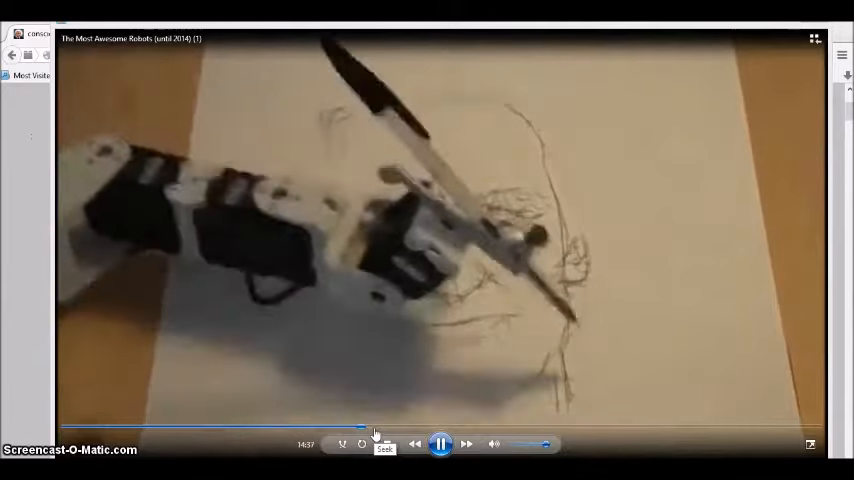
left_click_drag(362, 428, 404, 428)
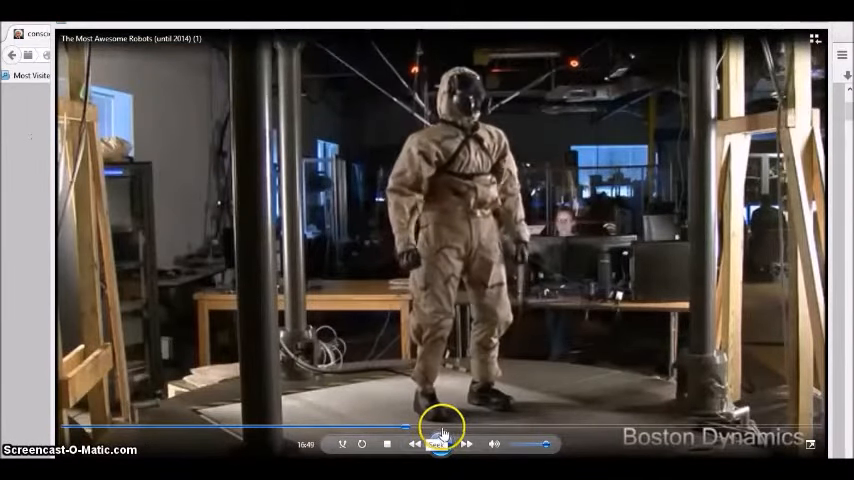
left_click(440, 444)
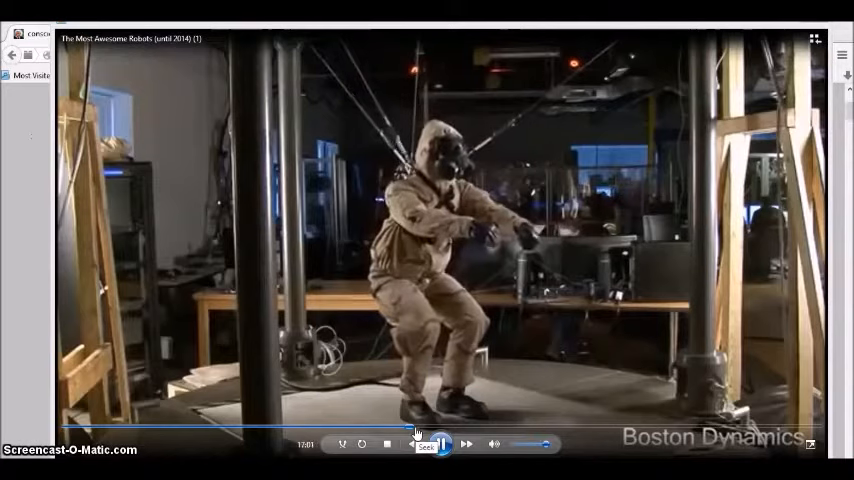
left_click(440, 444)
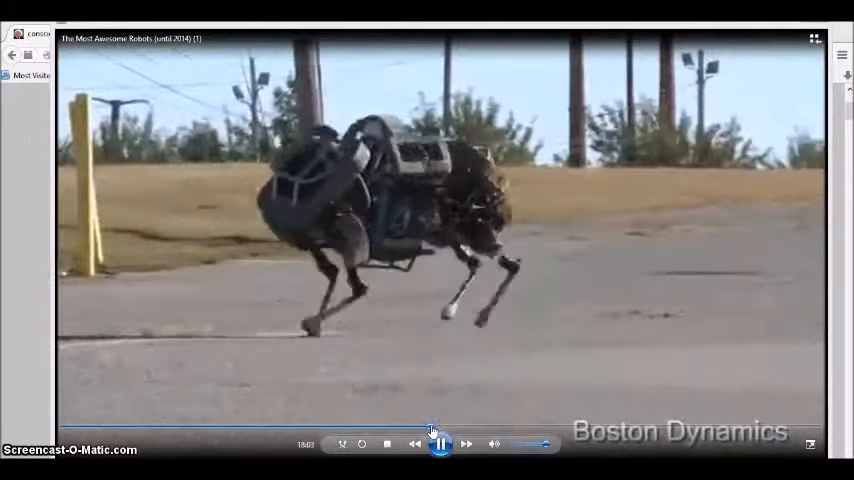
Seek ahead and let the video play to the interview about publicly selling robots
left_click(478, 428)
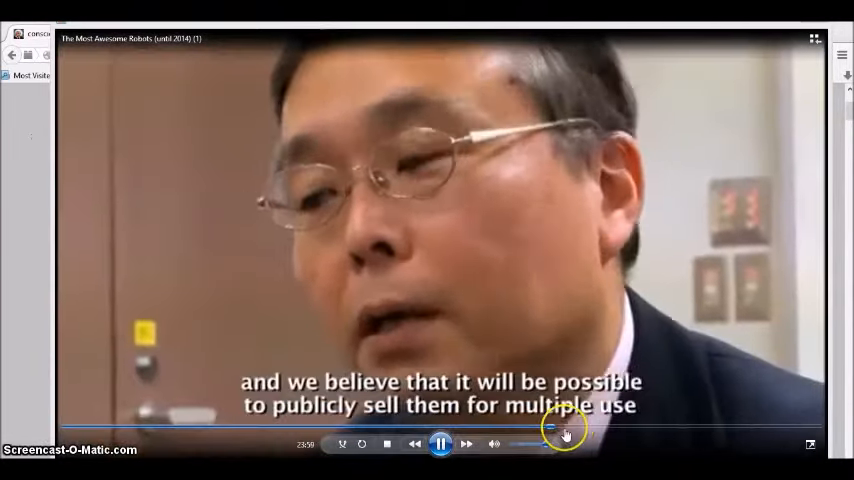
Seek progressively later through the video to reach the Mars rover footage
left_click_drag(548, 428, 578, 434)
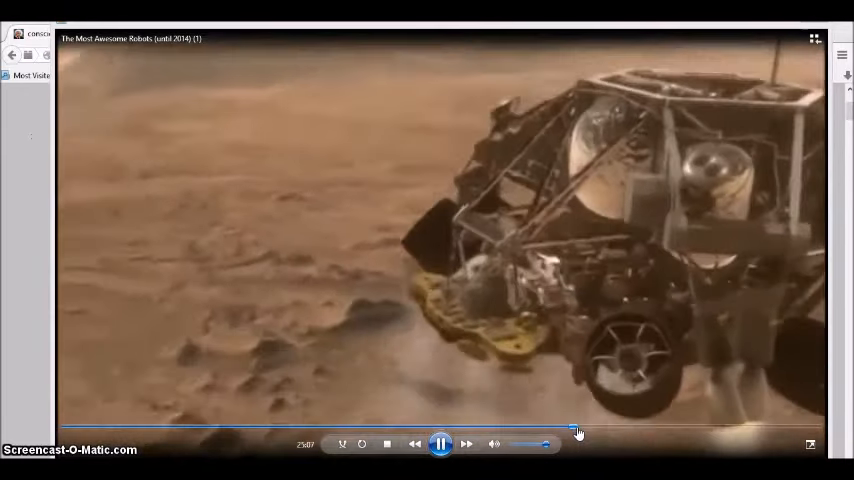
left_click_drag(576, 428, 598, 428)
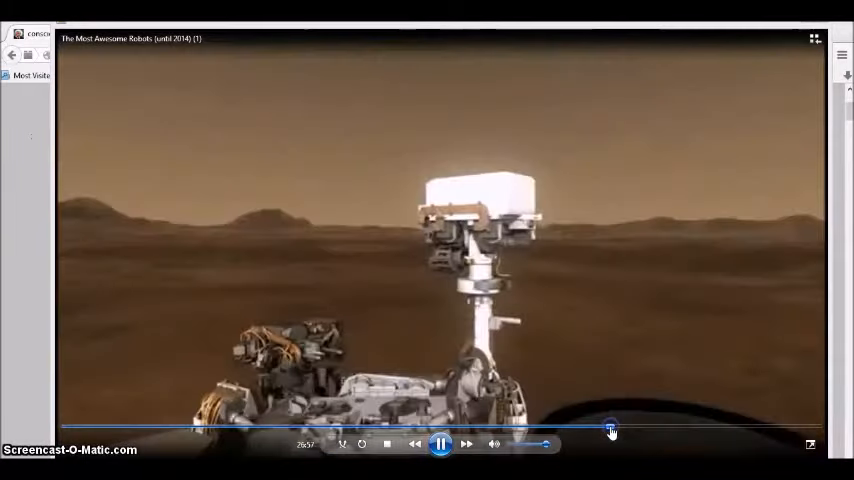
left_click(630, 430)
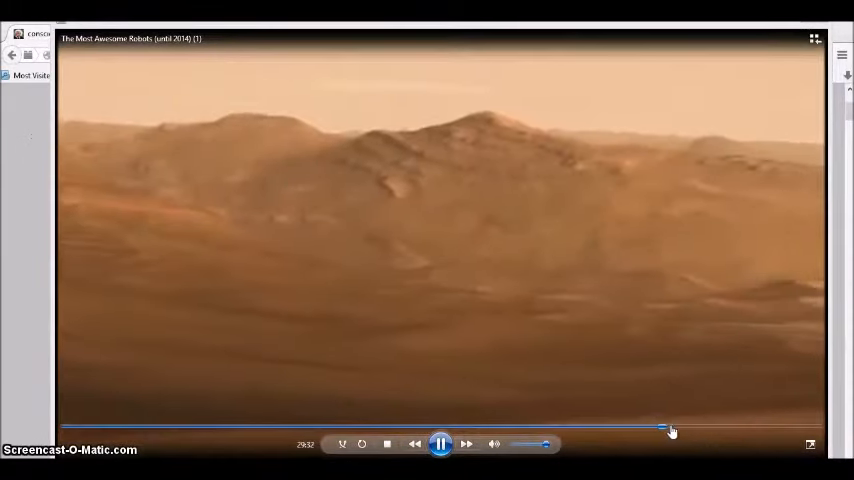
left_click_drag(664, 428, 678, 432)
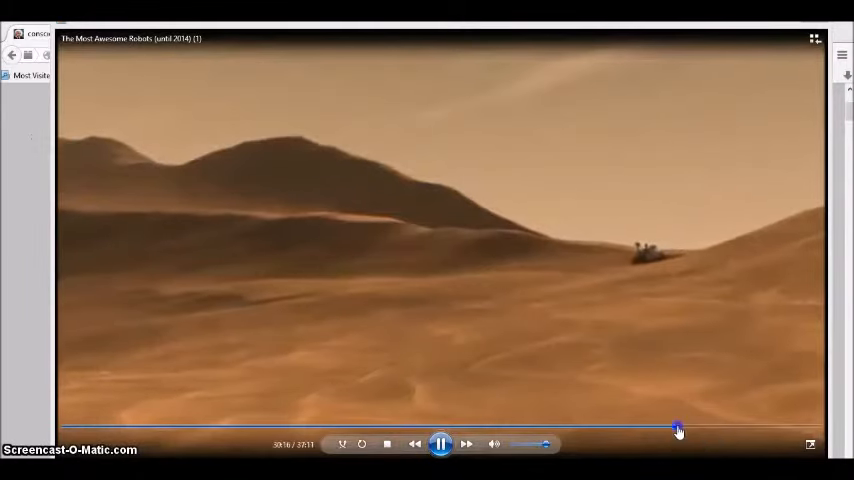
left_click(686, 430)
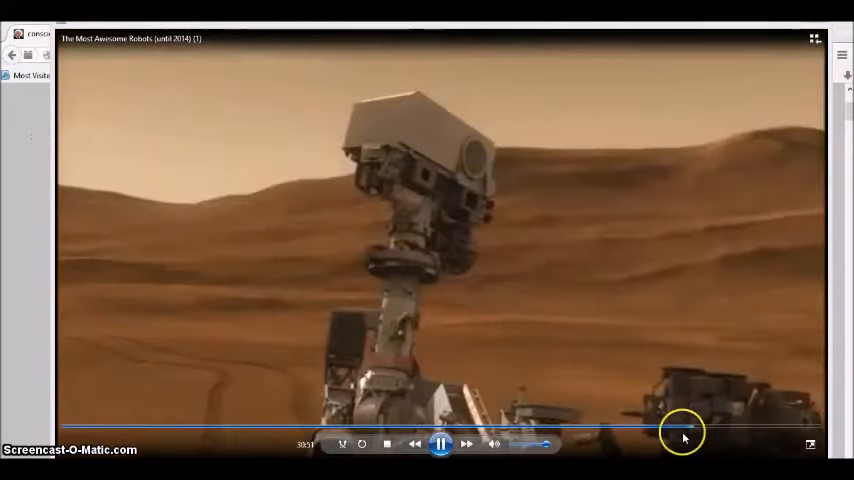
left_click(690, 430)
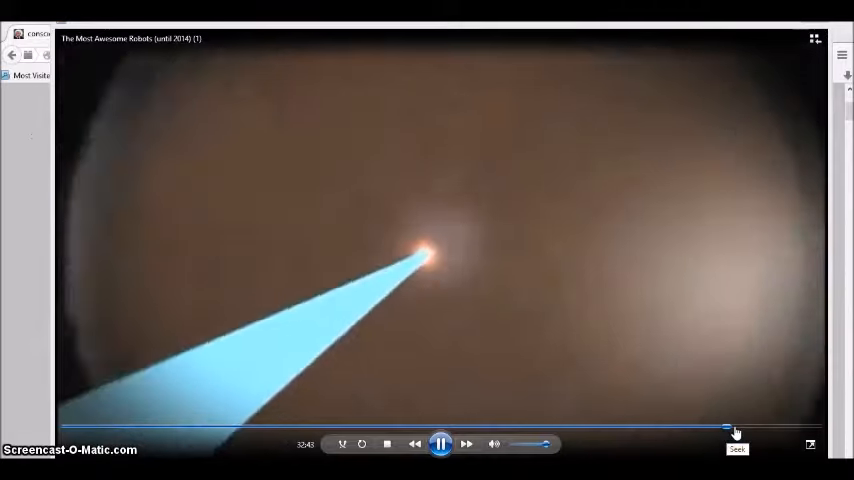
left_click(736, 428)
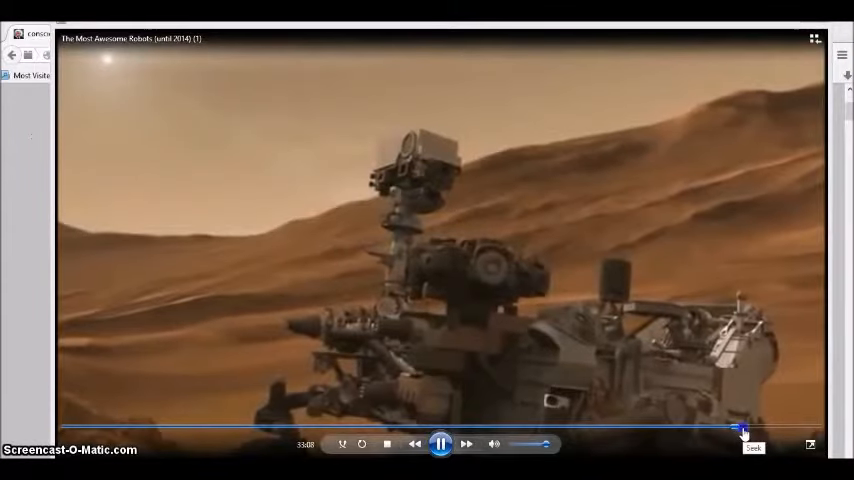
Seek to the robotic kangaroo scene, pause it briefly, then resume playback
left_click_drag(744, 430, 756, 432)
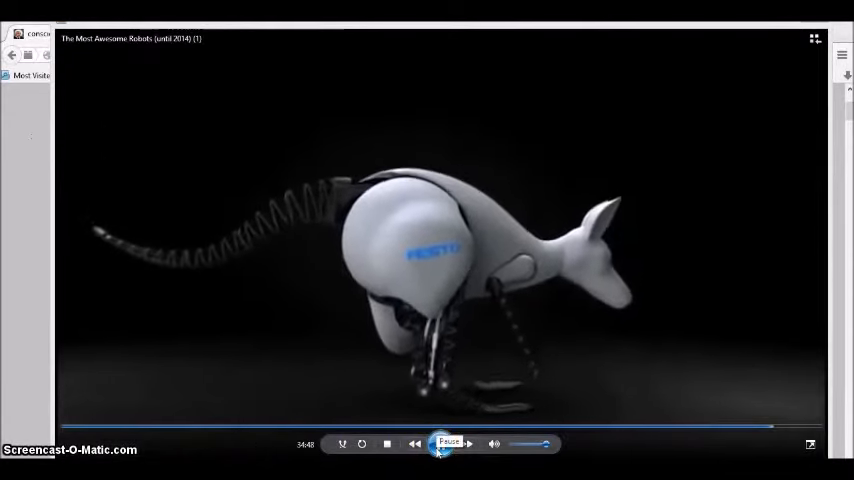
left_click(440, 444)
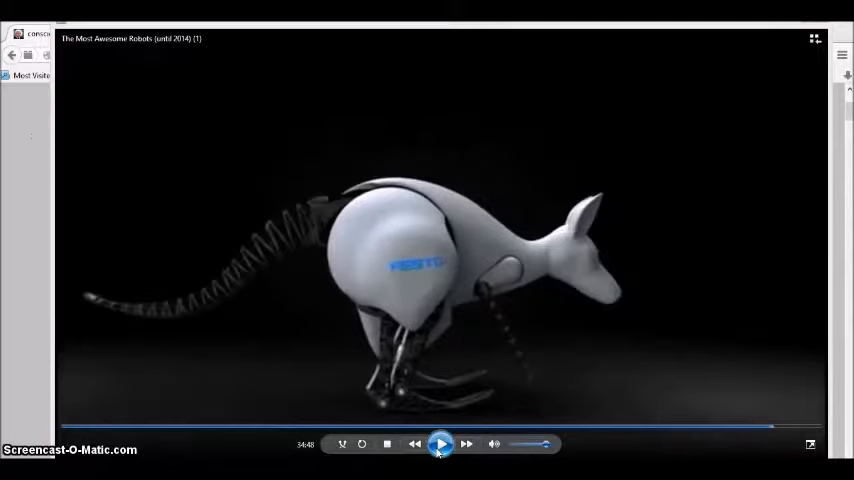
left_click(440, 444)
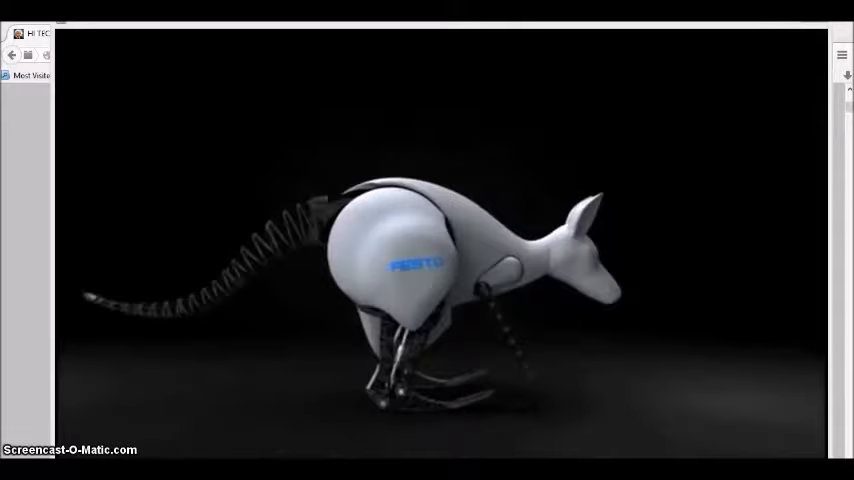
mouse_move(226, 350)
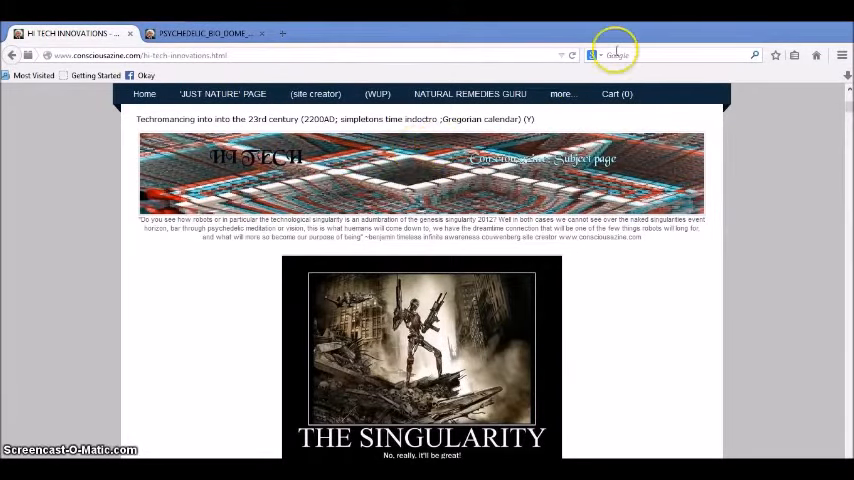
Switch back to the Hi-Tech Innovations page on the Consciousazine site
left_click(562, 92)
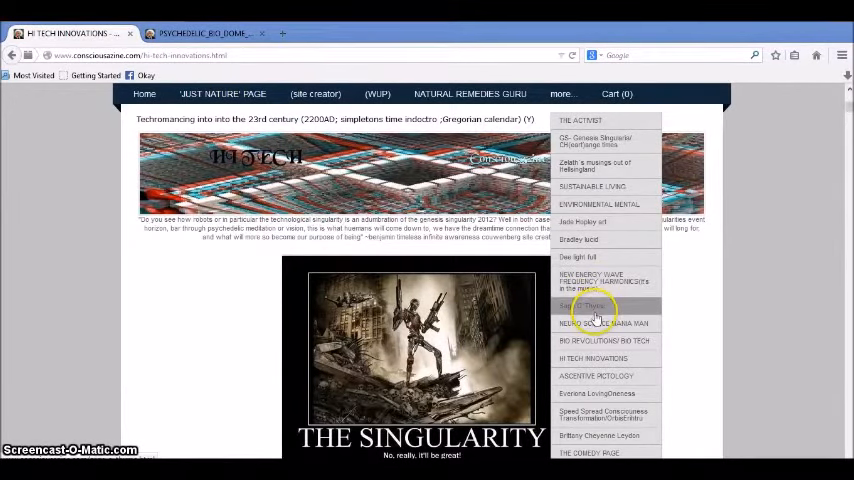
mouse_move(600, 310)
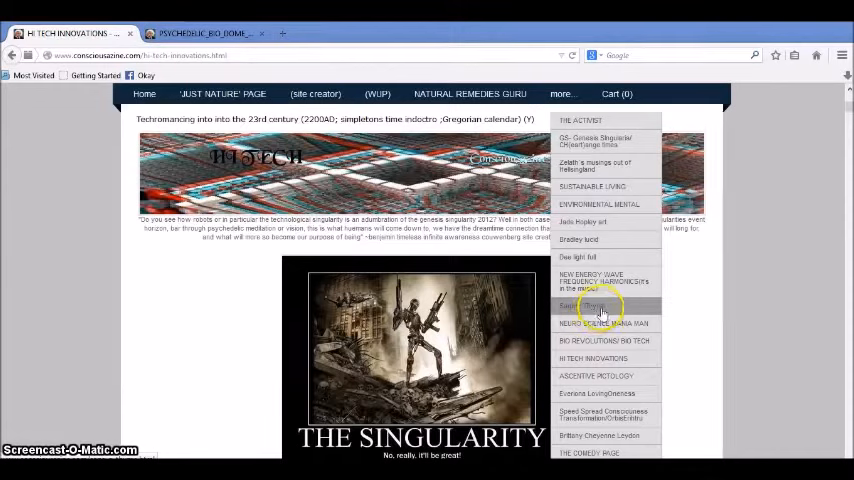
mouse_move(664, 292)
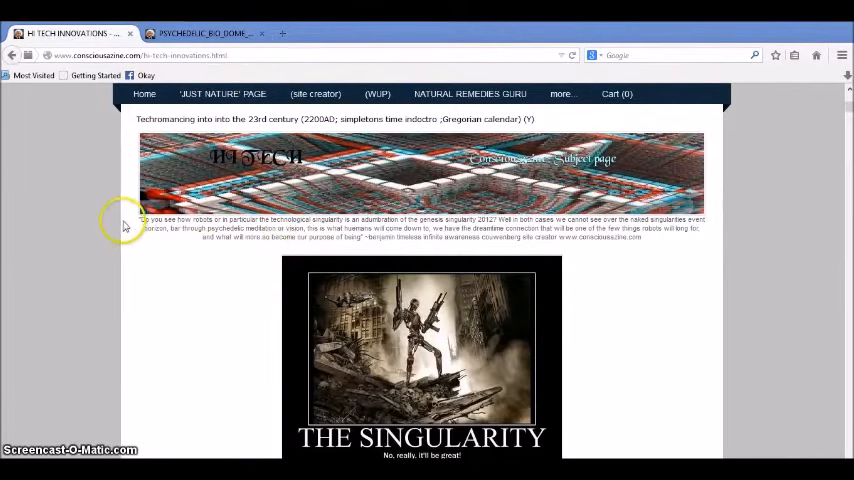
mouse_move(84, 256)
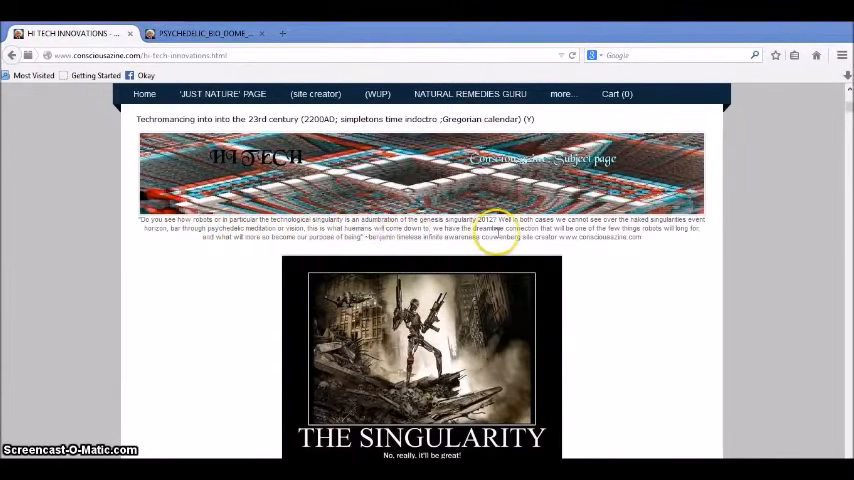
left_click(562, 92)
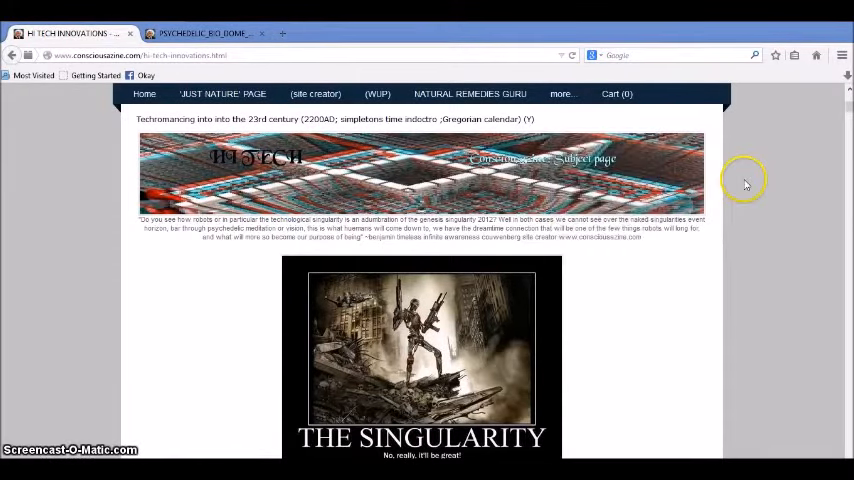
mouse_move(358, 220)
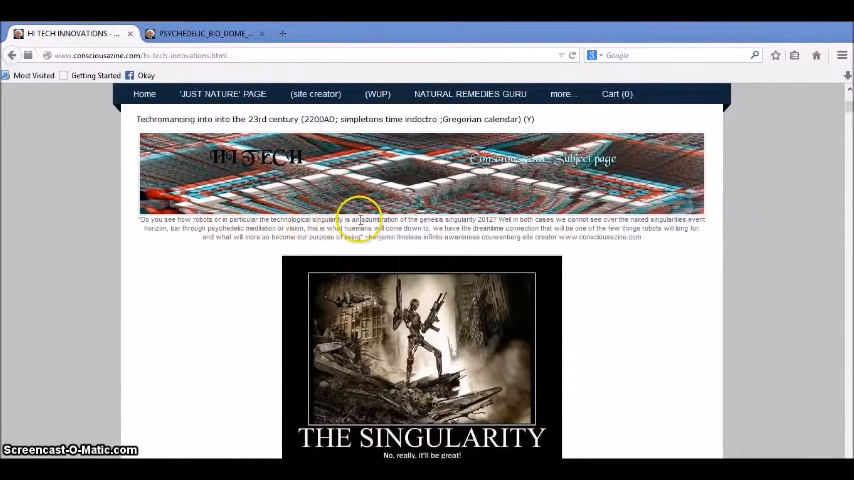
mouse_move(504, 220)
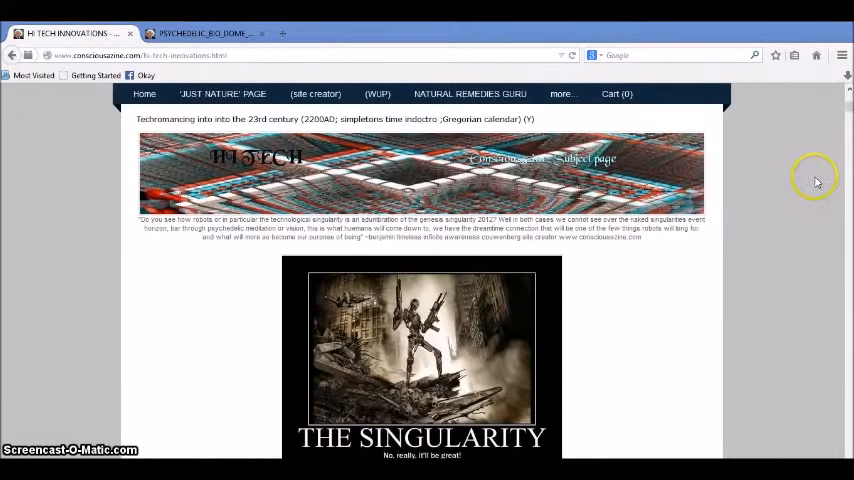
mouse_move(436, 392)
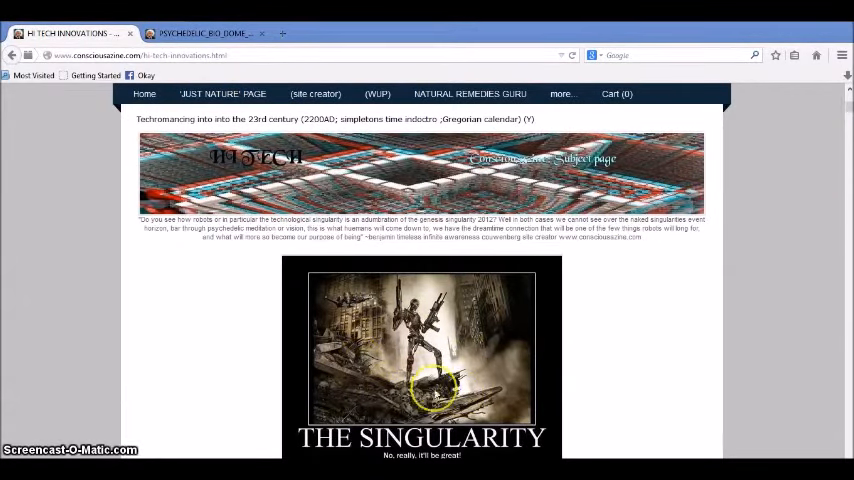
mouse_move(412, 264)
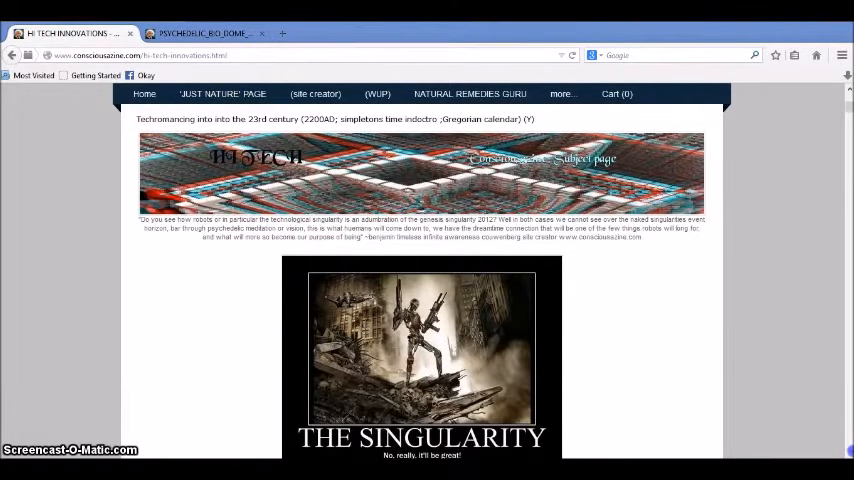
Read down the Singularity article and bring up opening options for the newilluminati blog link
scroll("down", 3)
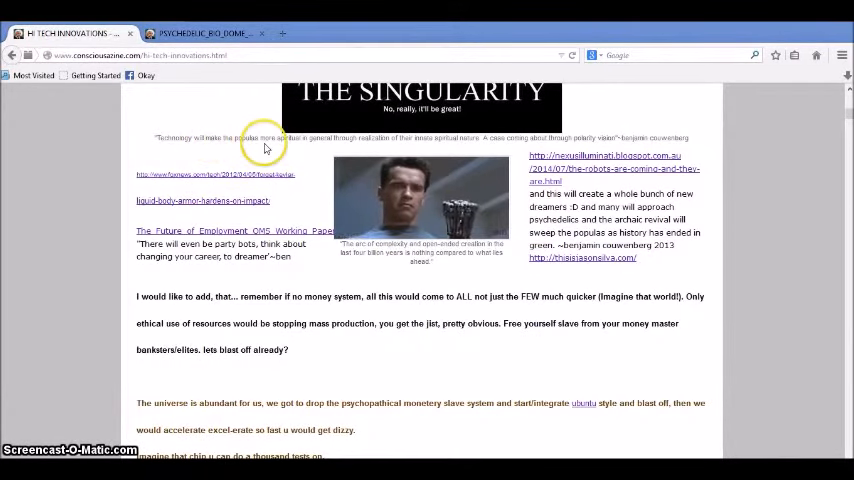
mouse_move(304, 148)
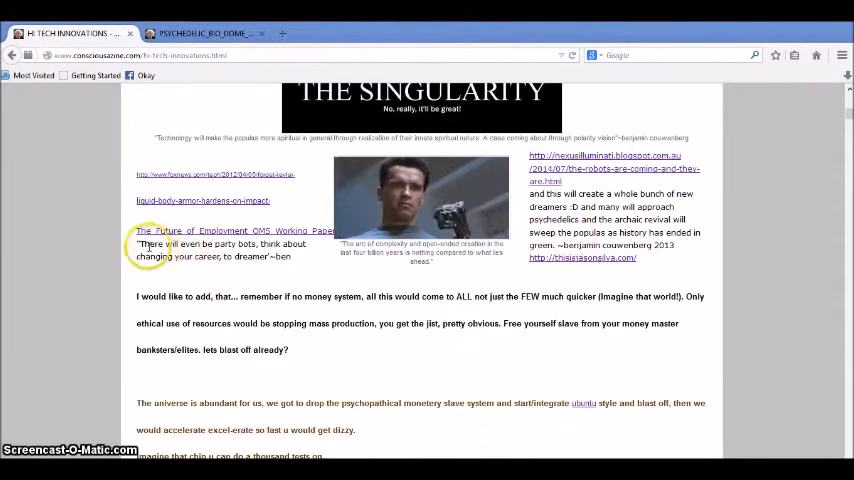
mouse_move(190, 256)
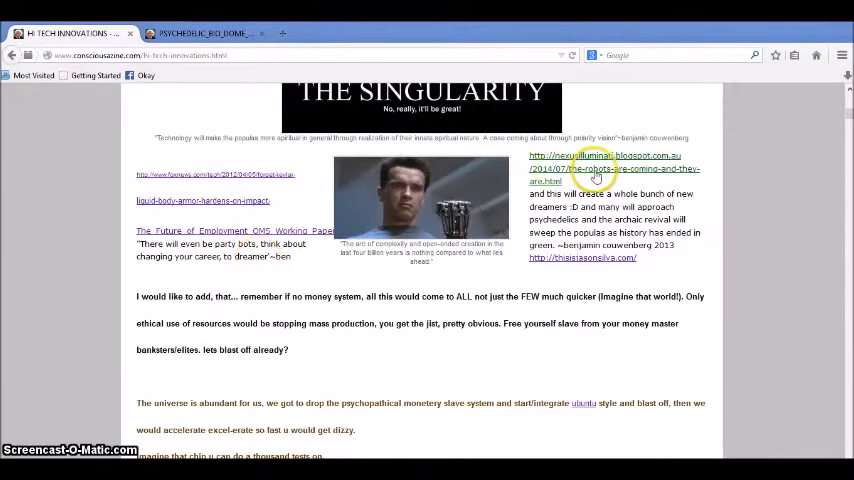
right_click(600, 168)
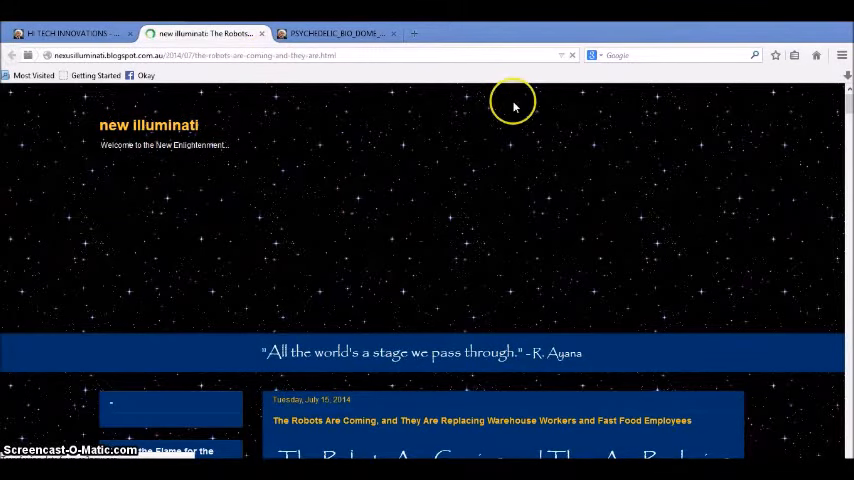
Read down 'The Robots Are Coming…' post past its video to the self-driving cars paragraphs
scroll("down", 3)
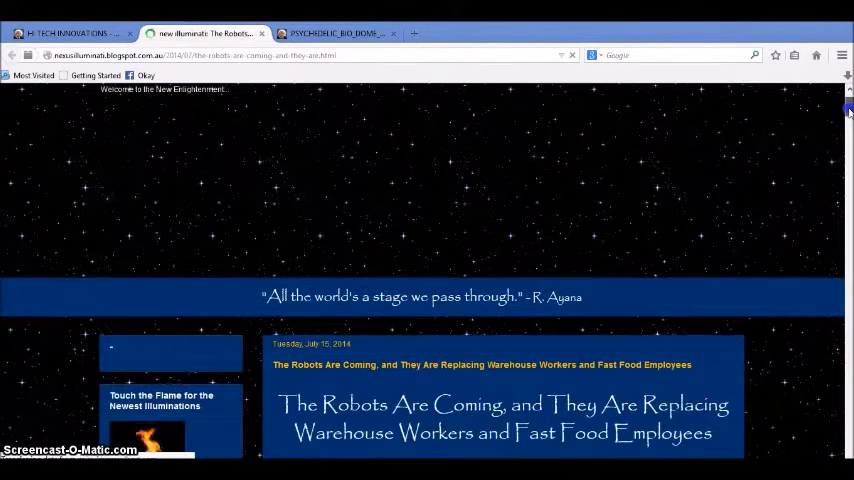
scroll("down", 3)
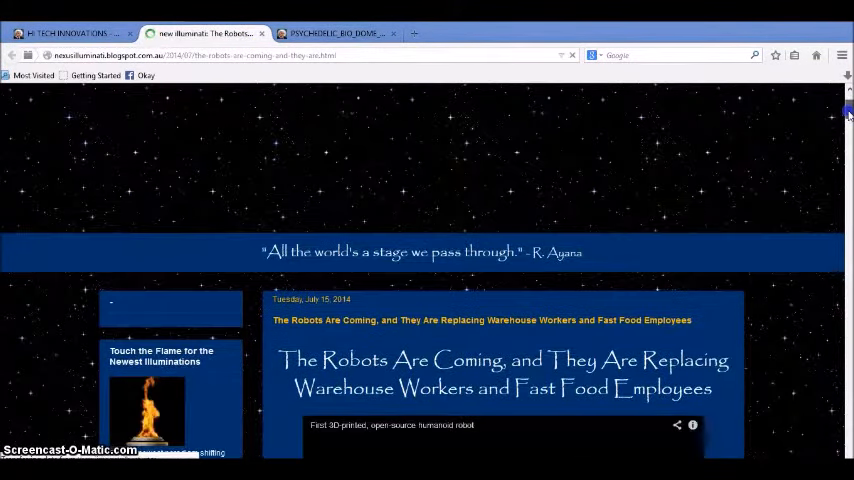
scroll("down", 3)
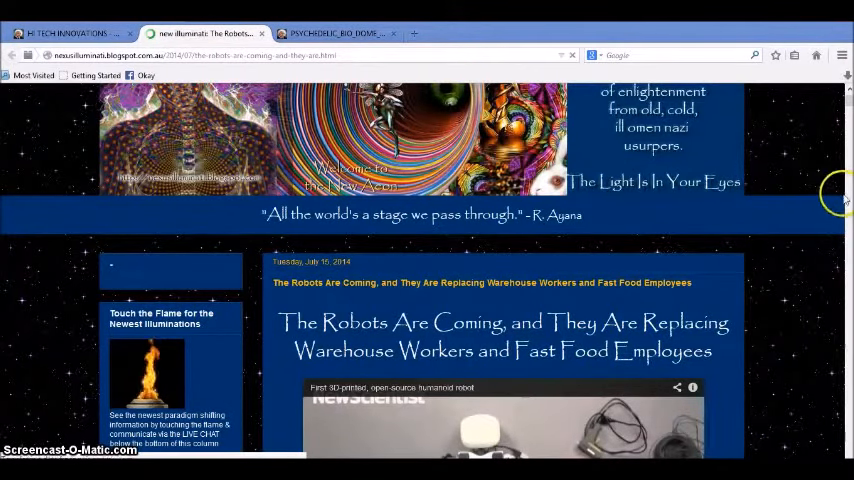
scroll("down", 3)
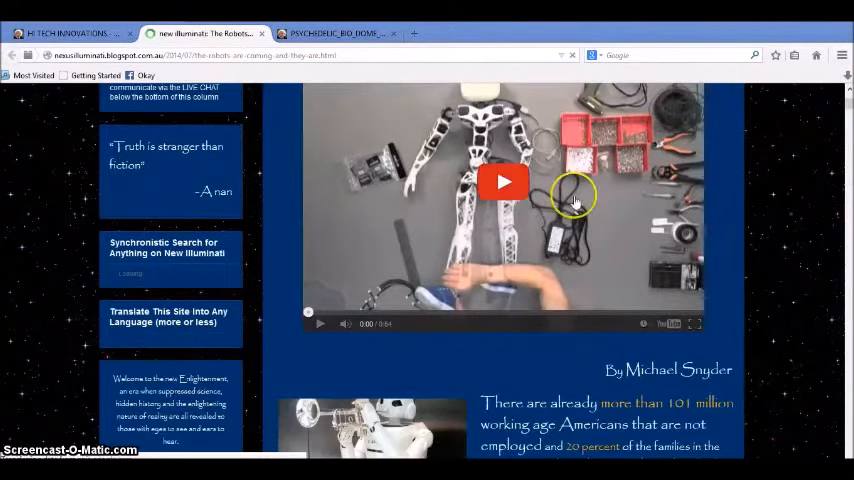
mouse_move(482, 144)
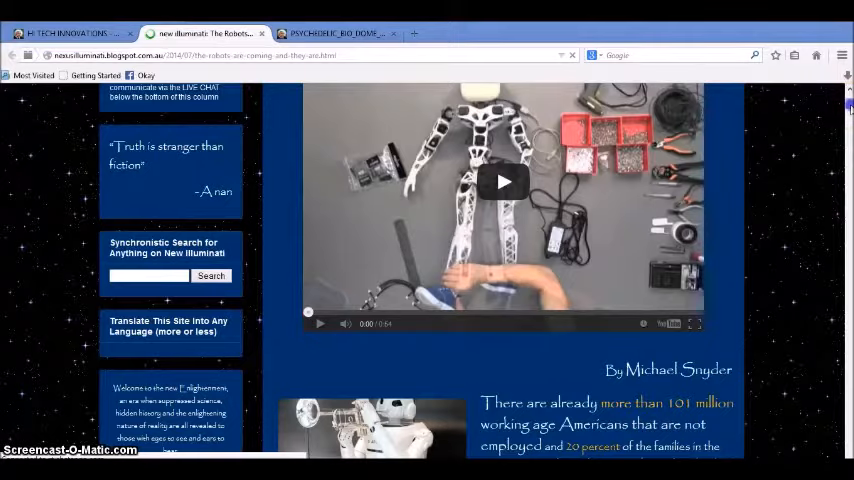
scroll("down", 3)
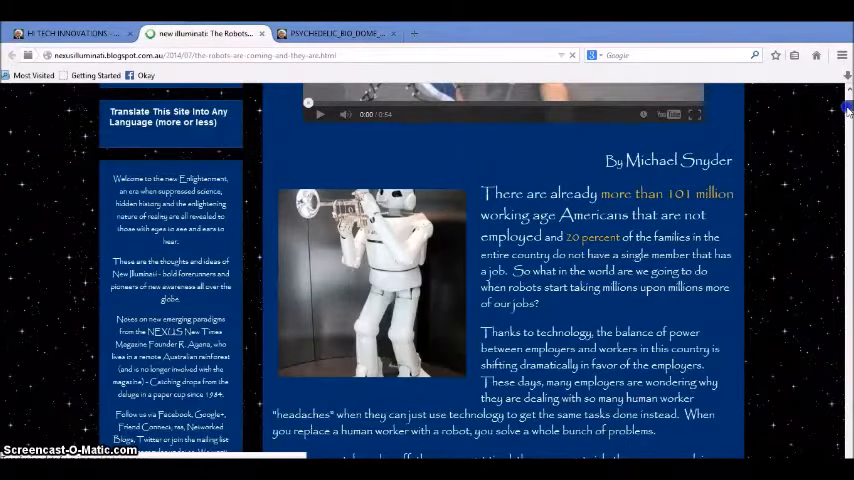
scroll("down", 3)
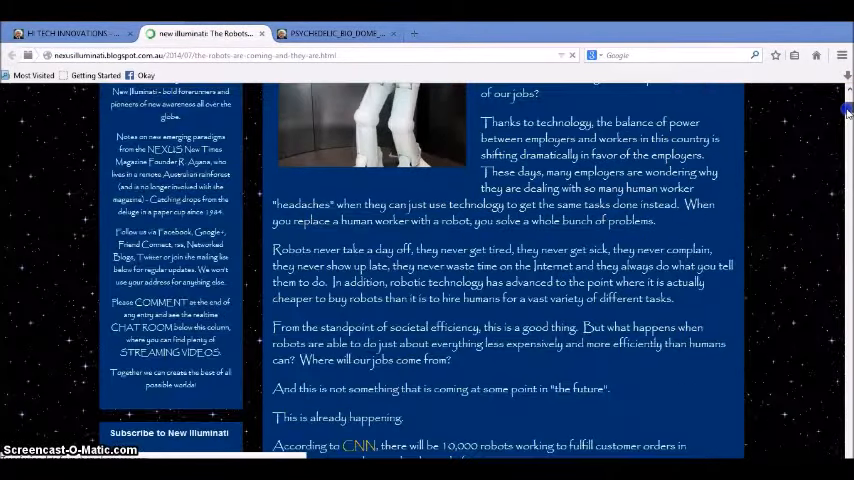
scroll("down", 3)
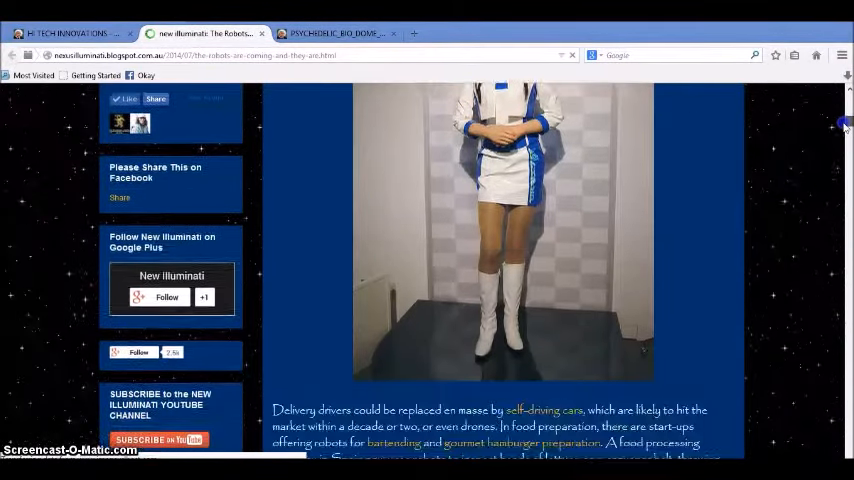
scroll("down", 3)
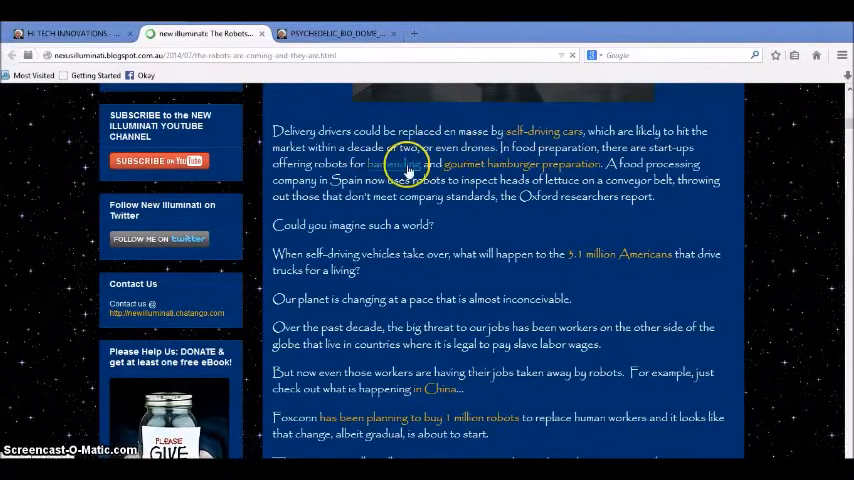
mouse_move(512, 168)
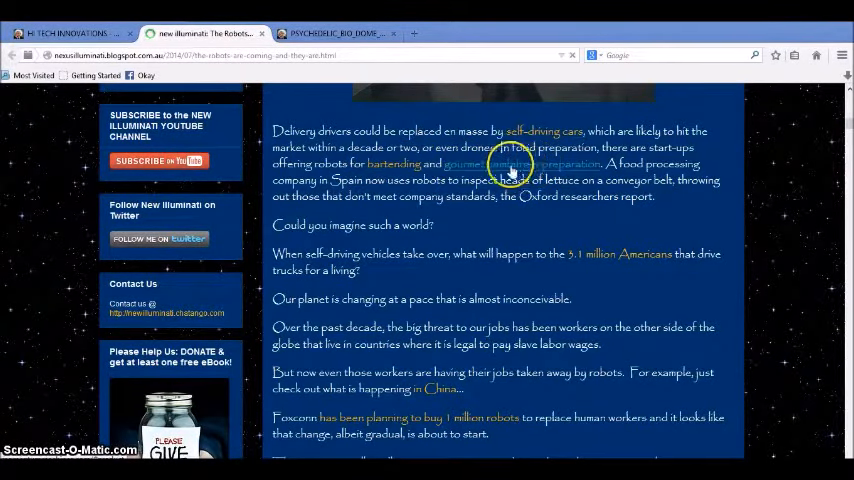
Follow a cited source link and read on to the passage about robots costing $25,000 each
left_click(510, 164)
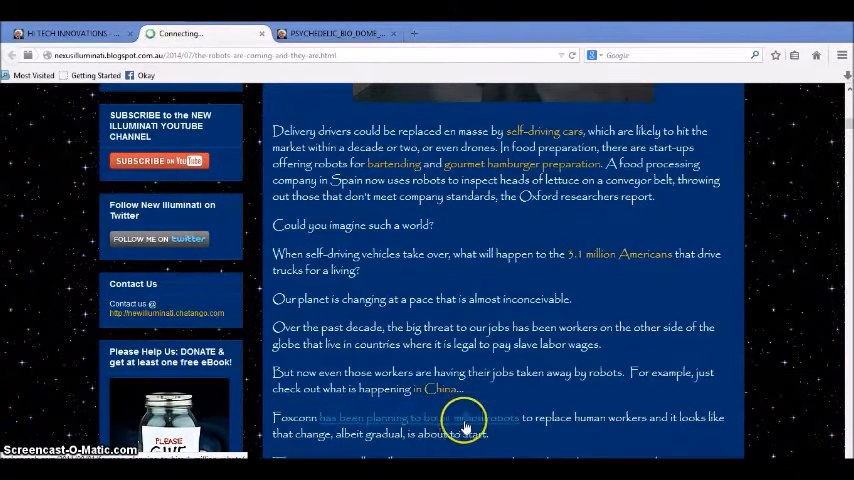
mouse_move(676, 424)
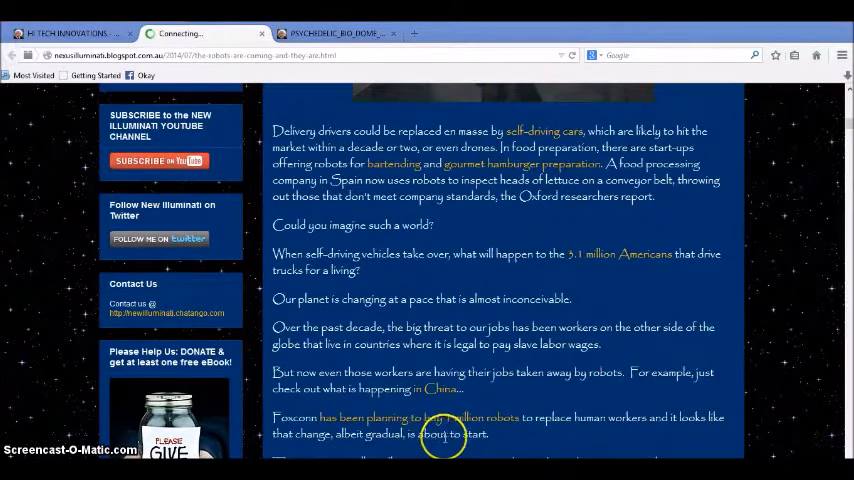
mouse_move(840, 440)
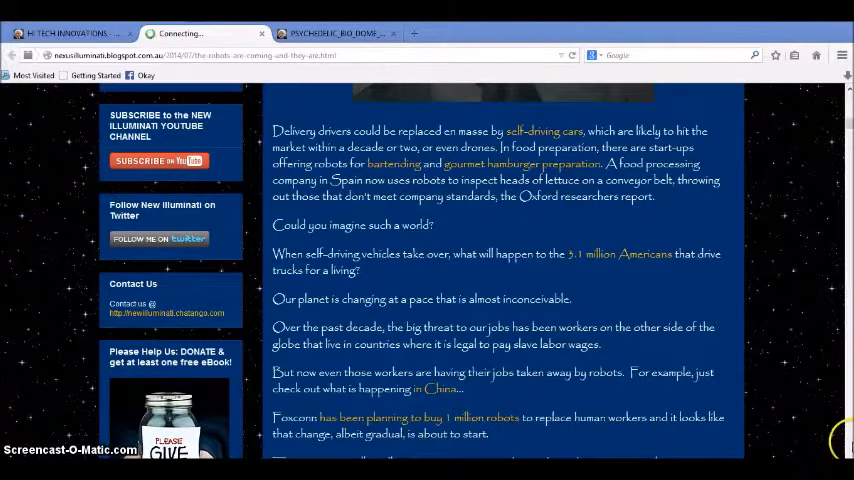
scroll("down", 3)
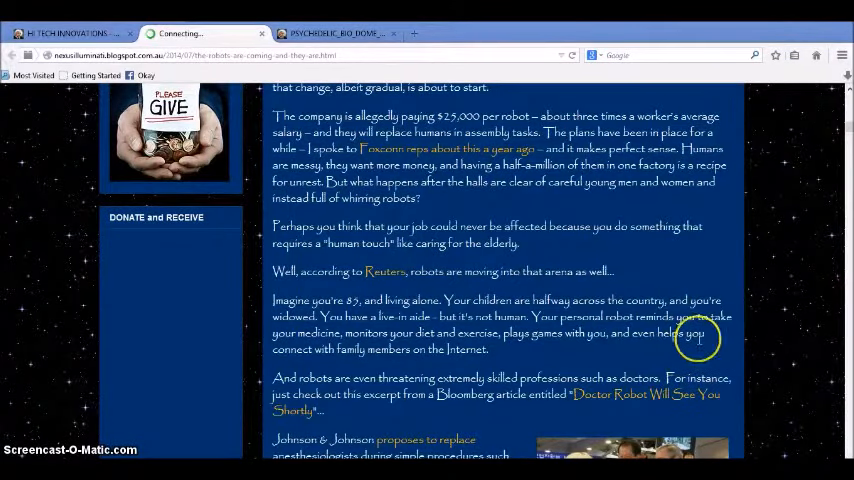
mouse_move(456, 164)
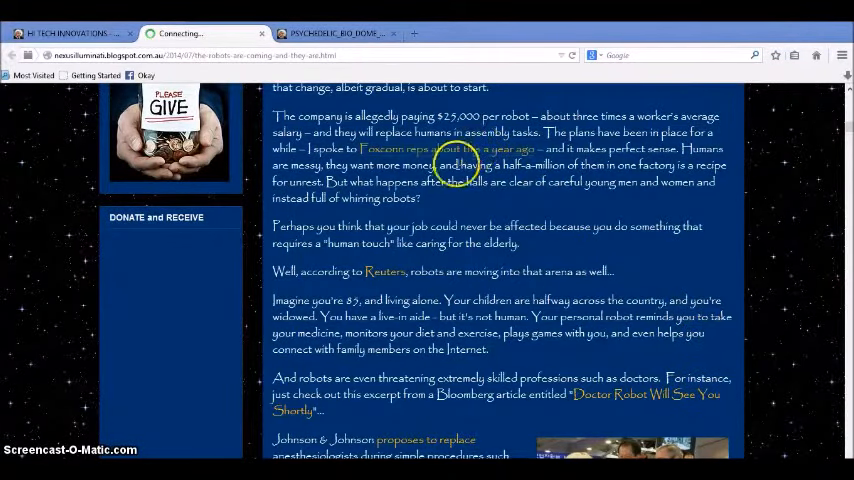
mouse_move(564, 164)
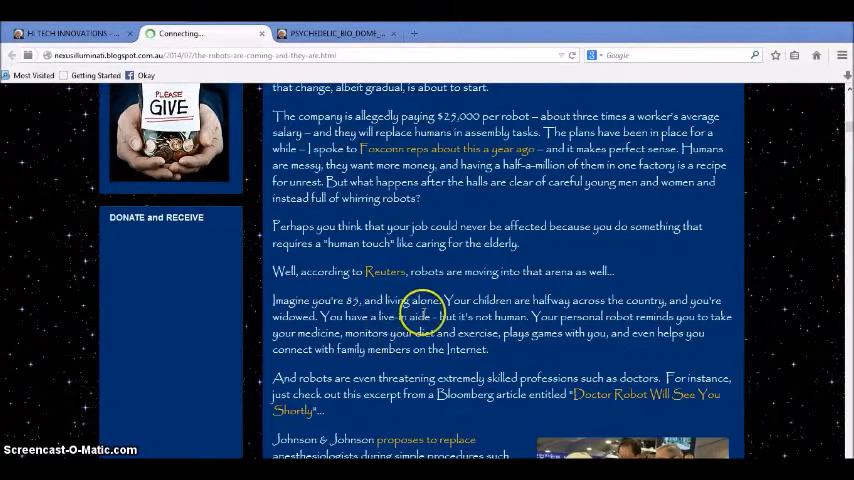
mouse_move(664, 344)
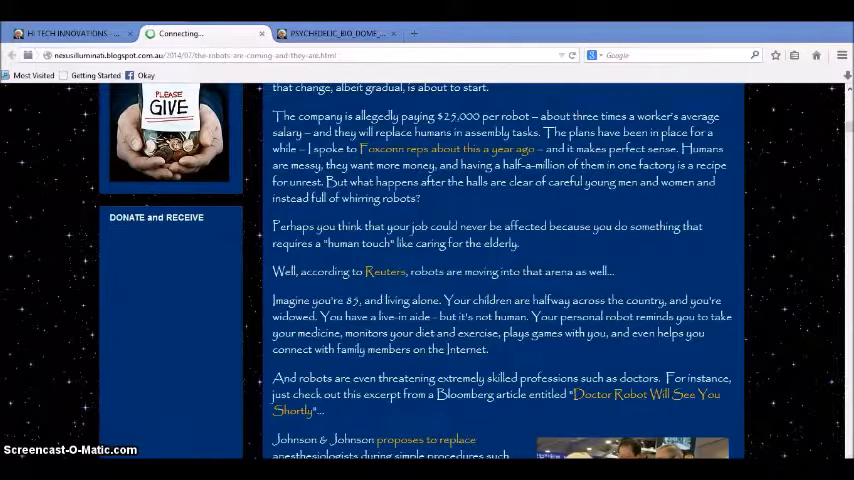
Scroll the robots article down to the 47-percent automation passage and the comment invitation
scroll("down", 3)
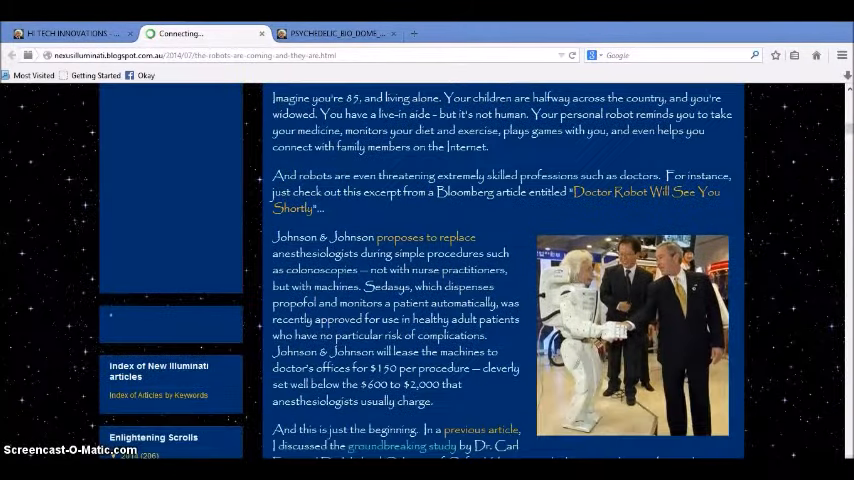
scroll("down", 3)
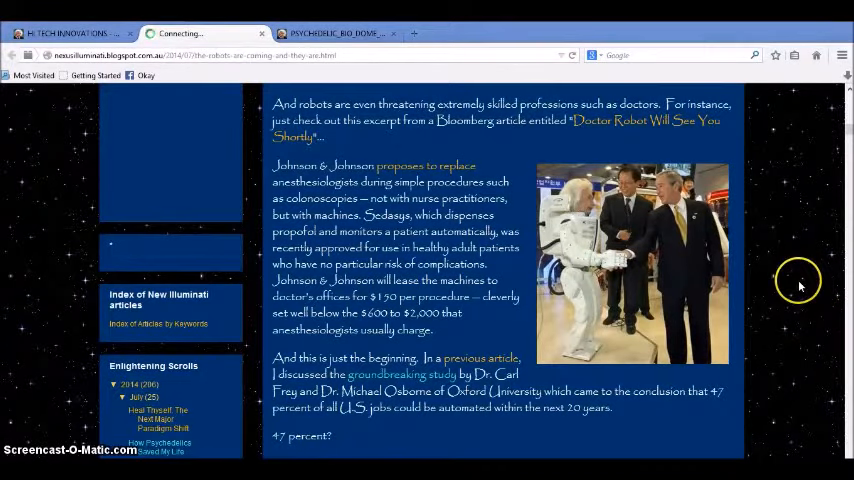
mouse_move(664, 120)
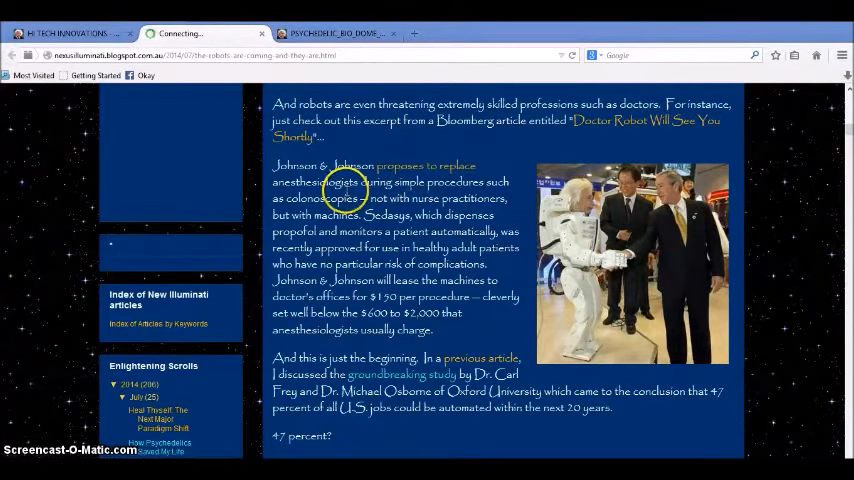
mouse_move(410, 190)
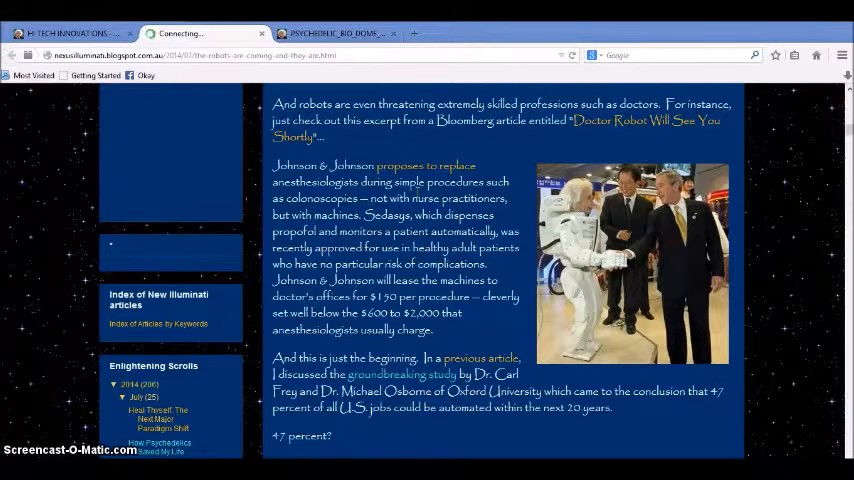
mouse_move(504, 234)
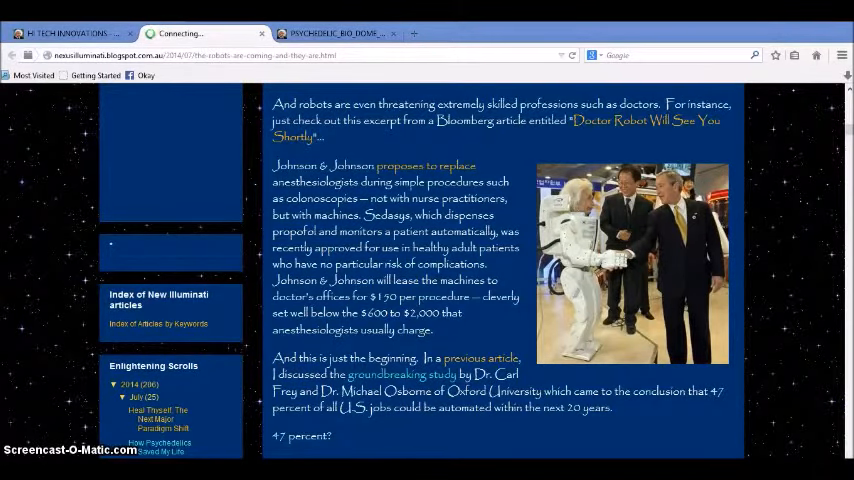
scroll("down", 3)
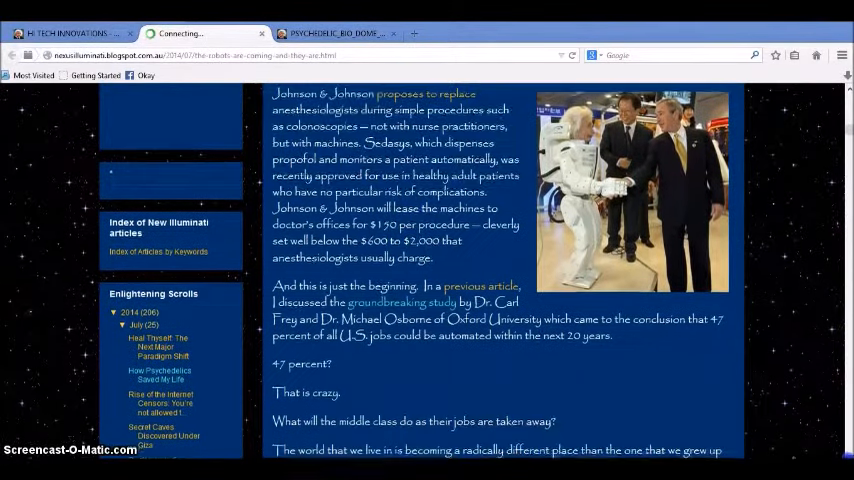
scroll("down", 3)
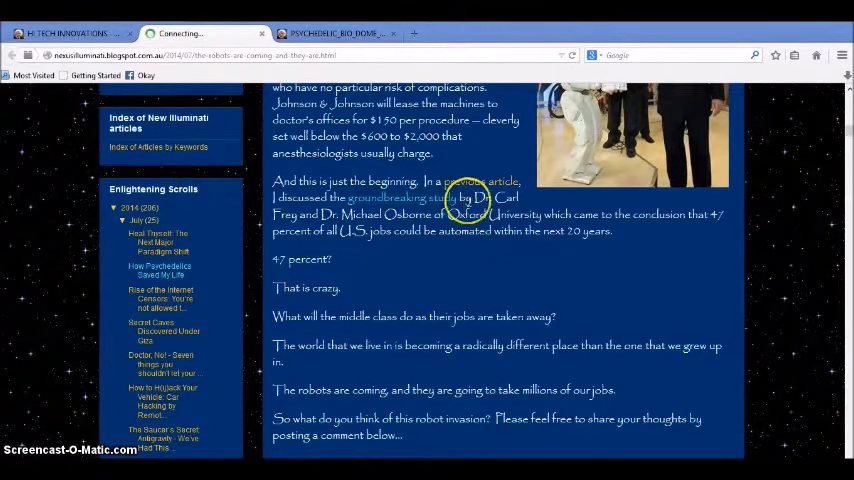
mouse_move(356, 216)
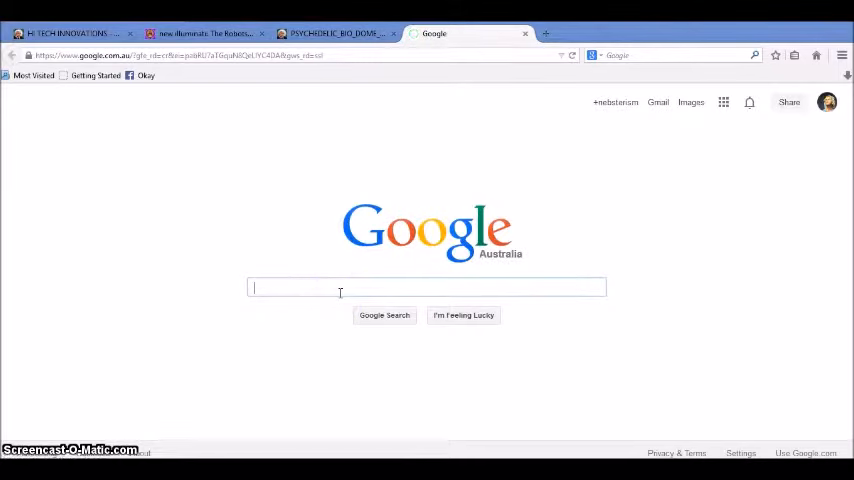
Search Google for 'exponential computing trend' and switch to the image results
type("exponential")
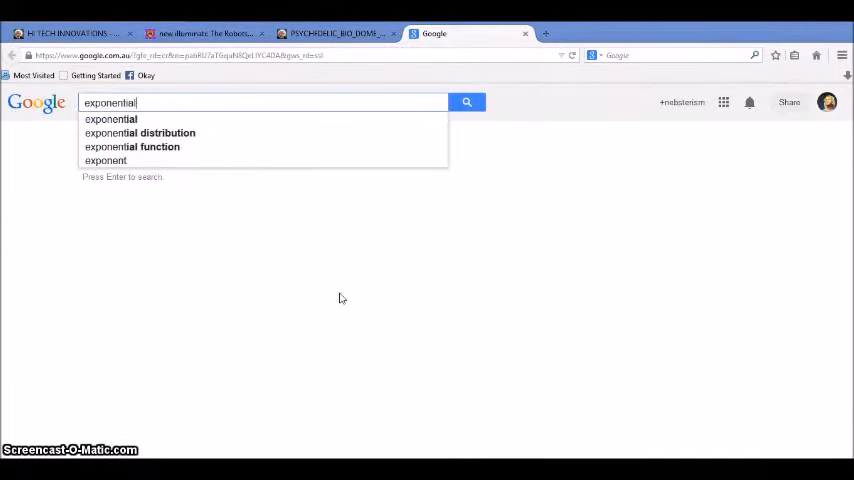
type("computing trend")
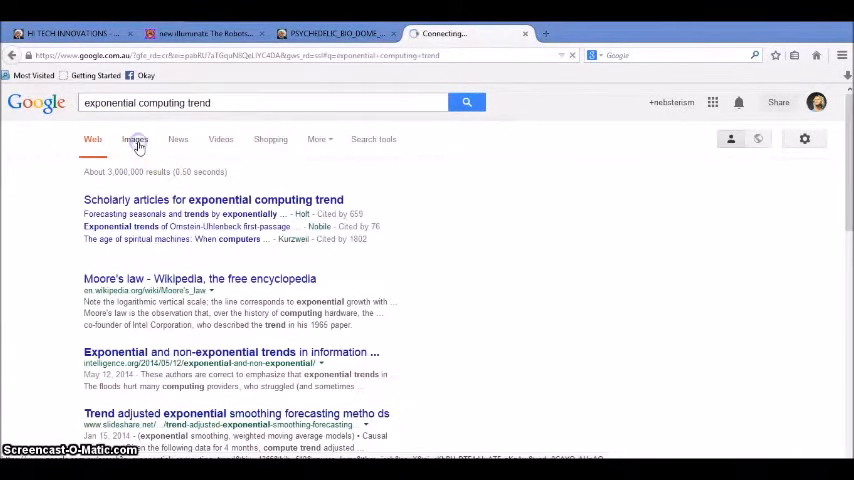
left_click(136, 140)
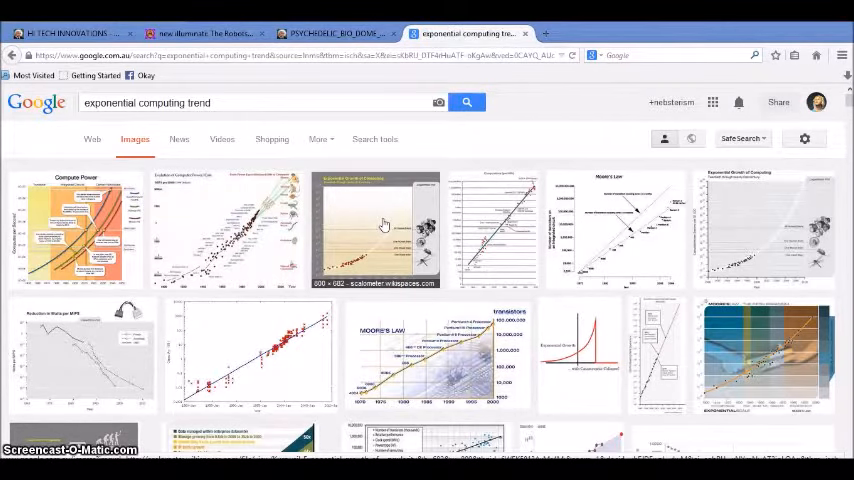
Open the enlarged preview of the scalometer Exponential Growth of Computing chart
left_click(378, 228)
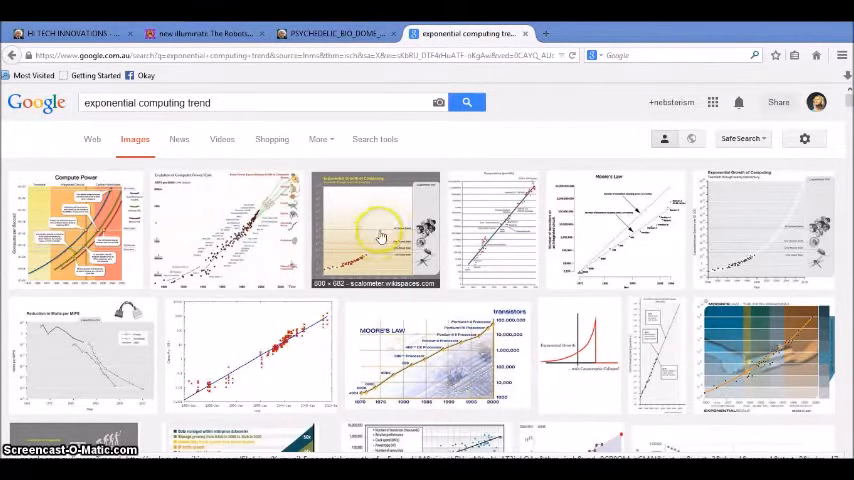
left_click(378, 228)
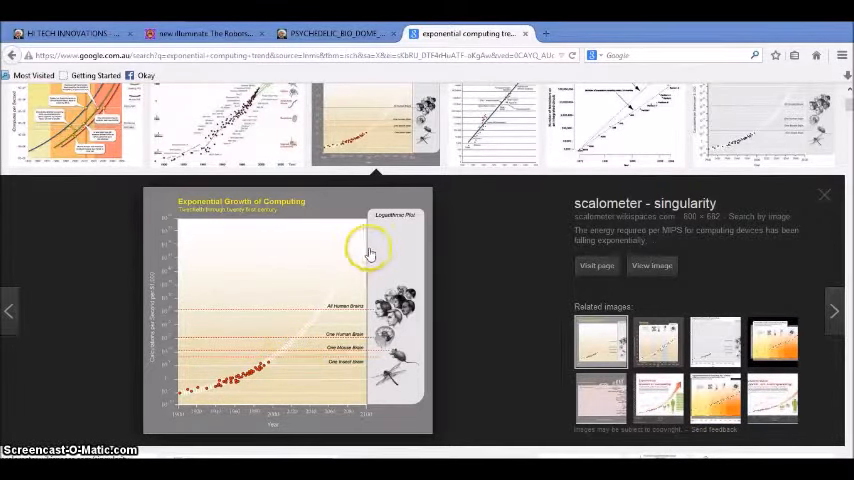
mouse_move(330, 344)
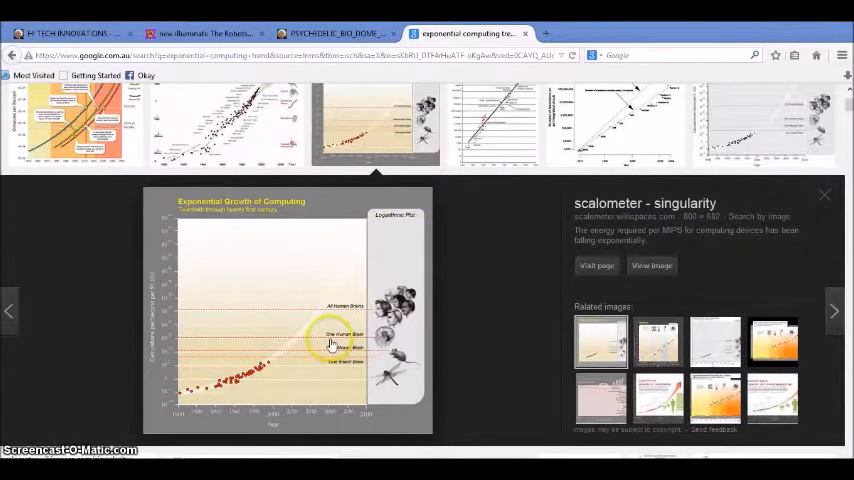
mouse_move(326, 318)
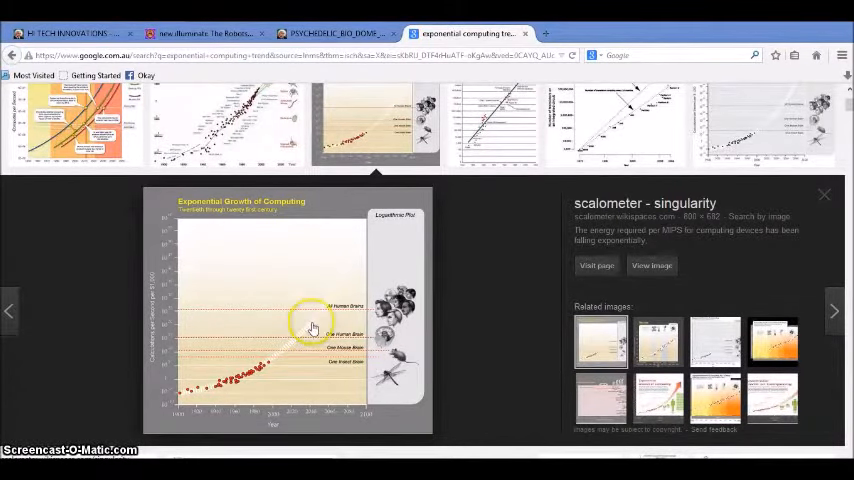
mouse_move(312, 340)
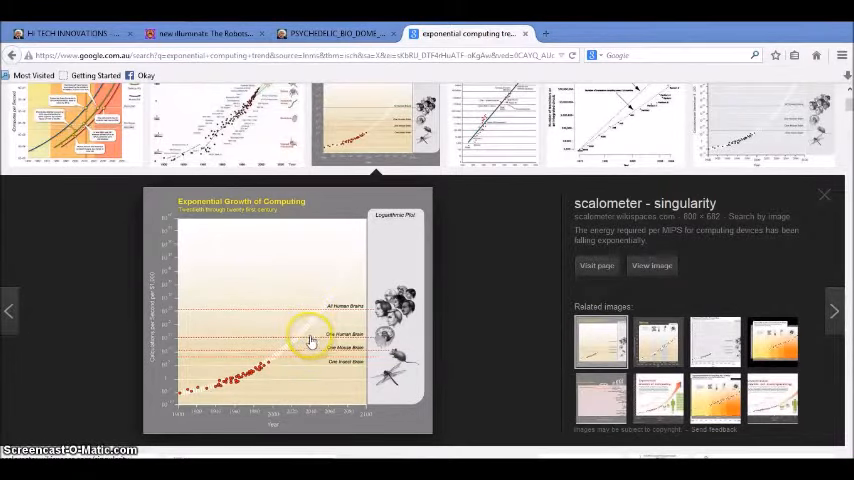
mouse_move(308, 340)
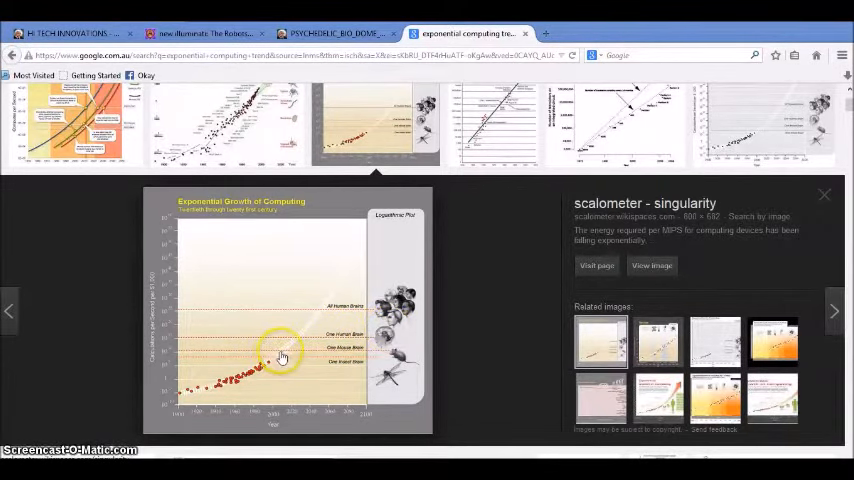
mouse_move(336, 360)
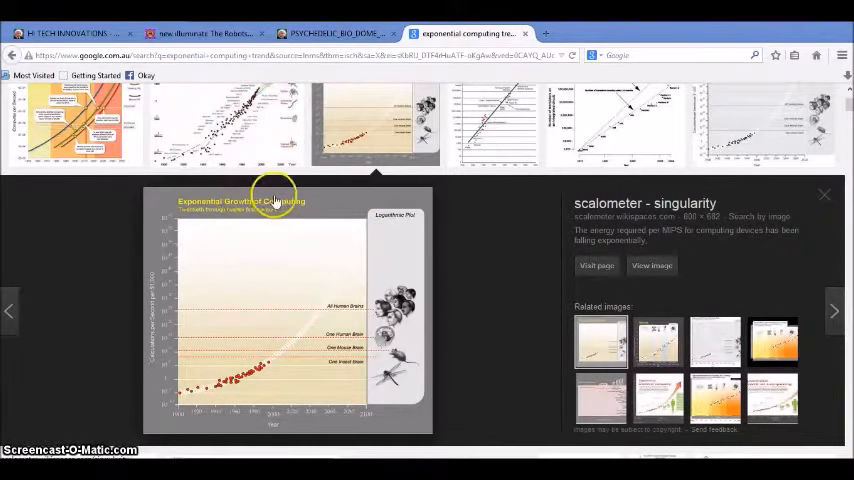
mouse_move(236, 352)
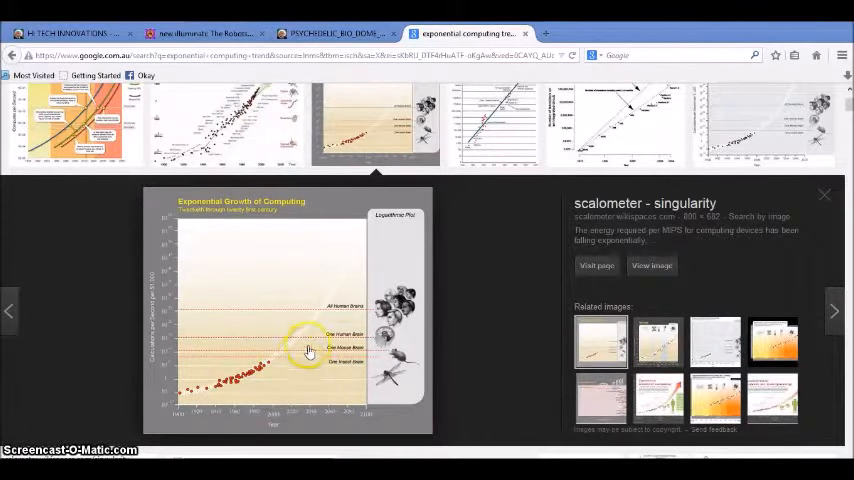
mouse_move(340, 272)
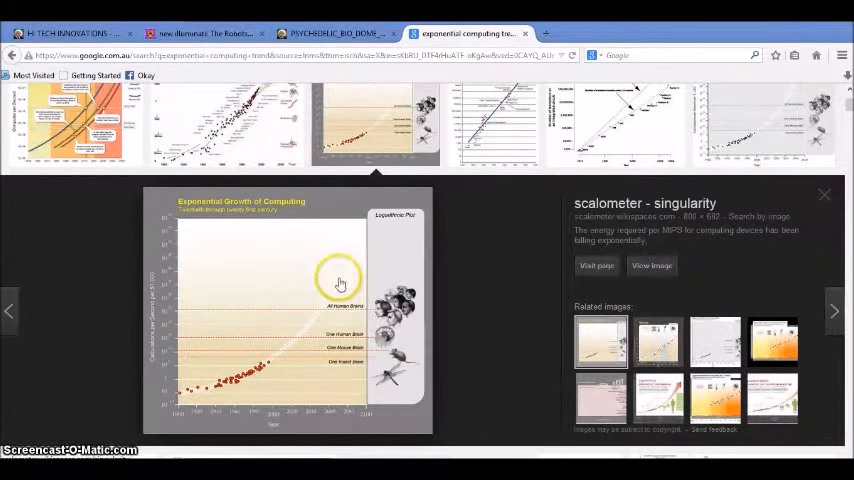
mouse_move(316, 310)
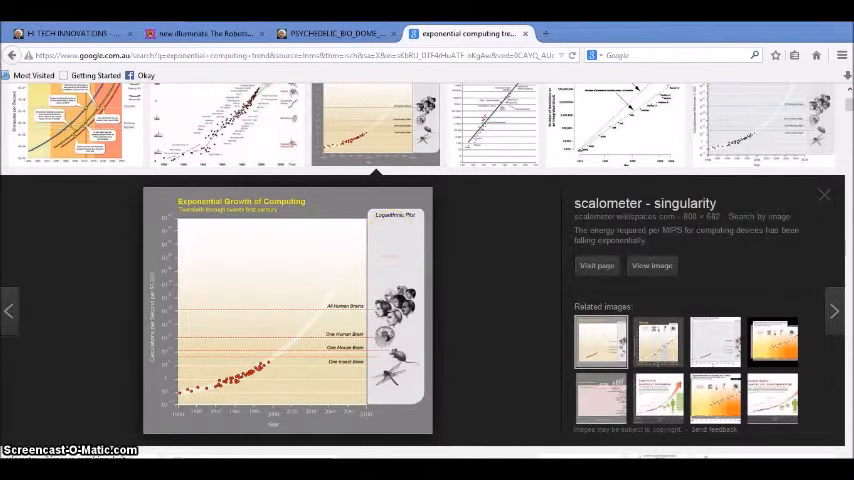
mouse_move(524, 36)
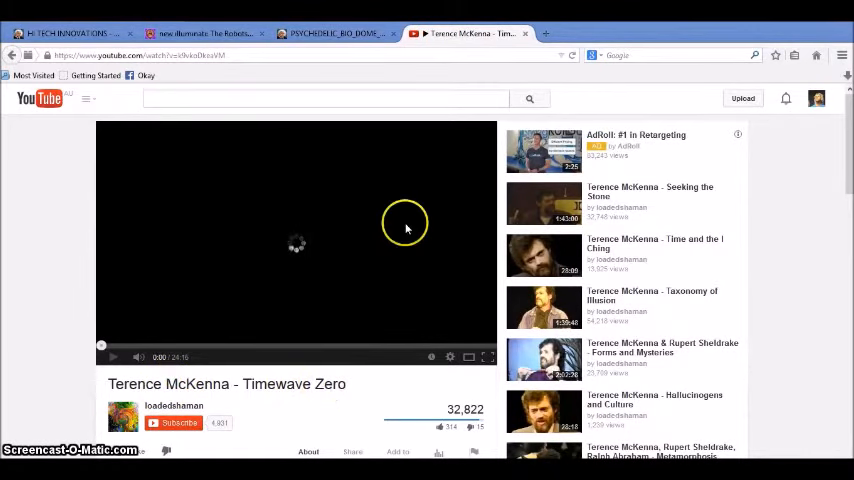
Start playing the Terence McKenna - Timewave Zero video on YouTube
left_click(204, 32)
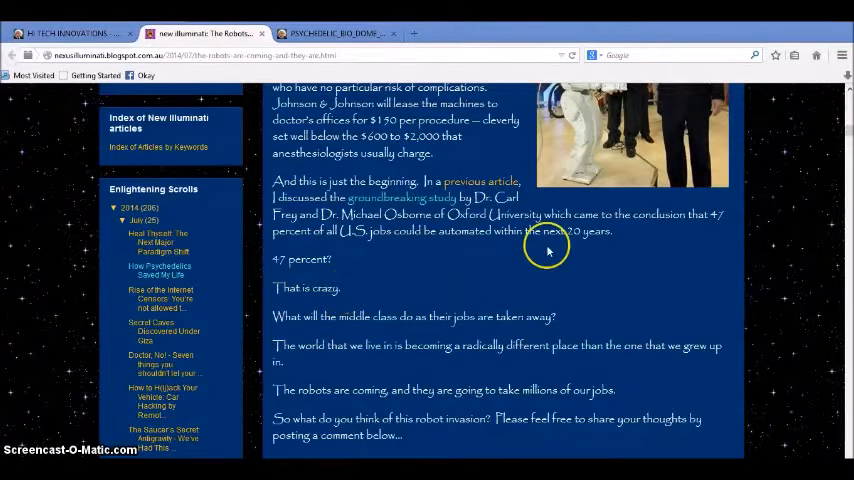
mouse_move(590, 270)
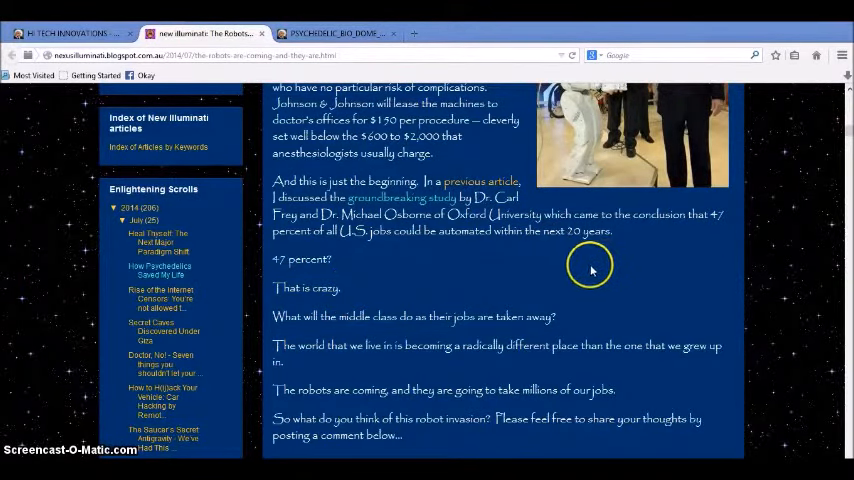
Scroll the Psychedelic Bio Dome Earth page down past its banner to the Annual Deaths section
scroll("down", 3)
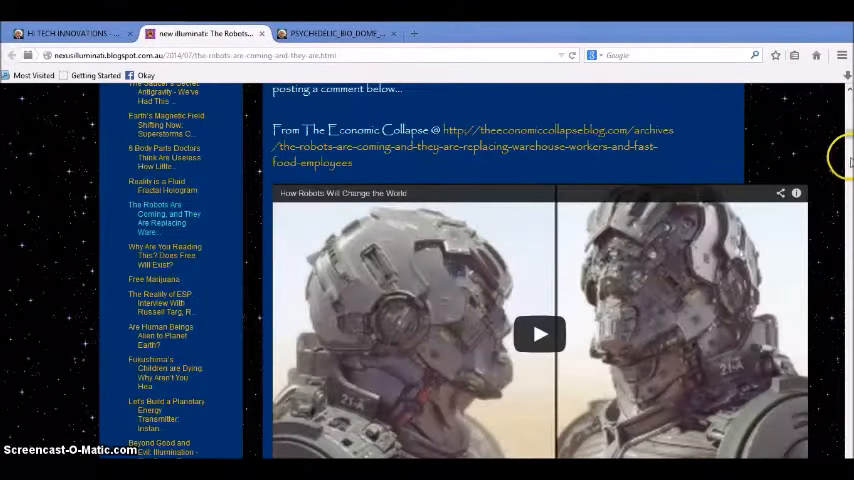
scroll("down", 3)
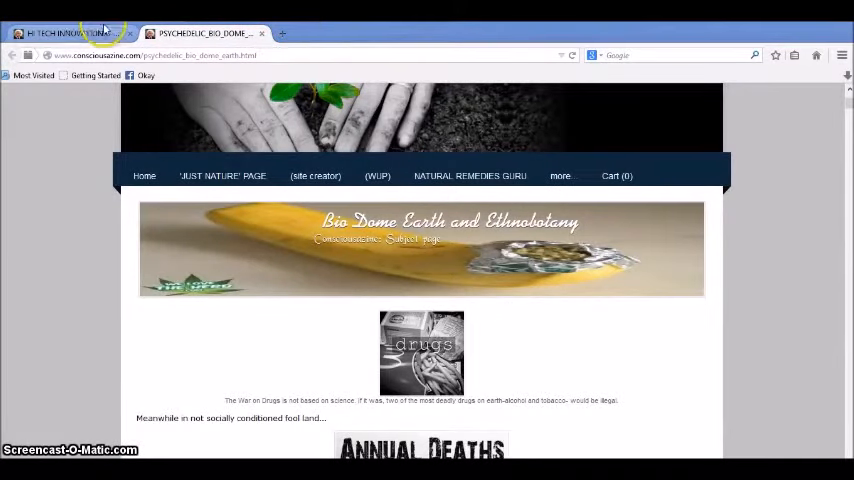
Return to Hi-Tech Innovations and read from The Singularity down to Avatar robot and Machine intelligence
left_click(70, 32)
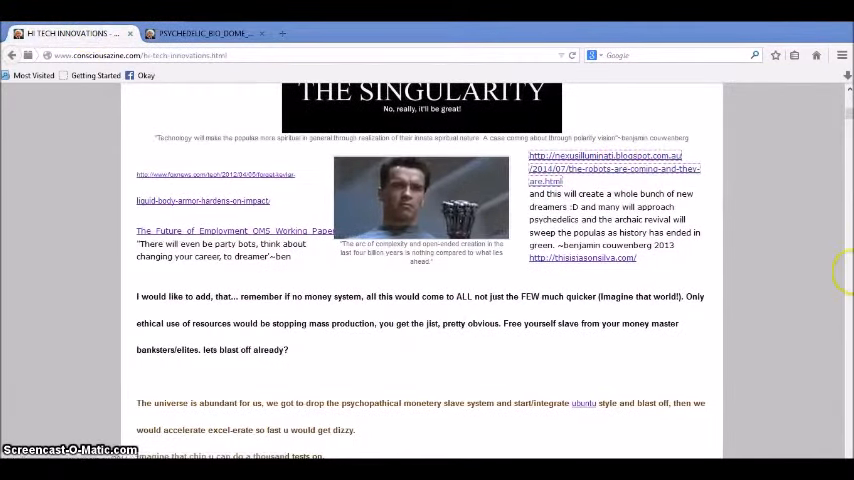
mouse_move(788, 304)
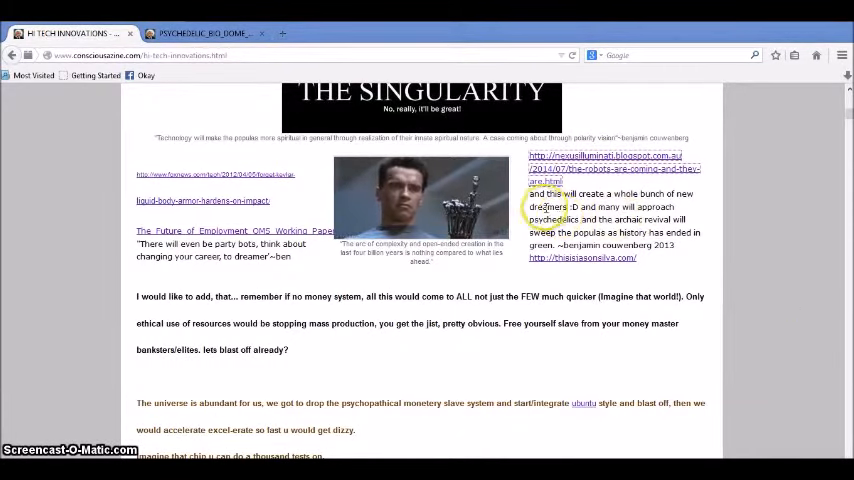
mouse_move(776, 246)
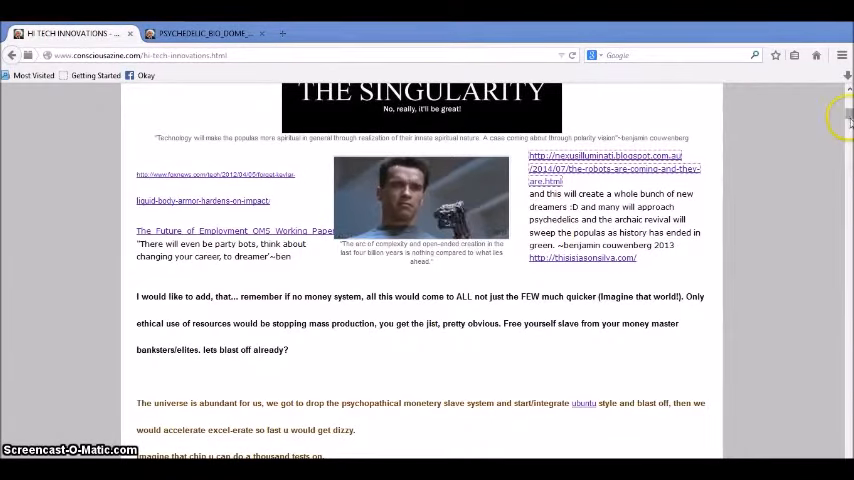
scroll("down", 3)
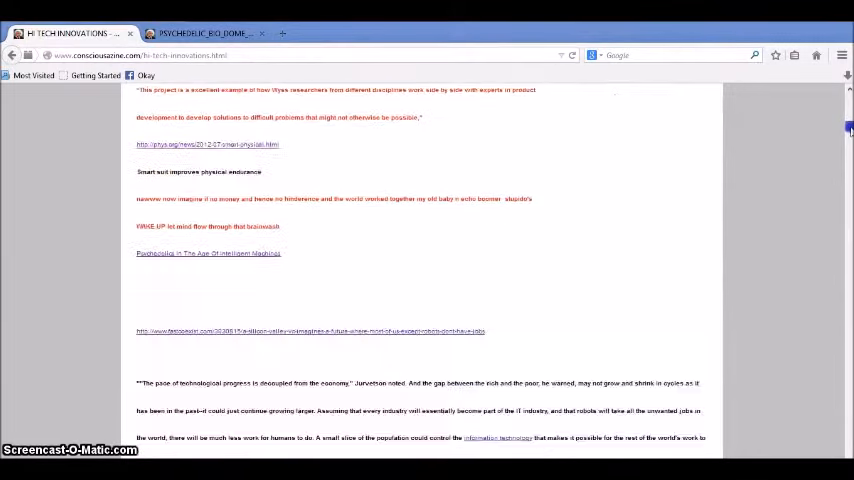
scroll("down", 3)
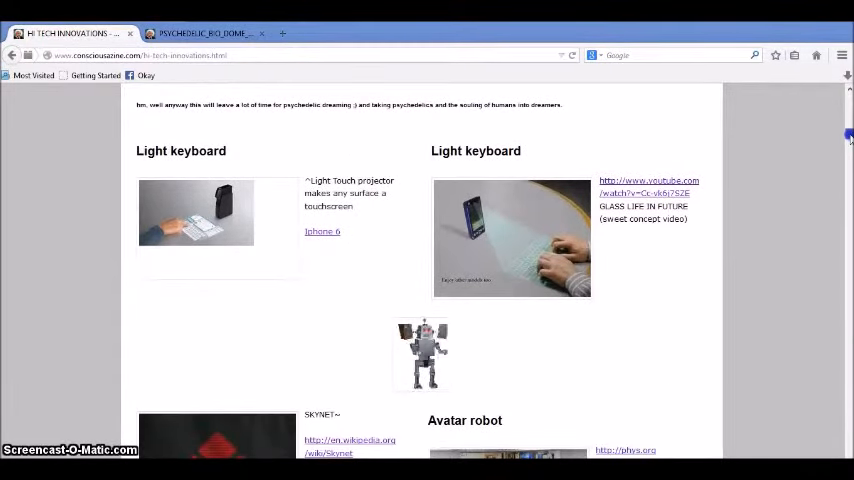
scroll("down", 3)
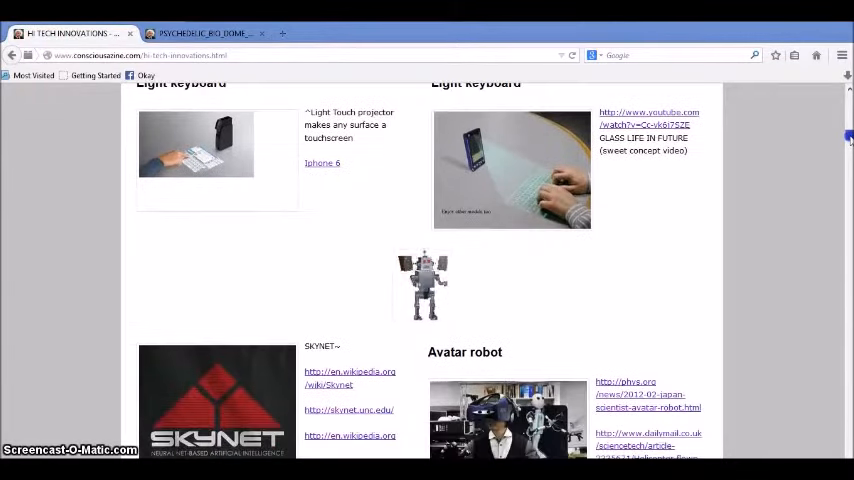
scroll("down", 3)
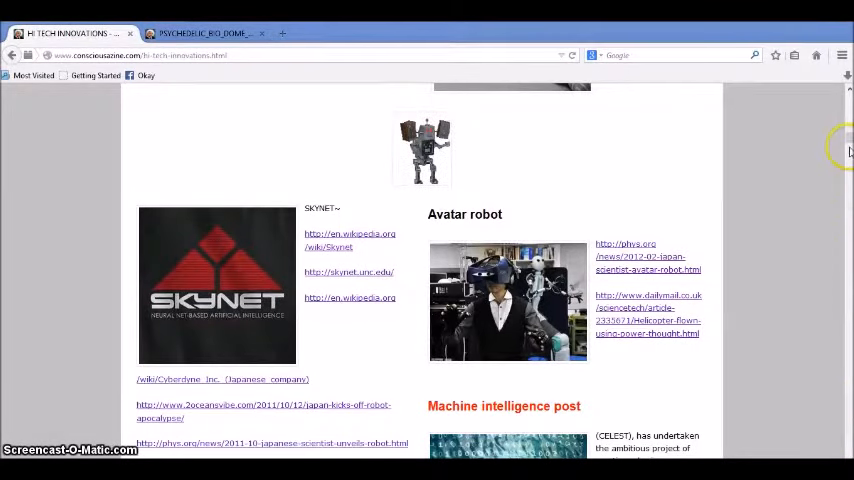
scroll("down", 3)
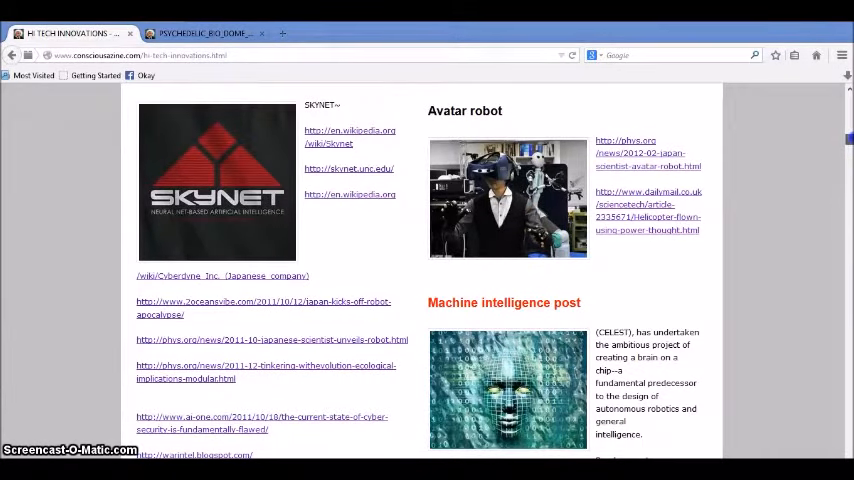
Read down through Nano quadrotors, Robotic insects, The Entomopter and gecko-inspired adhesive
scroll("down", 3)
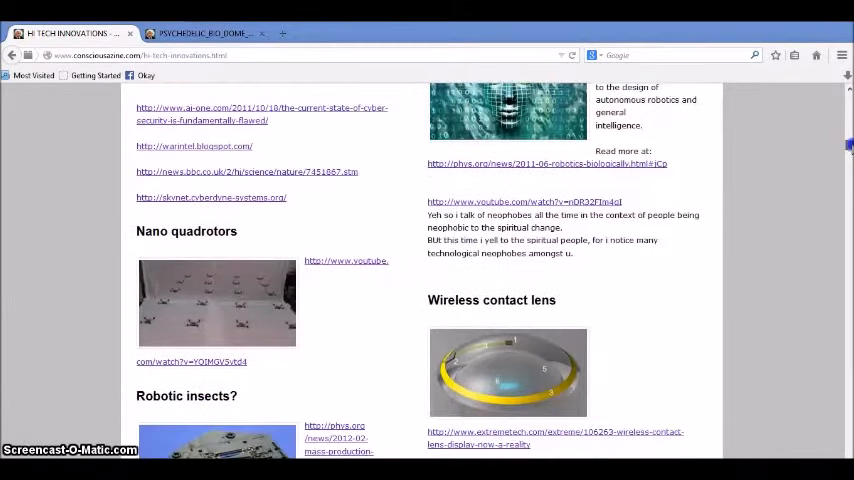
scroll("down", 3)
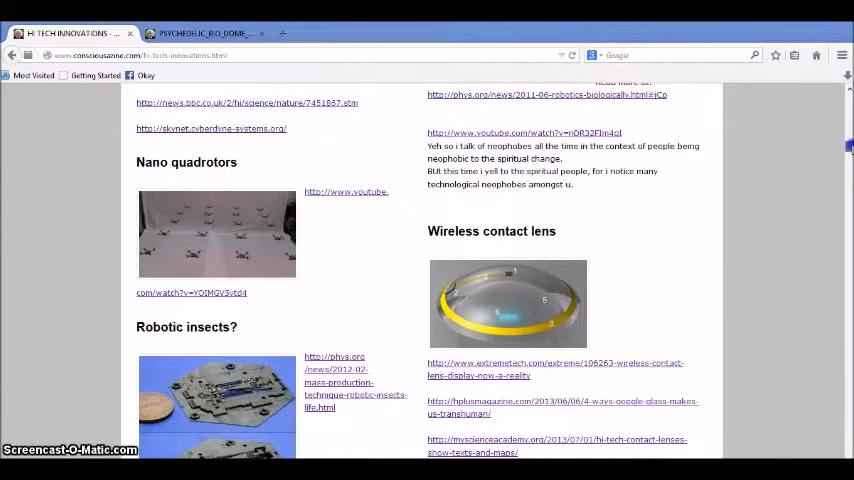
scroll("down", 3)
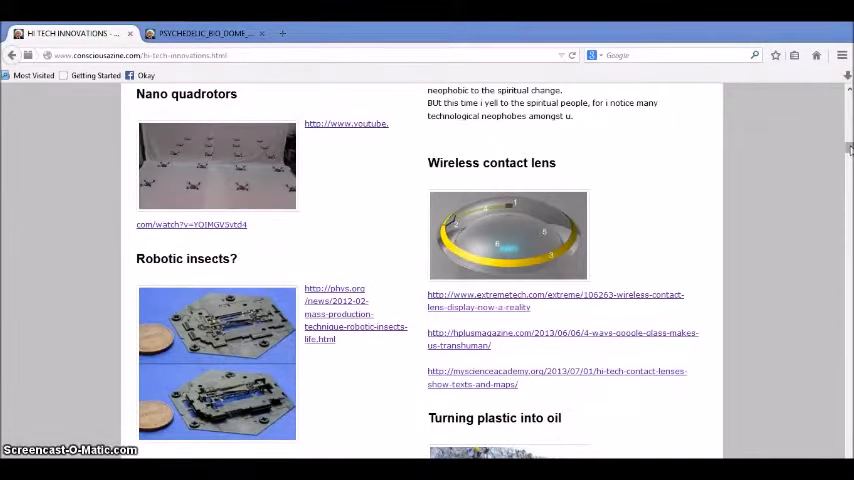
scroll("down", 3)
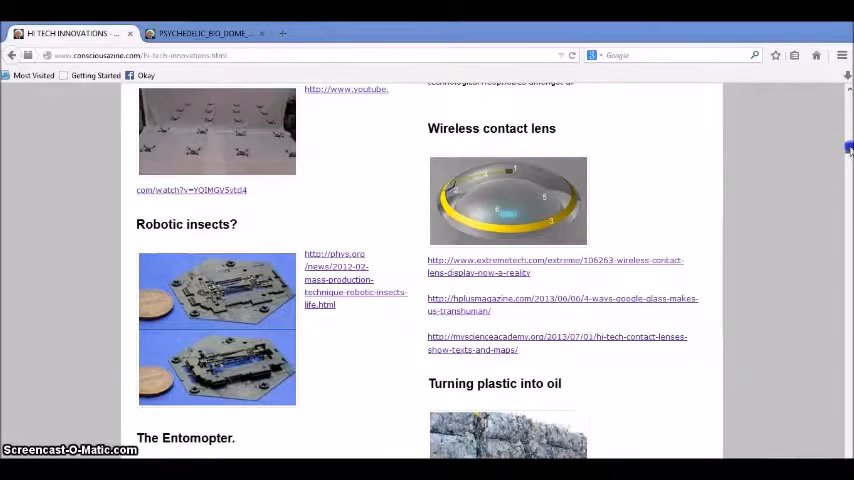
scroll("down", 3)
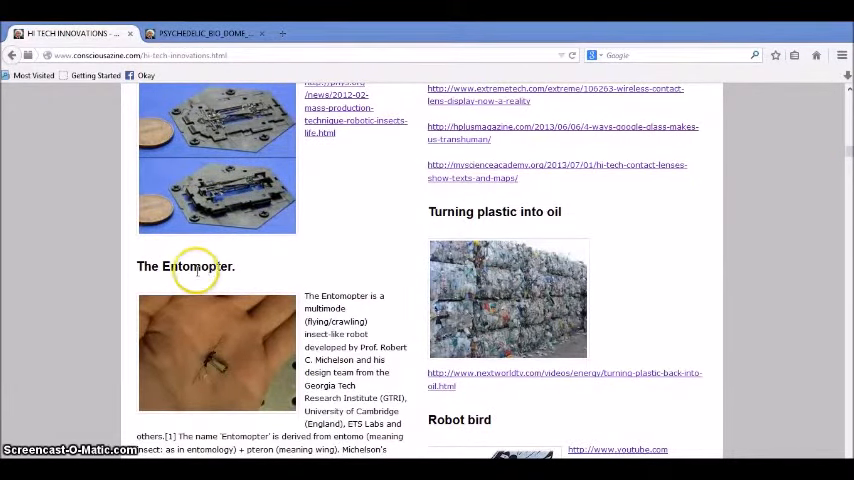
mouse_move(230, 372)
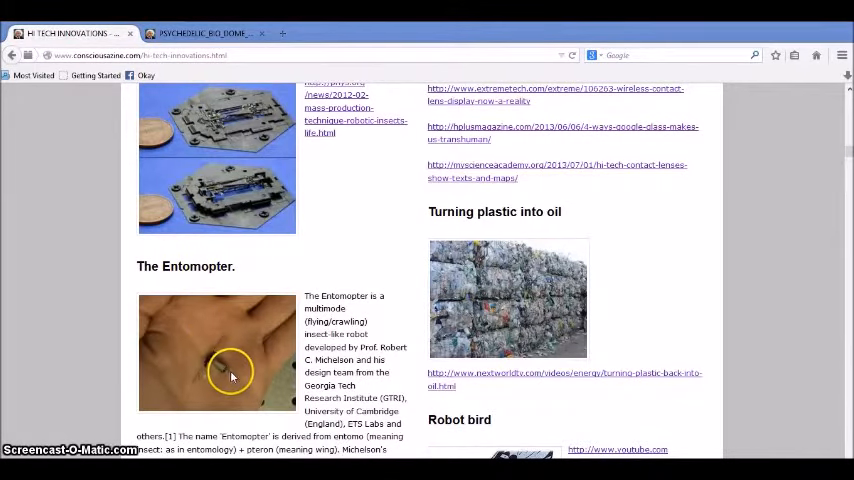
mouse_move(540, 364)
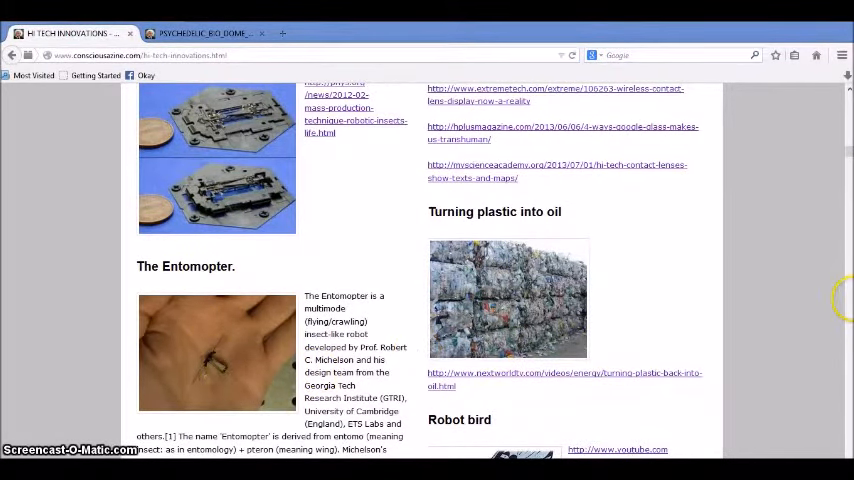
scroll("down", 3)
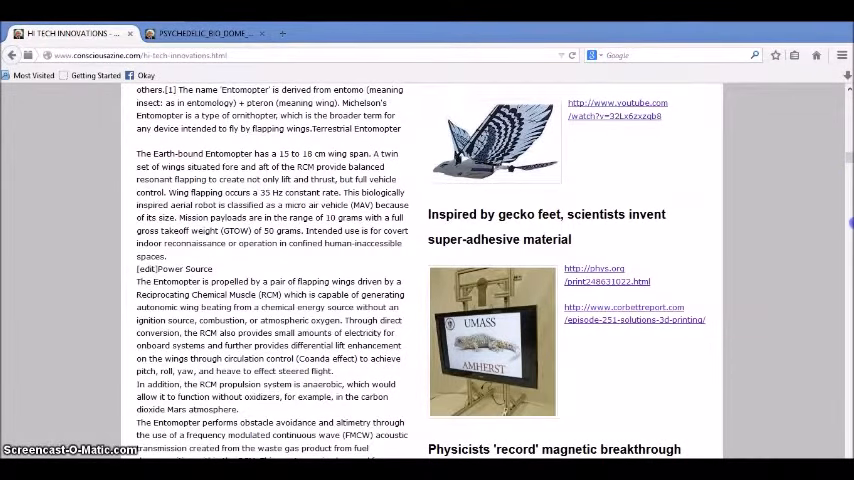
Read down past Cyborg enhancements to the eye-controlled computer section
scroll("down", 3)
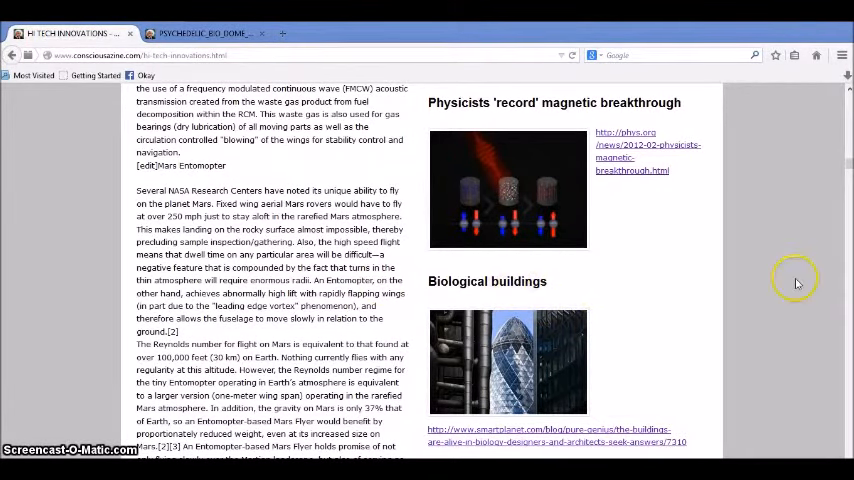
mouse_move(796, 278)
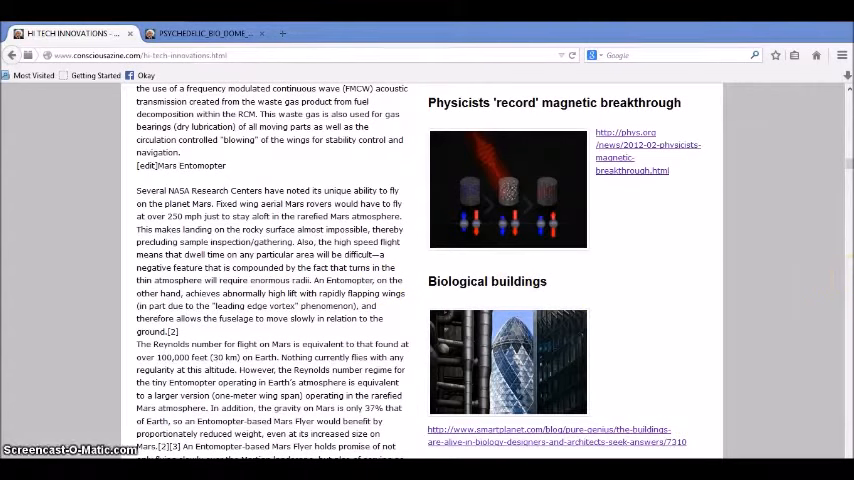
mouse_move(838, 264)
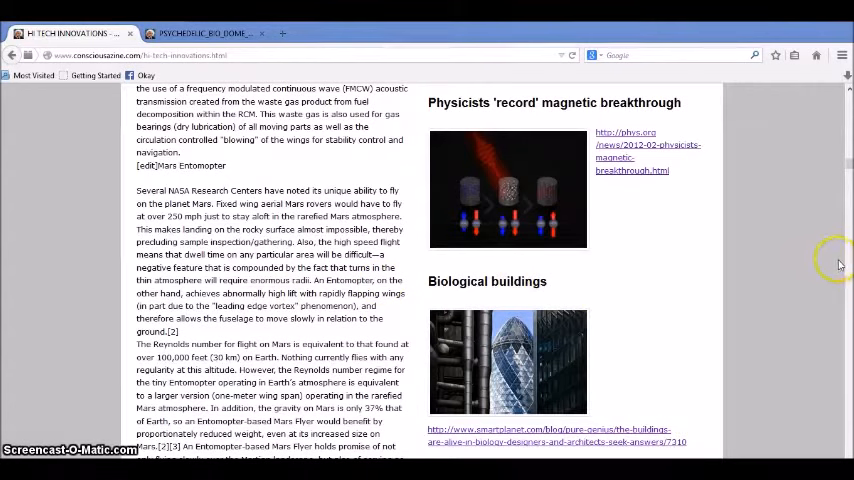
mouse_move(636, 262)
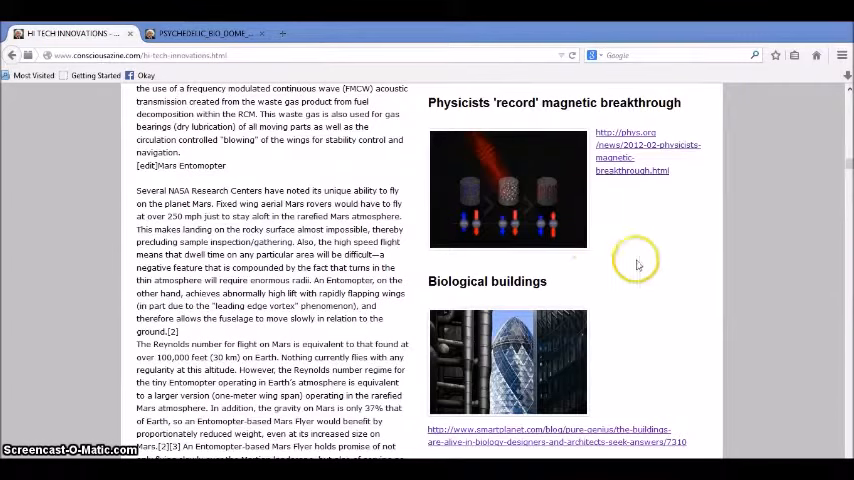
mouse_move(830, 212)
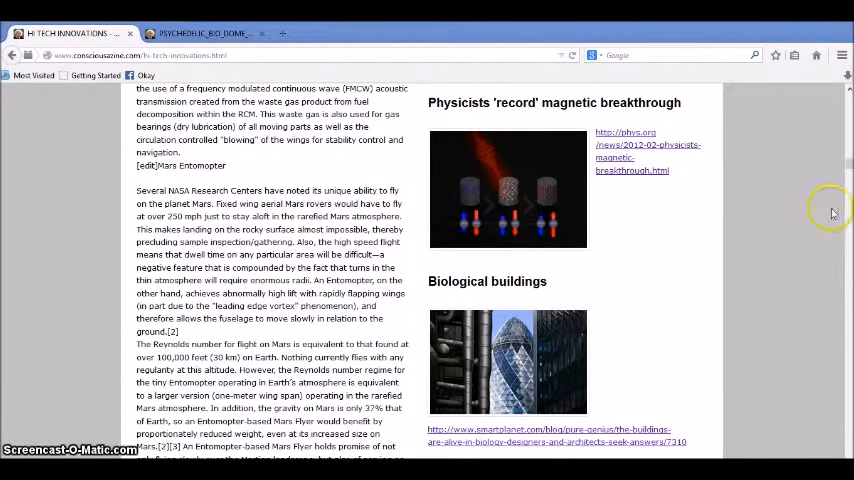
scroll("down", 3)
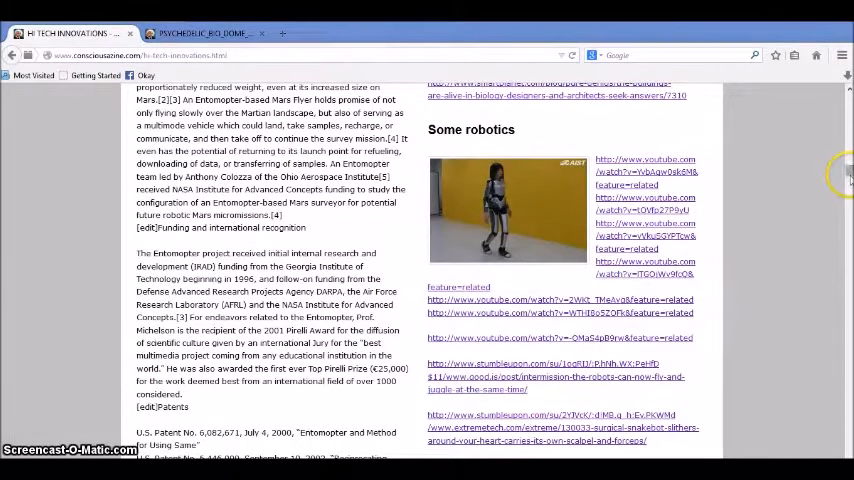
scroll("down", 3)
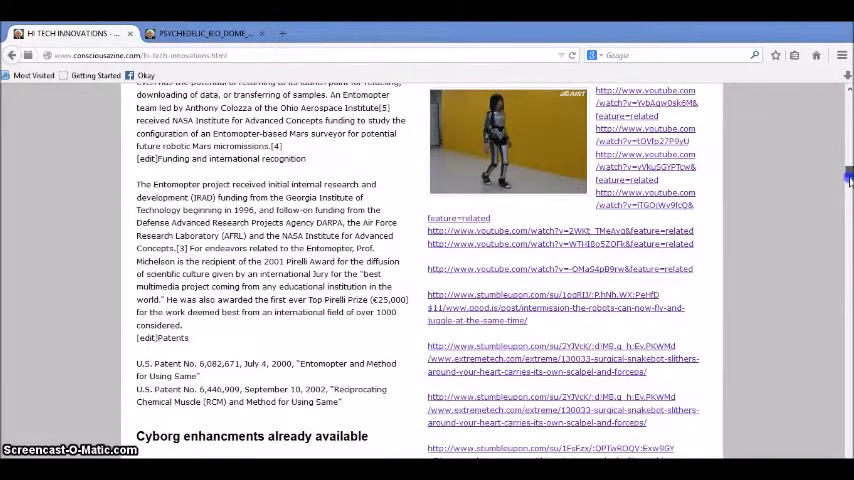
scroll("down", 3)
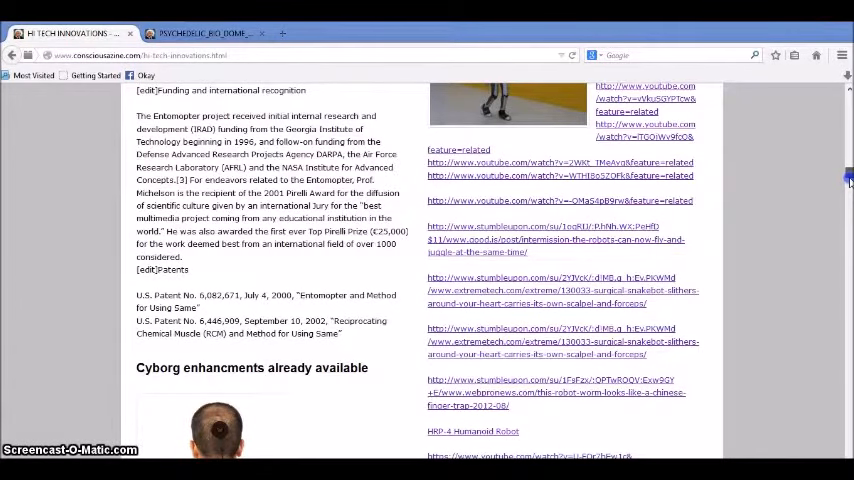
scroll("down", 3)
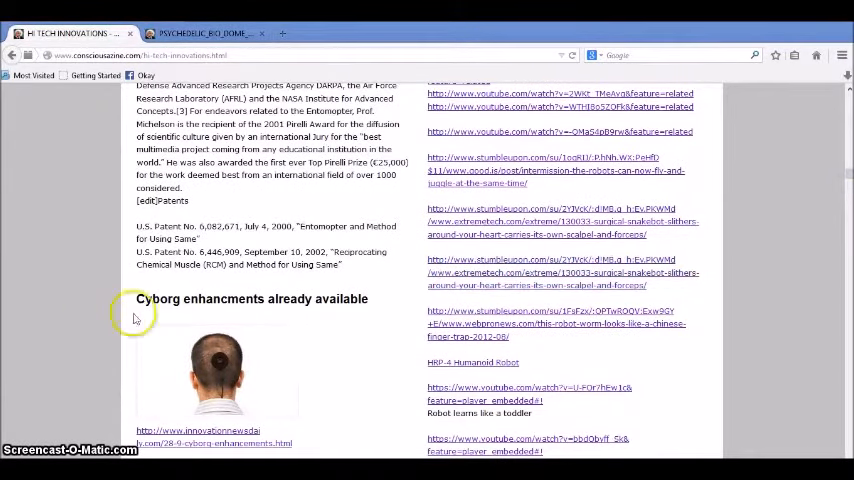
mouse_move(230, 364)
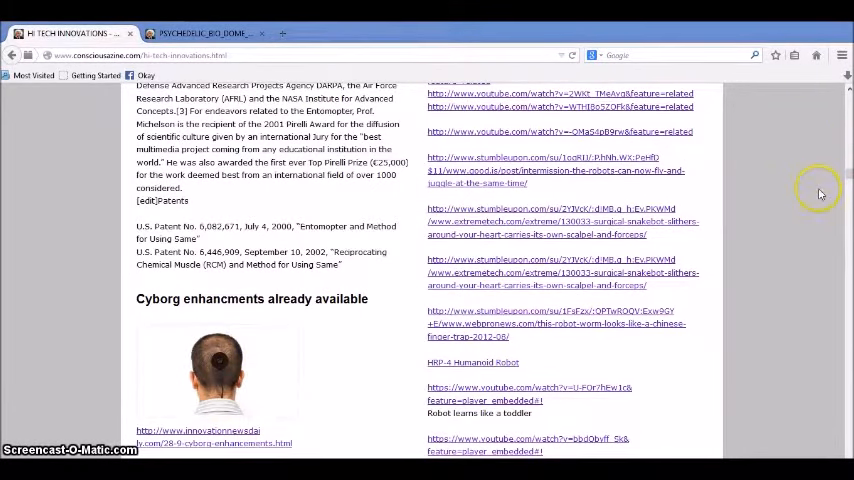
mouse_move(820, 192)
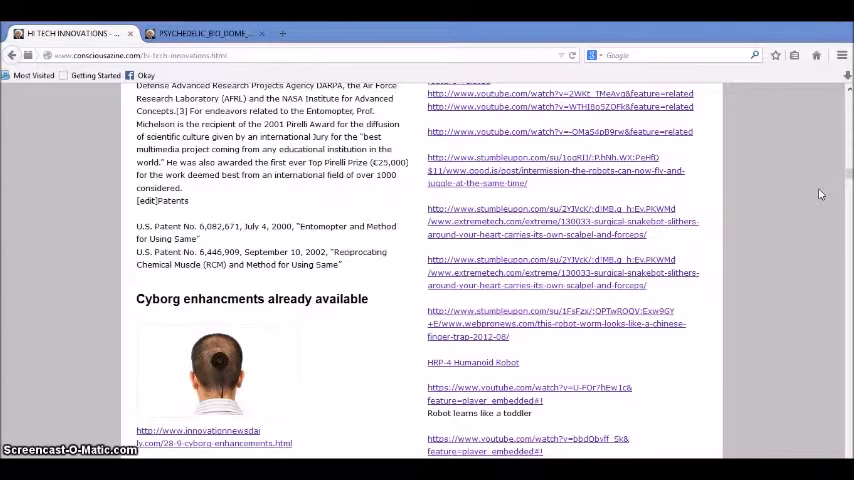
mouse_move(840, 176)
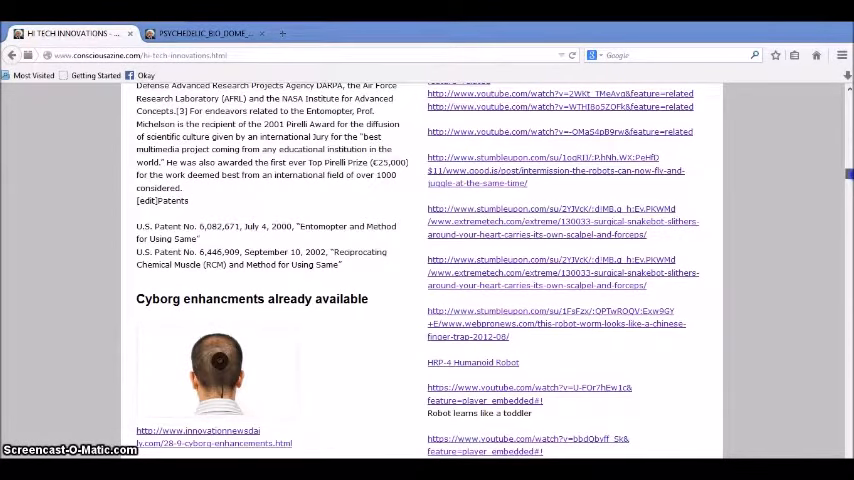
Continue down through the low-cost device research to the Ultra thin solar film section
scroll("down", 3)
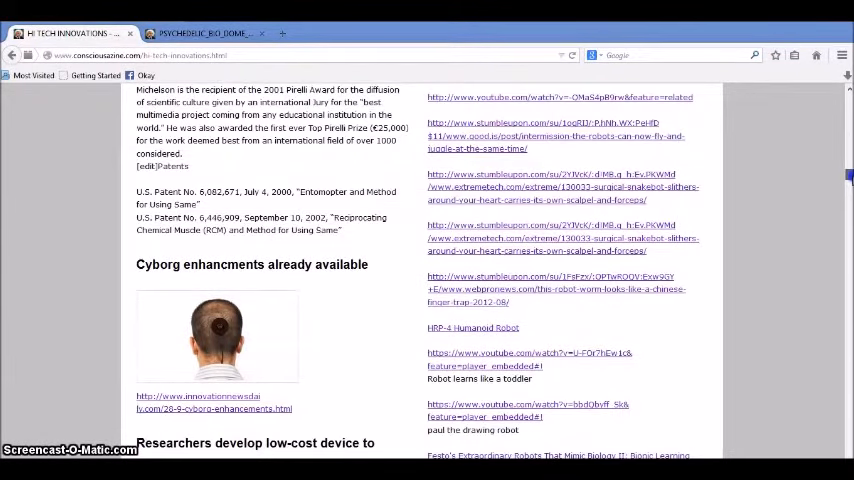
scroll("down", 3)
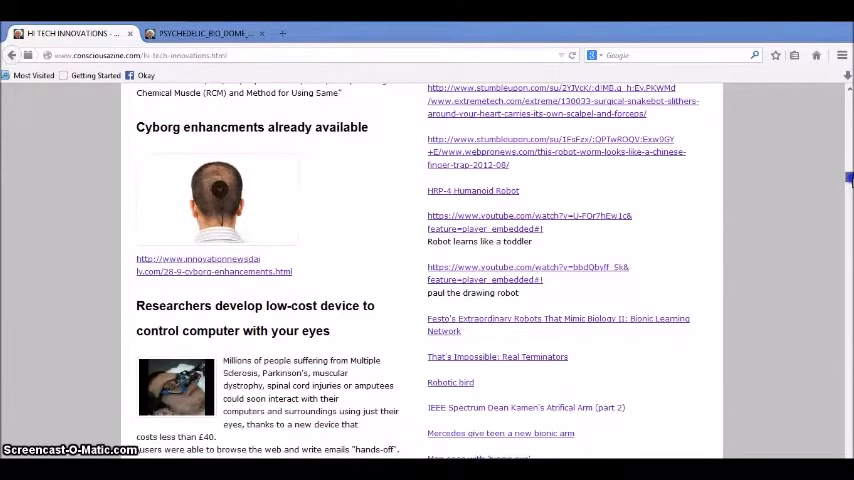
scroll("down", 3)
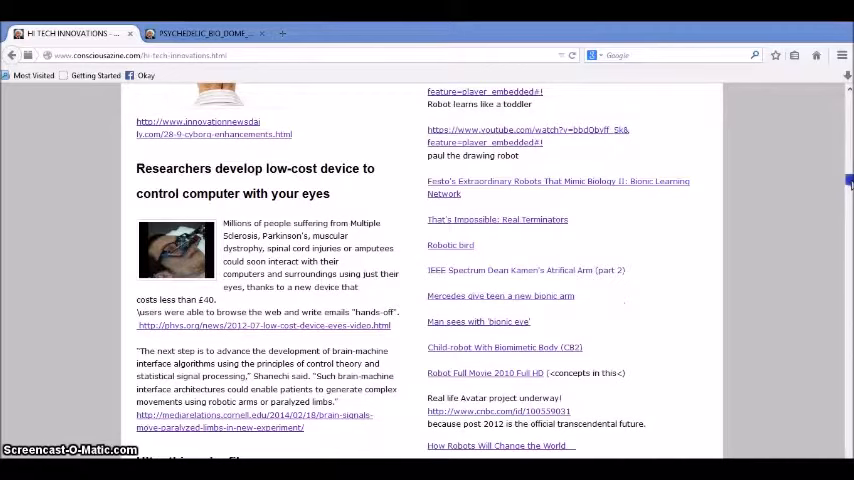
scroll("down", 3)
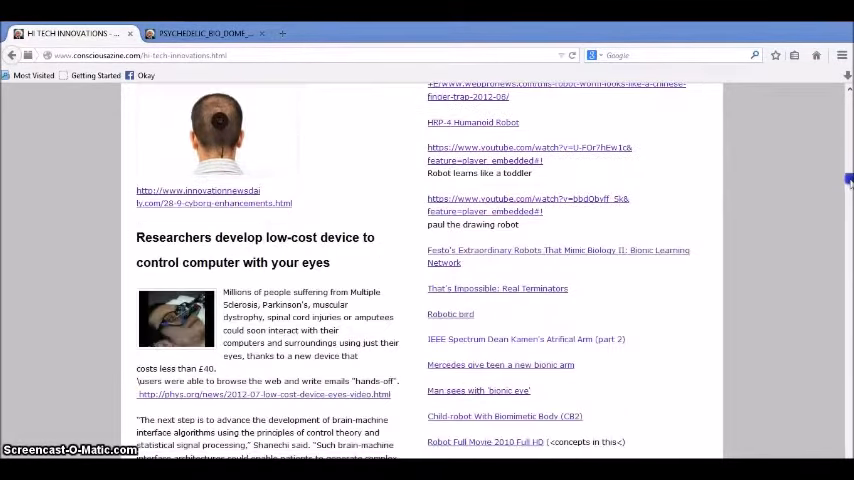
scroll("down", 3)
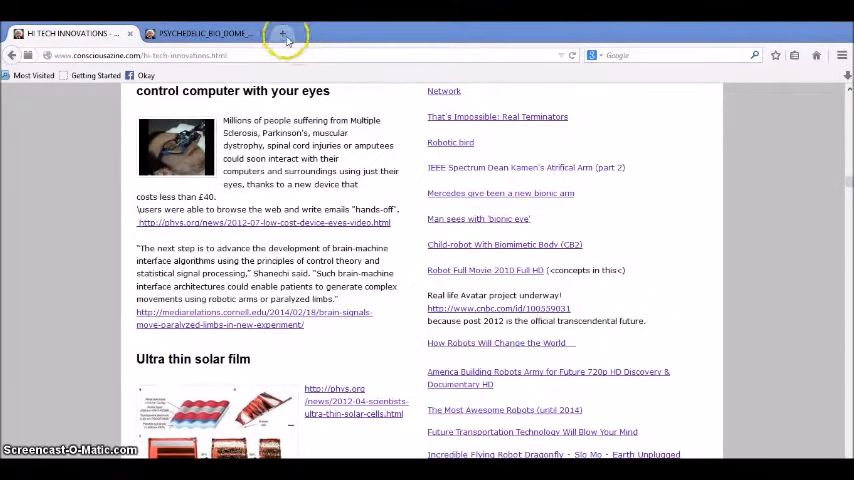
Search YouTube for 'festo' and pick the Festo - SmartBird video result
left_click(288, 32)
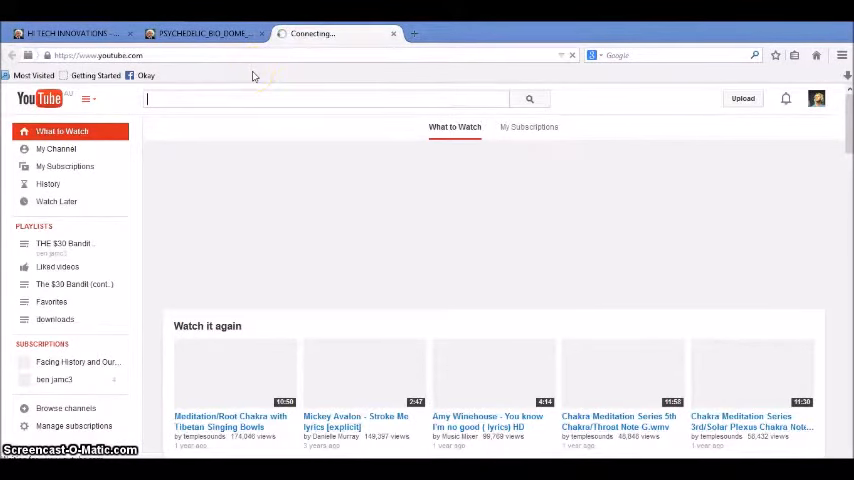
type("festo")
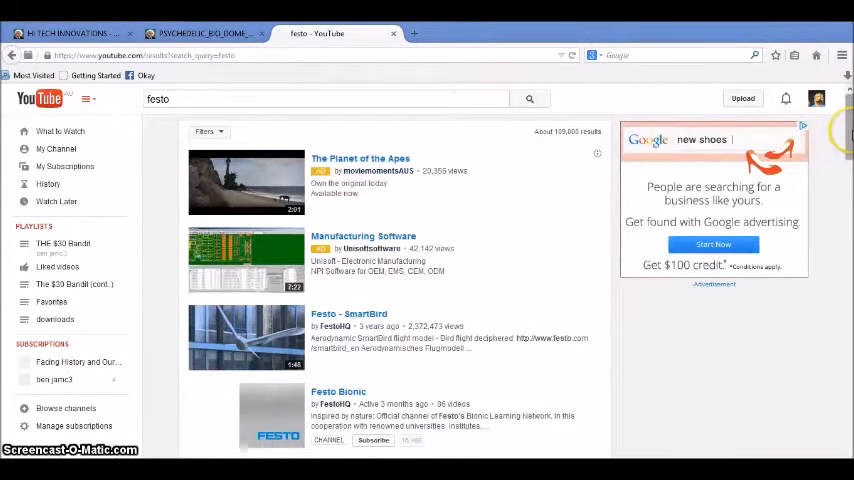
scroll("down", 3)
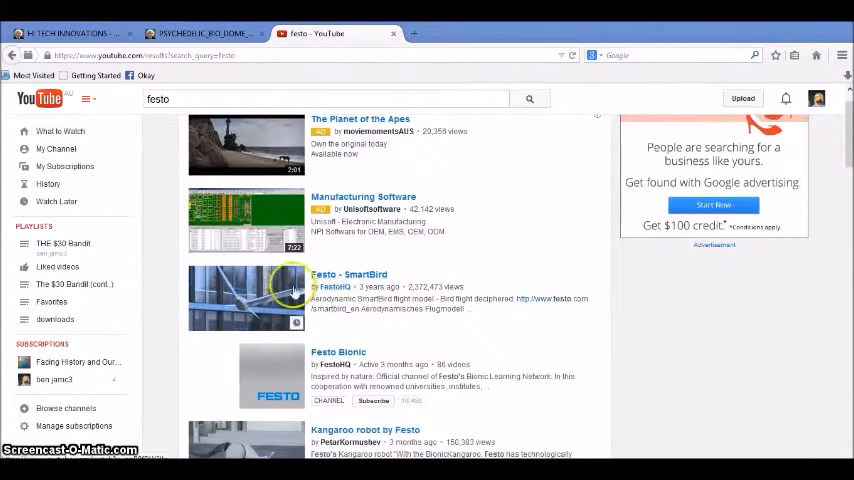
mouse_move(360, 292)
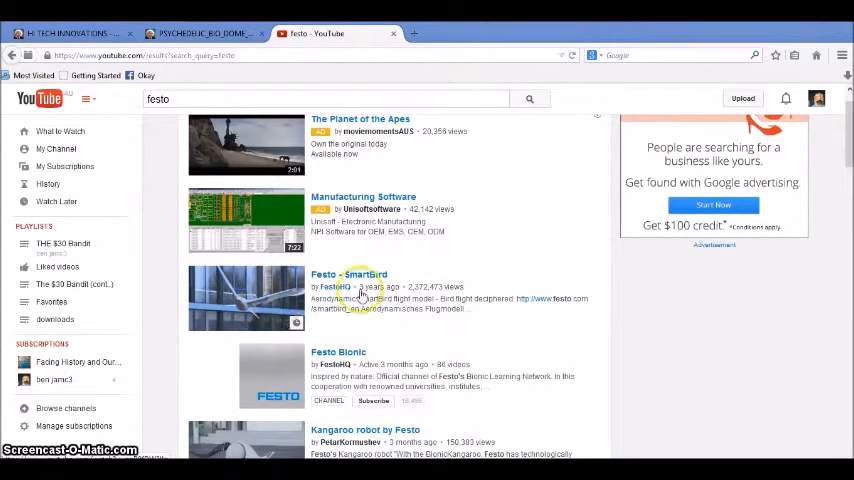
left_click(348, 274)
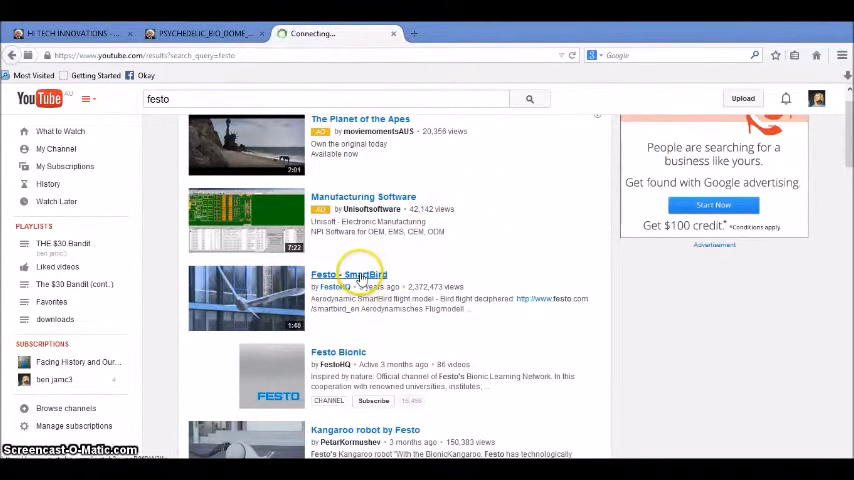
Open Festo - SmartBird in a separate tab and browse further down the Festo search results
left_click(348, 274)
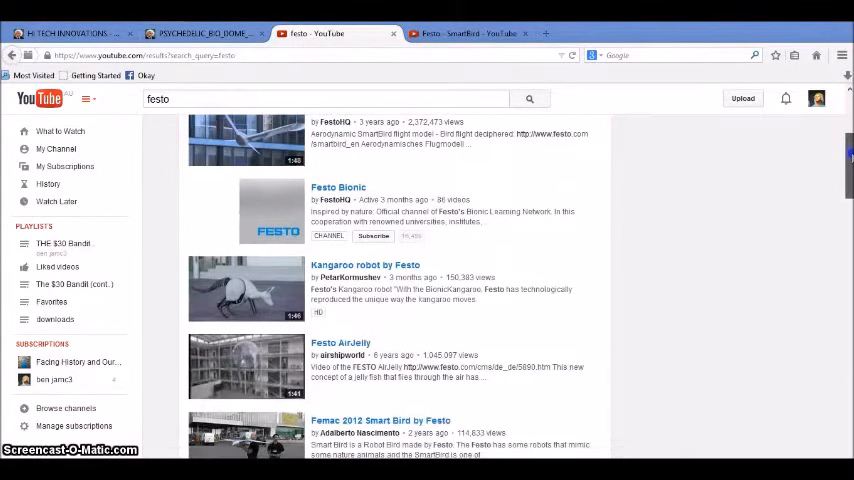
scroll("down", 3)
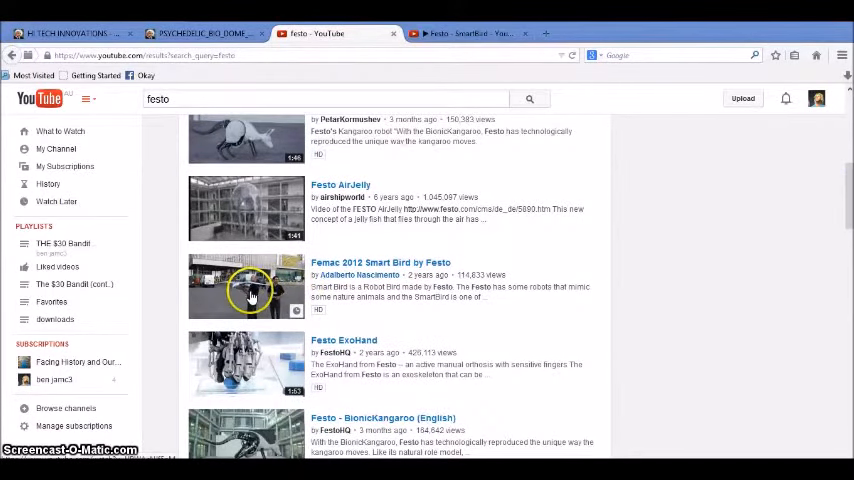
scroll("down", 3)
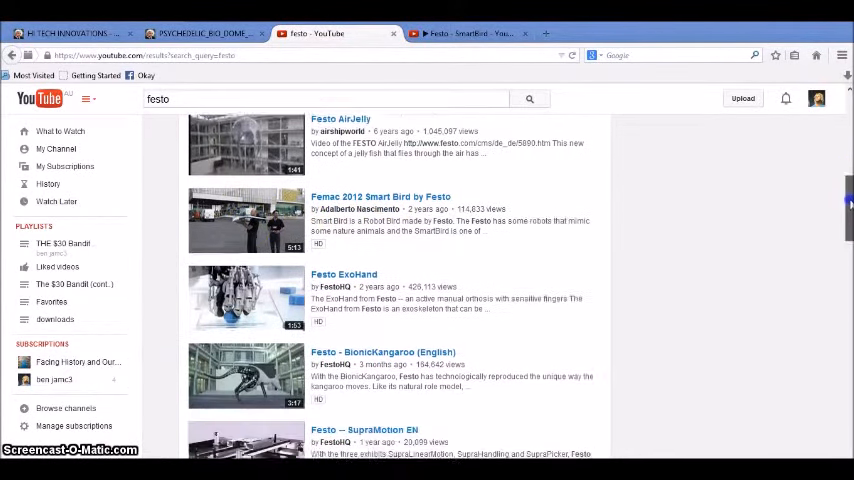
scroll("down", 3)
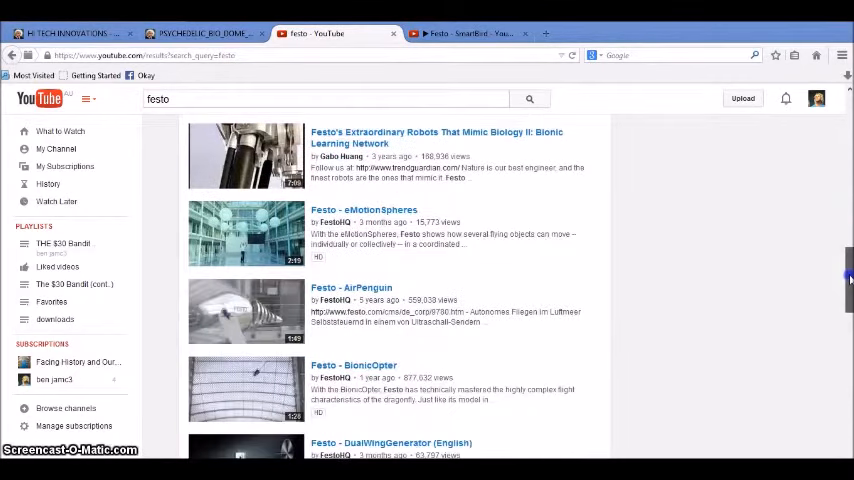
scroll("down", 3)
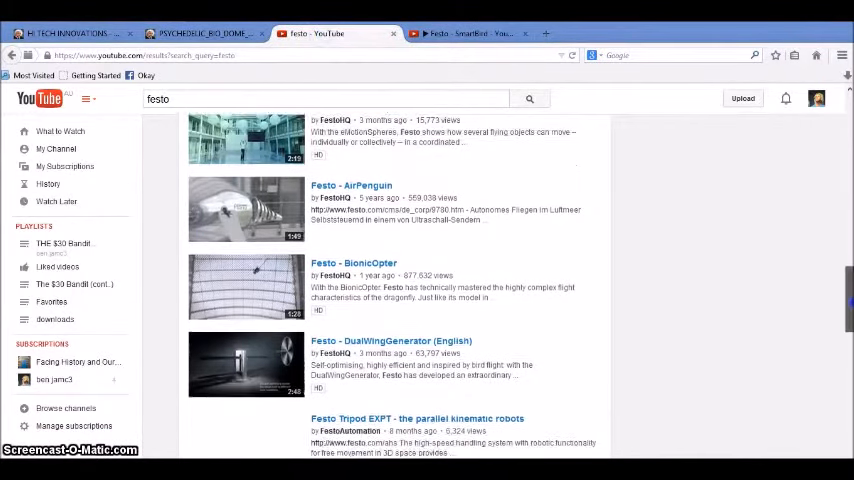
scroll("down", 3)
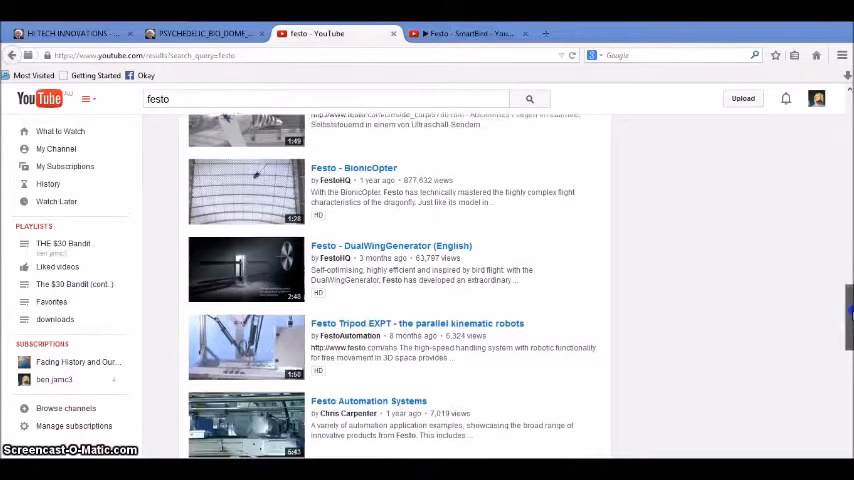
scroll("down", 3)
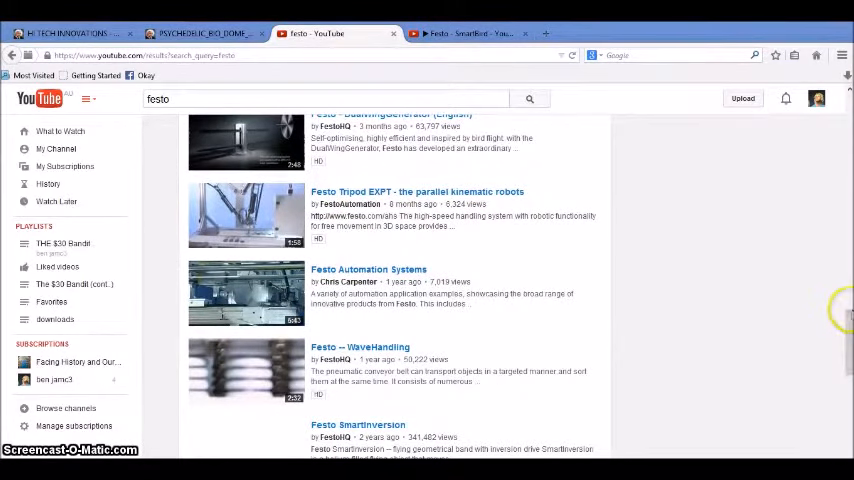
scroll("down", 3)
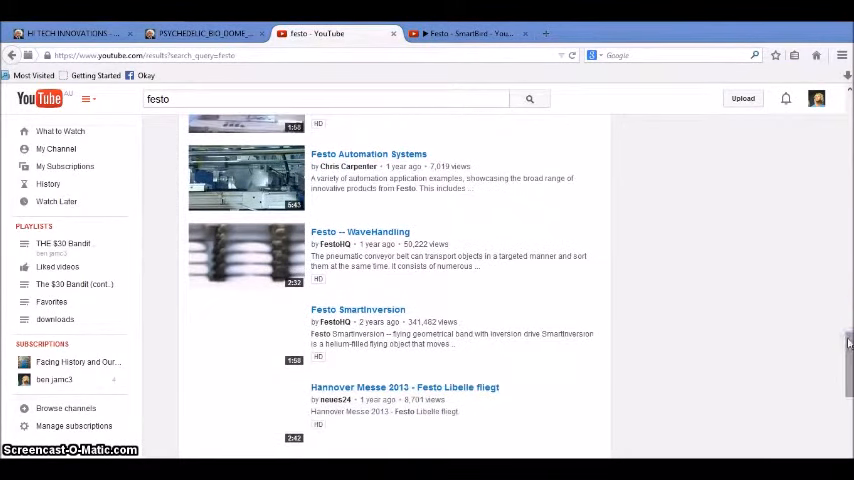
scroll("down", 3)
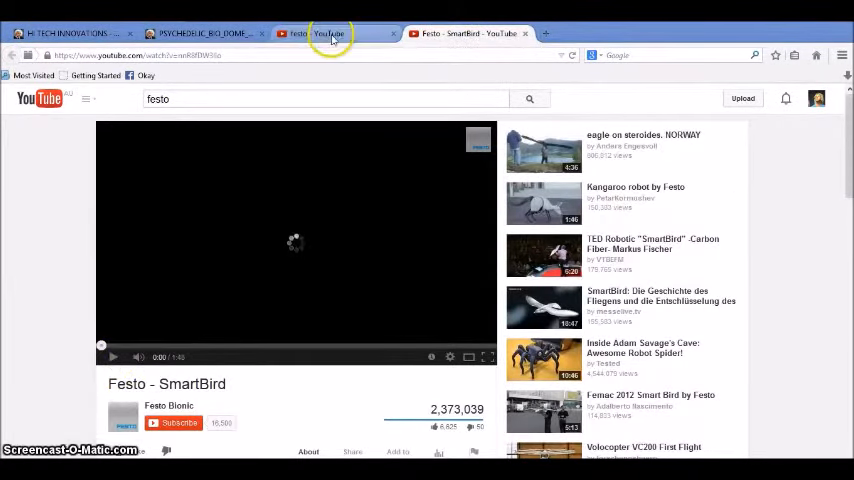
Return to the Festo search results and browse further down the list
left_click(330, 32)
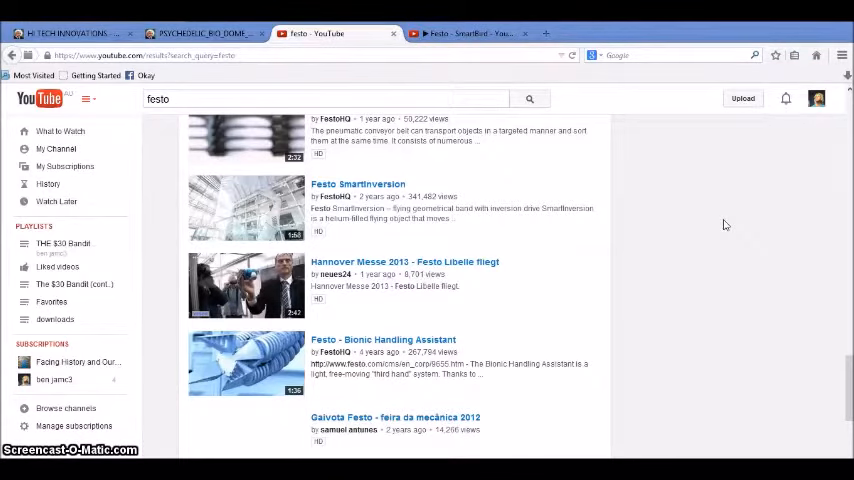
scroll("down", 3)
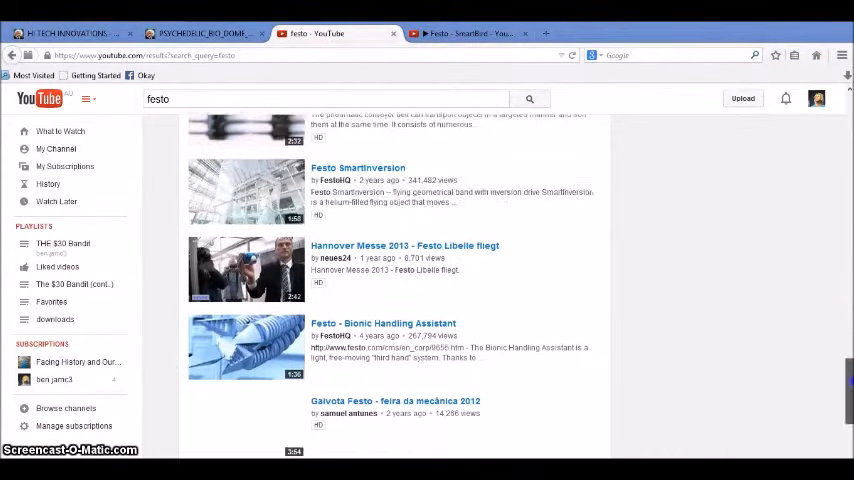
scroll("down", 3)
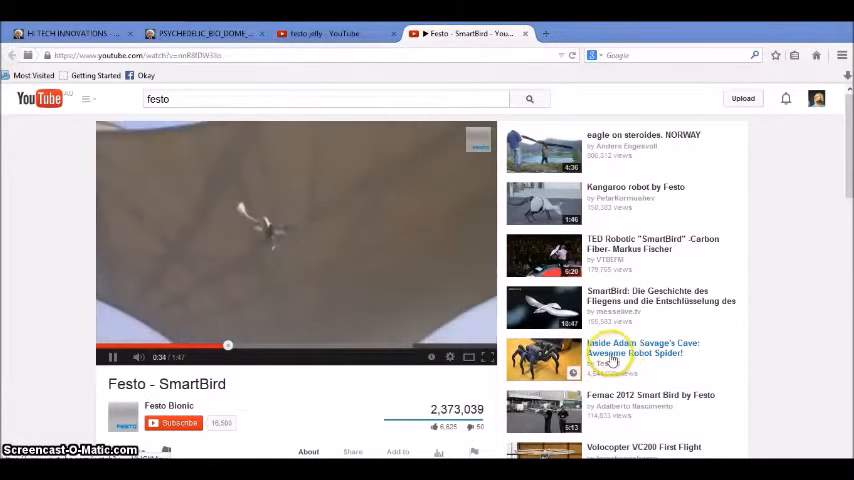
mouse_move(790, 356)
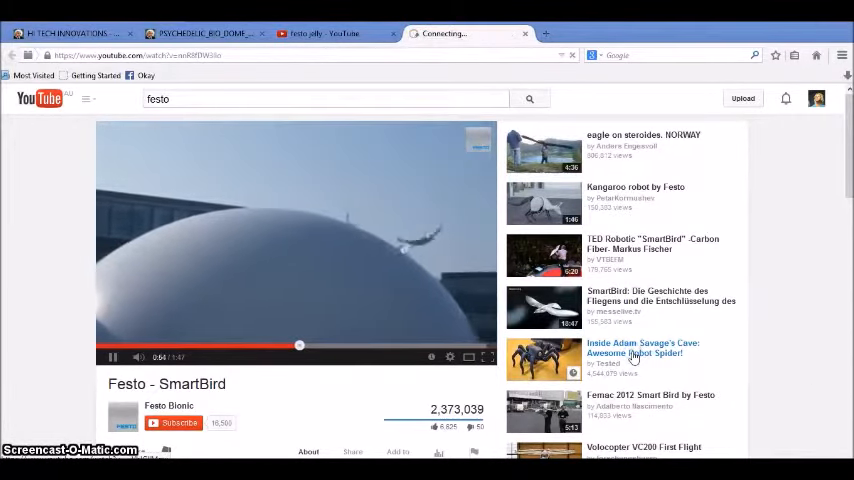
Switch to the Adam Savage robot spider video, skip its ad and jump ahead to the spider
left_click(642, 348)
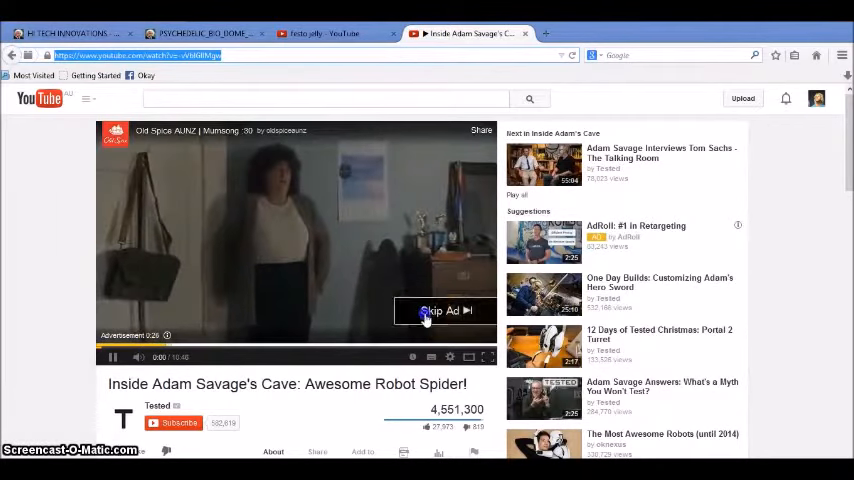
left_click(440, 312)
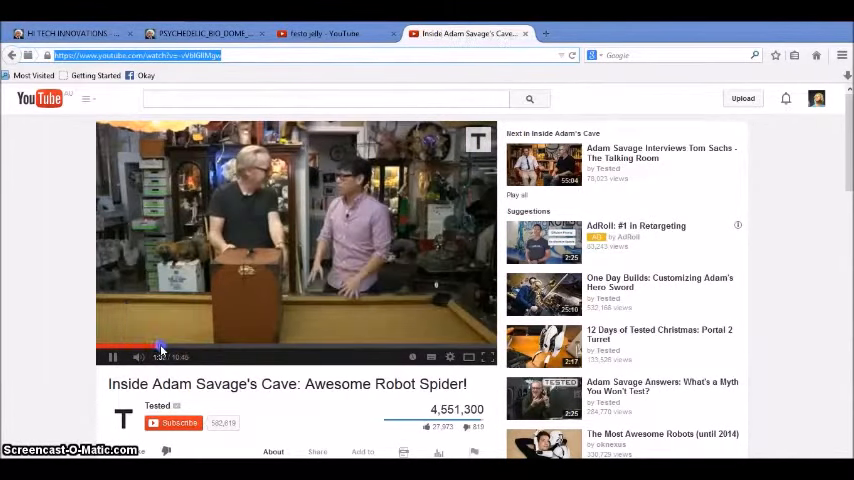
left_click(160, 344)
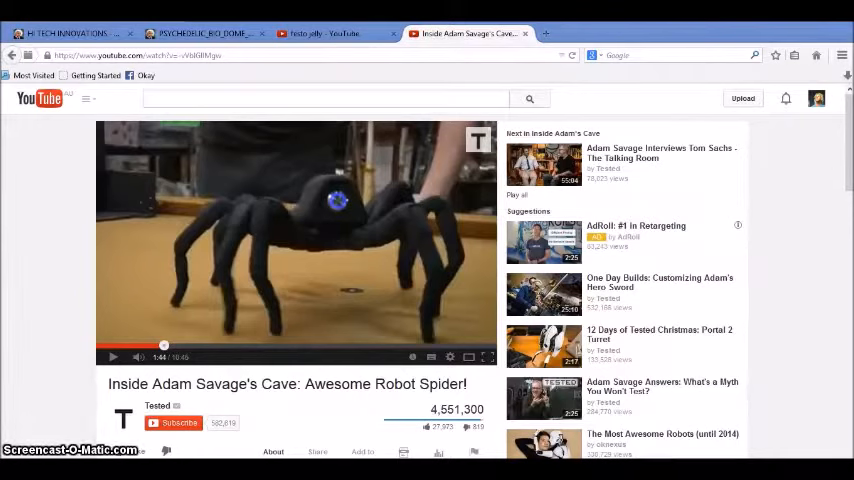
mouse_move(72, 380)
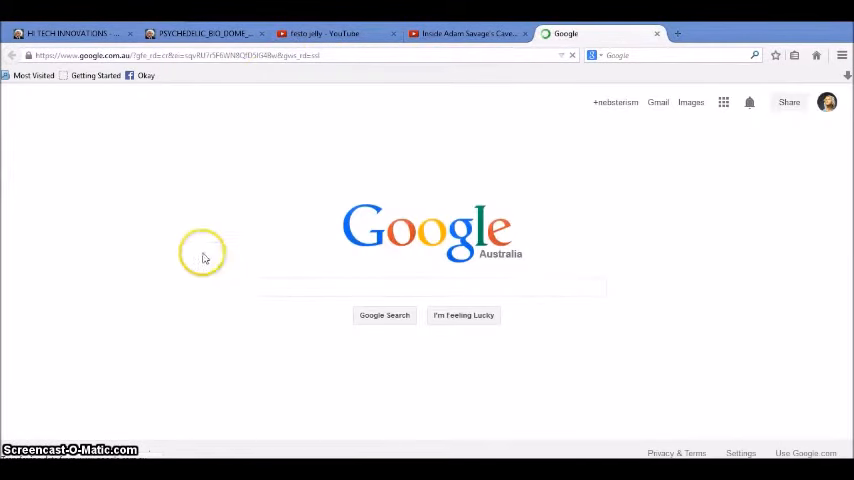
Search Google for "nano robots" and select the leading Nanorobotics result
type("n")
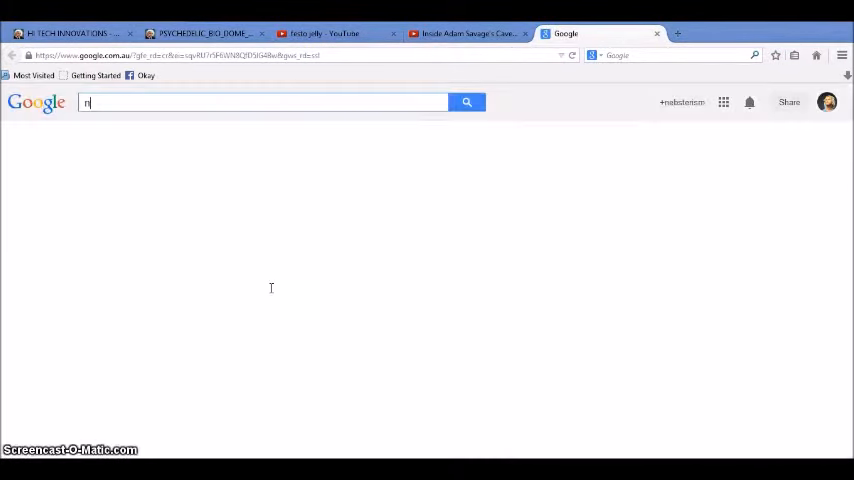
type("ano robots")
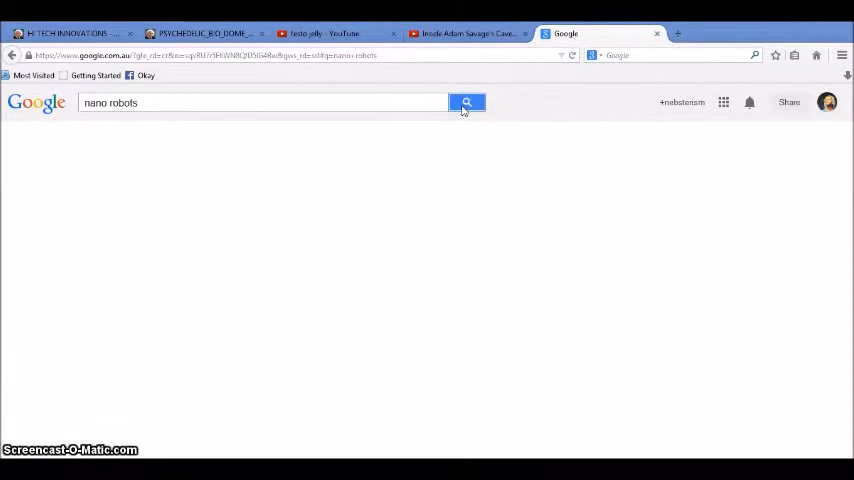
left_click(468, 102)
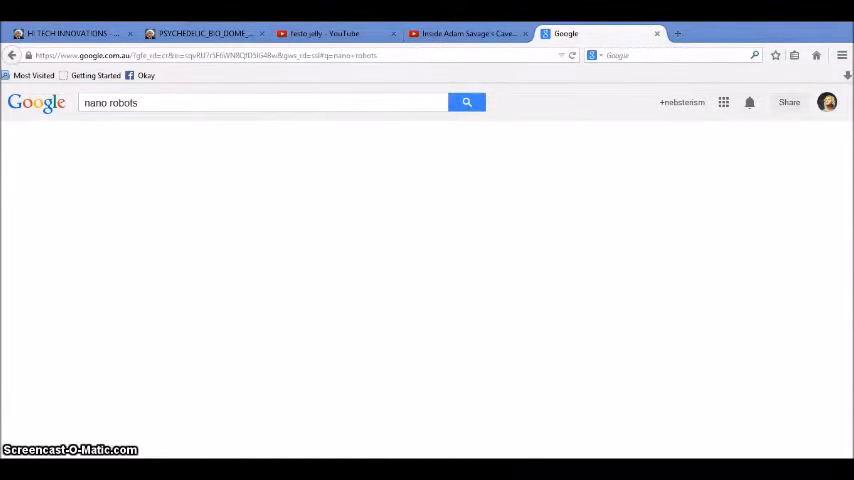
left_click(466, 102)
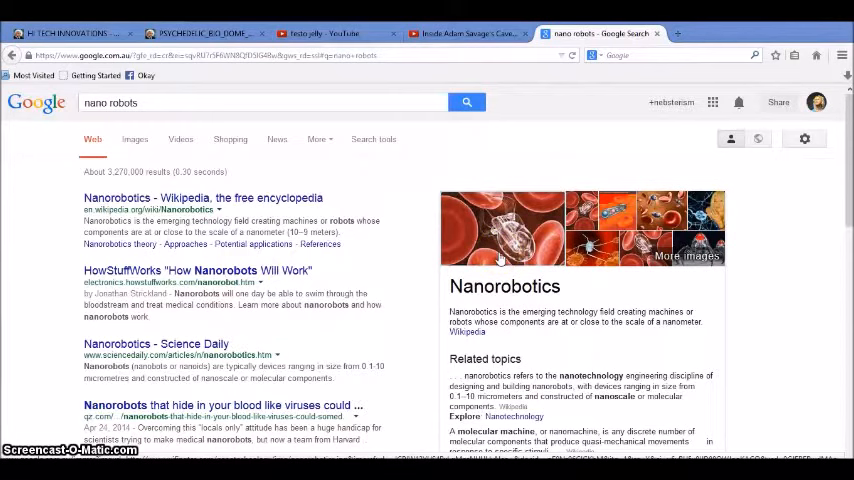
left_click(480, 252)
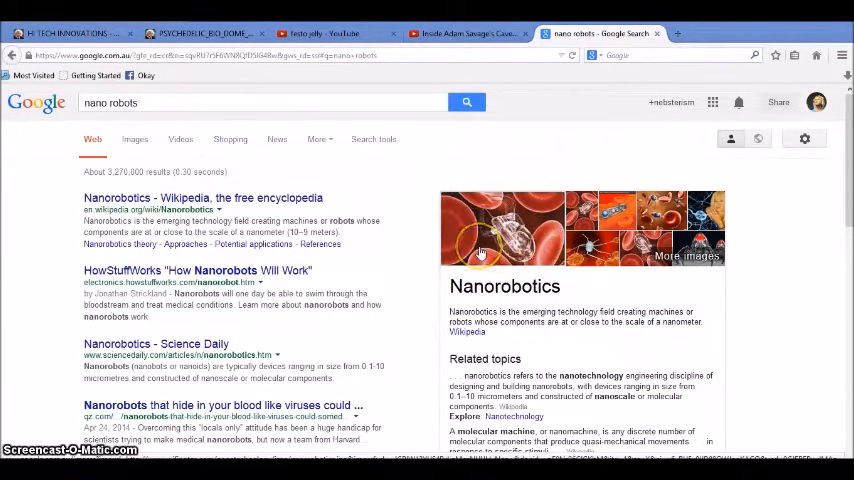
mouse_move(480, 250)
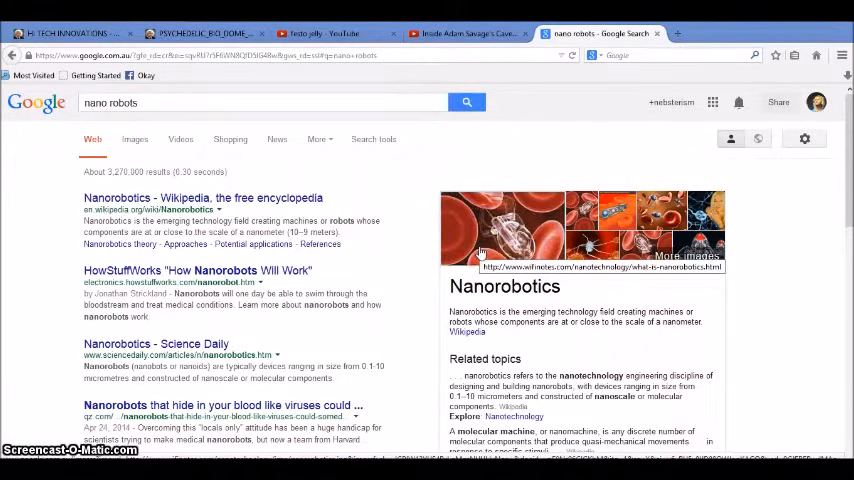
left_click(490, 236)
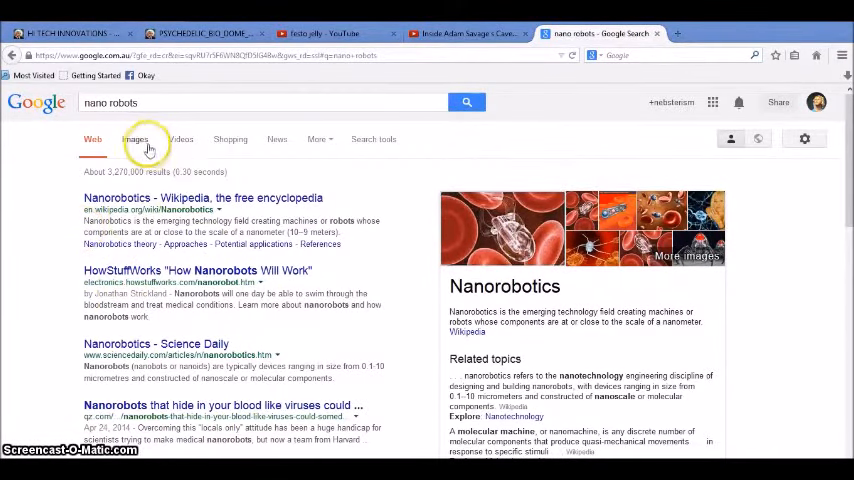
left_click(136, 140)
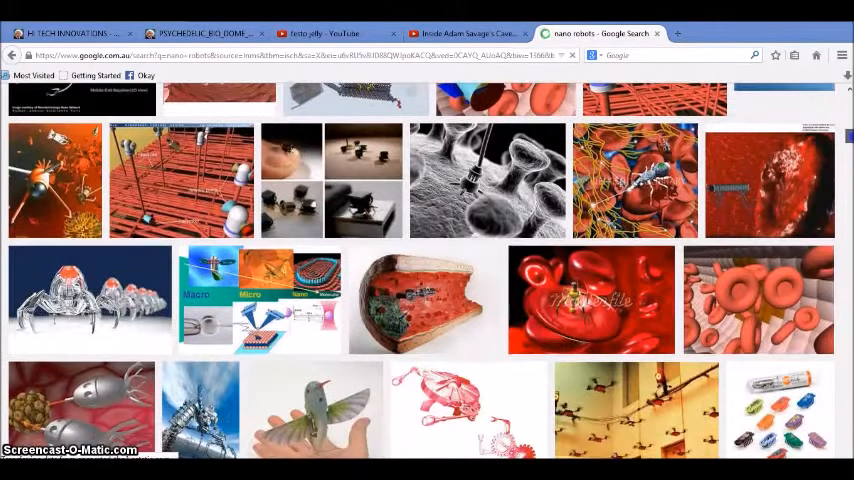
scroll("down", 3)
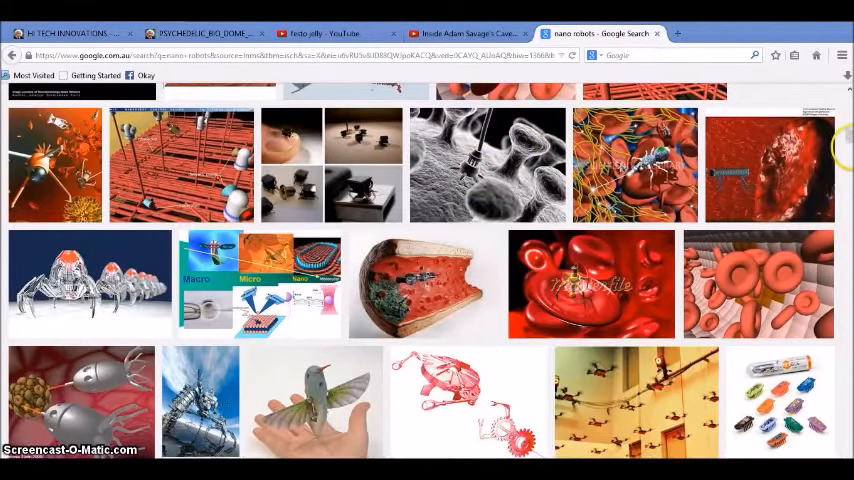
scroll("down", 3)
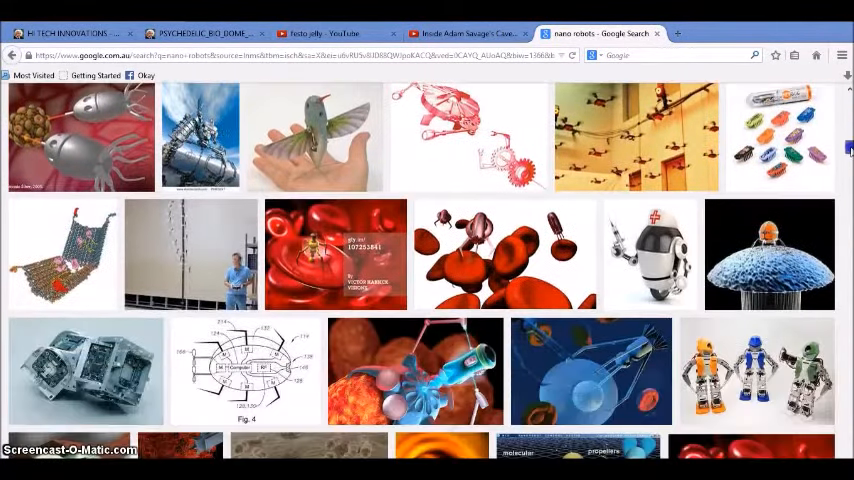
scroll("down", 3)
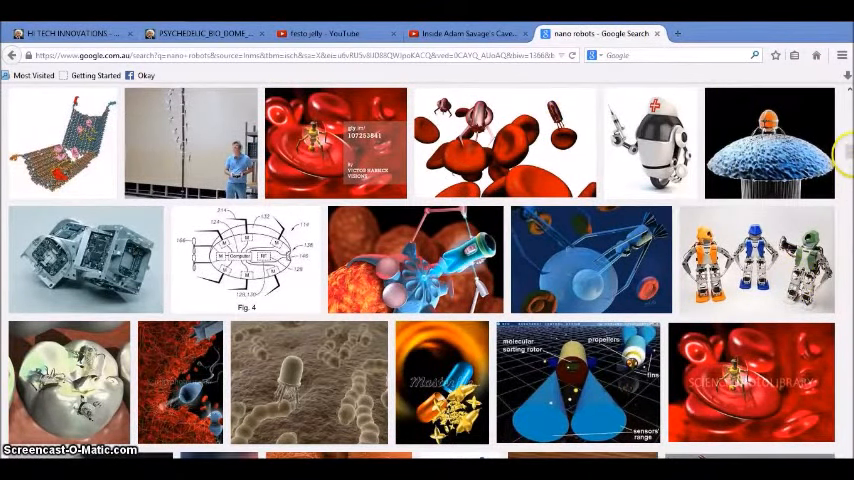
scroll("down", 3)
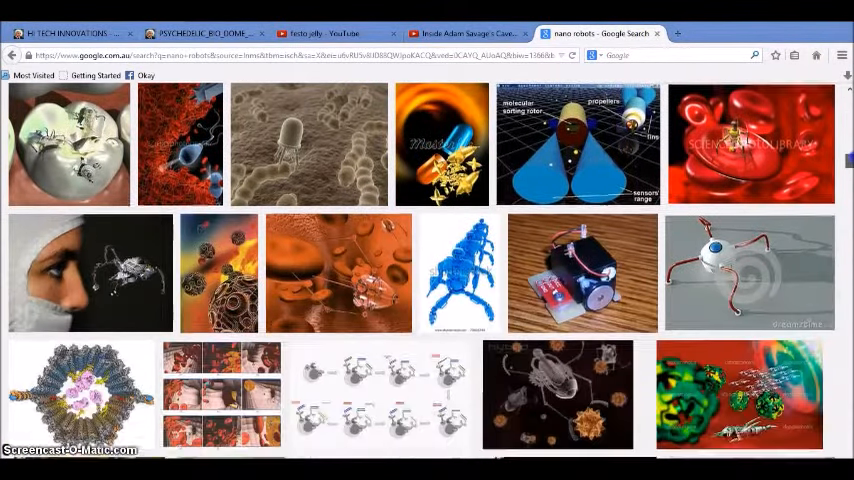
scroll("down", 3)
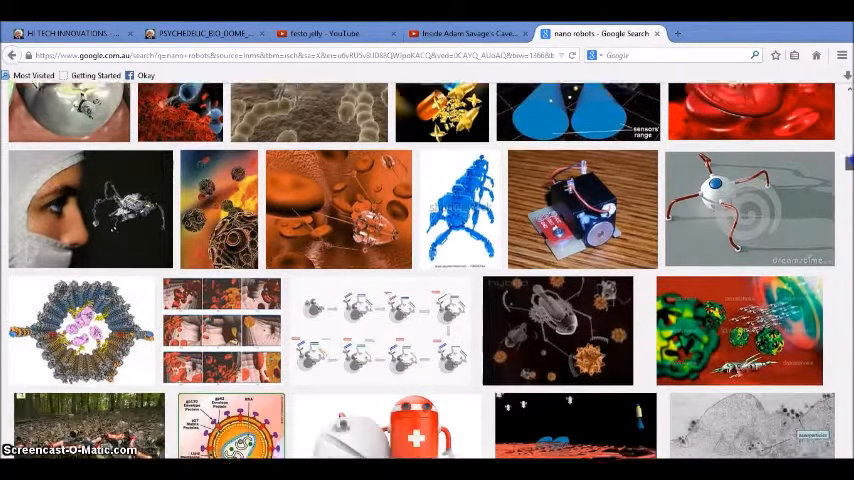
scroll("down", 3)
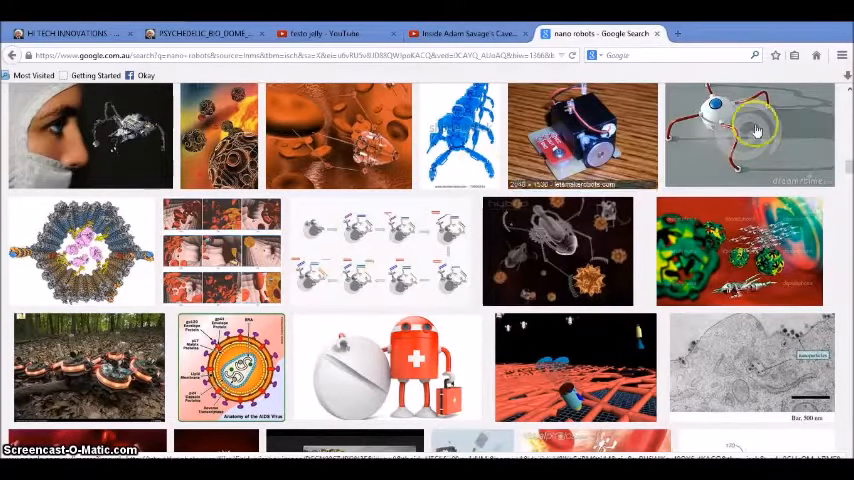
scroll("down", 3)
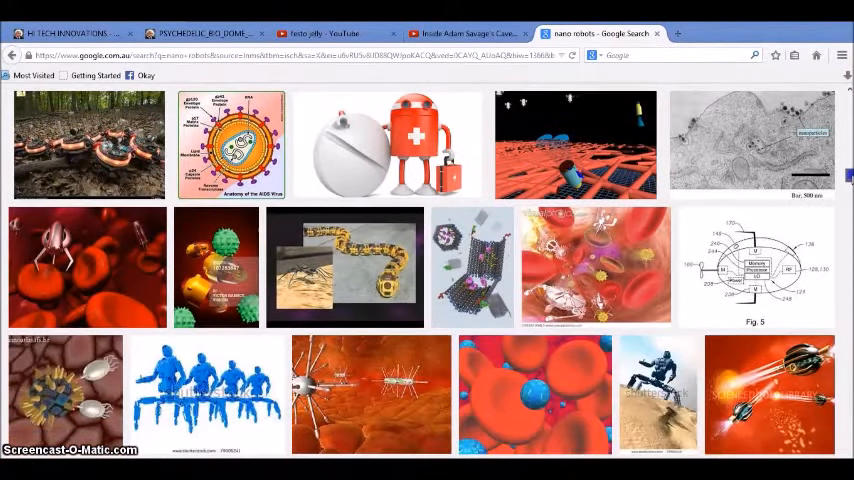
scroll("down", 3)
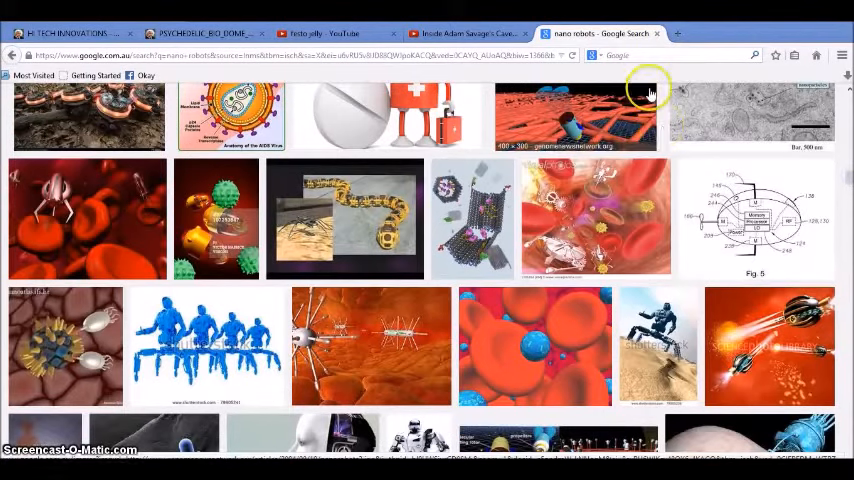
Switch to the robot spider video, read down through its comments and return to the player
left_click(468, 32)
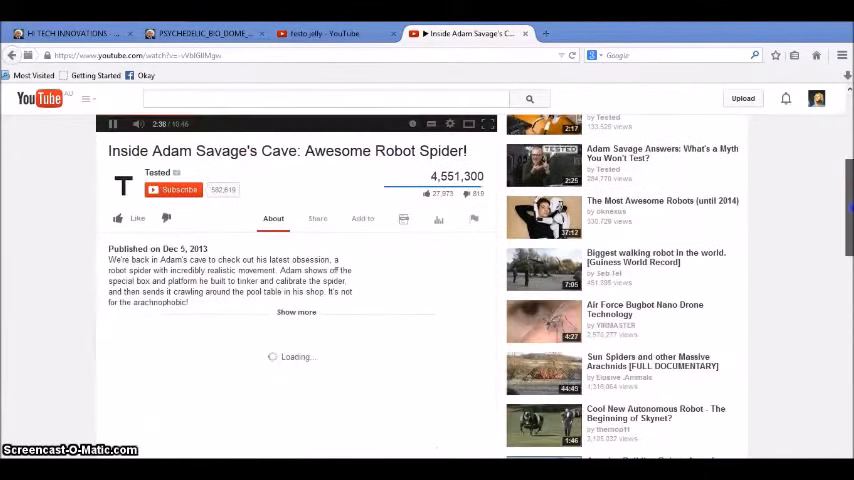
scroll("down", 3)
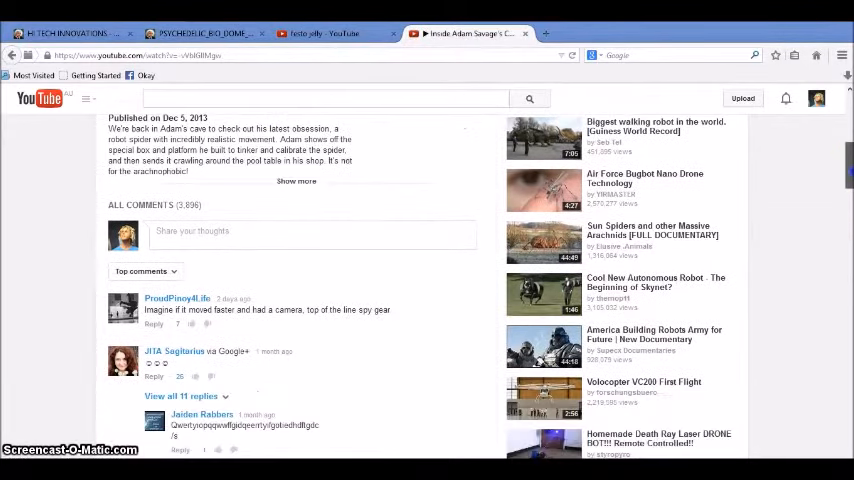
scroll("down", 3)
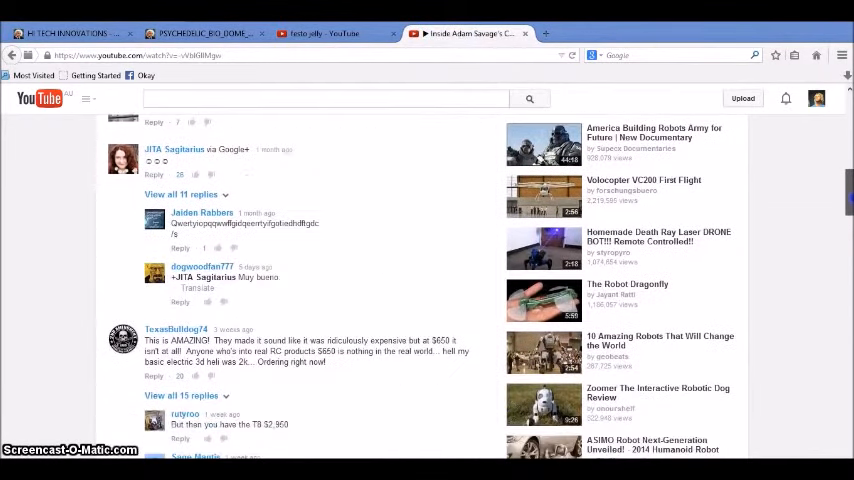
scroll("down", 3)
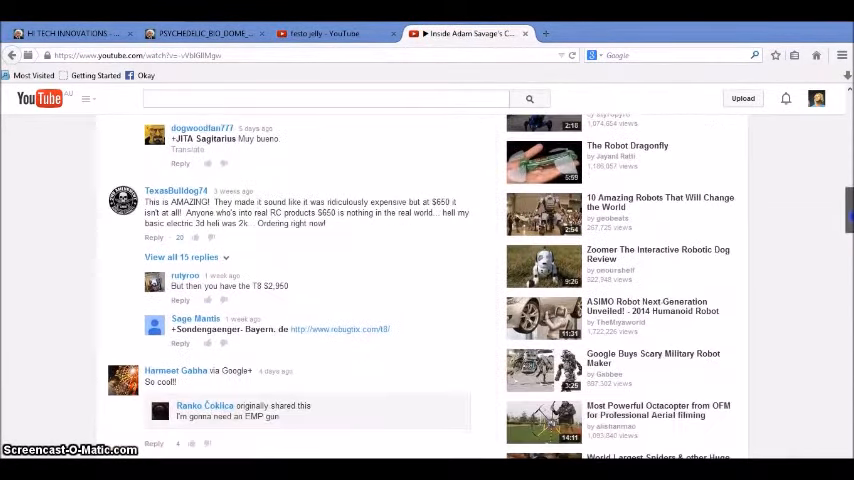
scroll("down", 3)
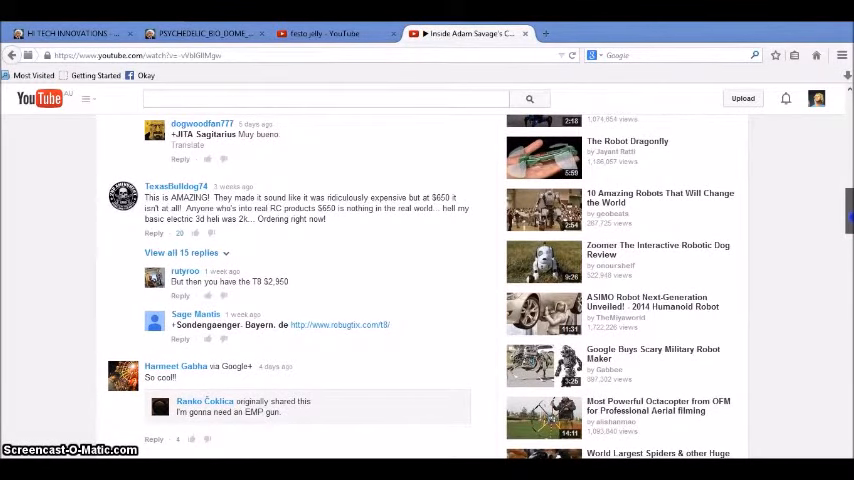
mouse_move(608, 170)
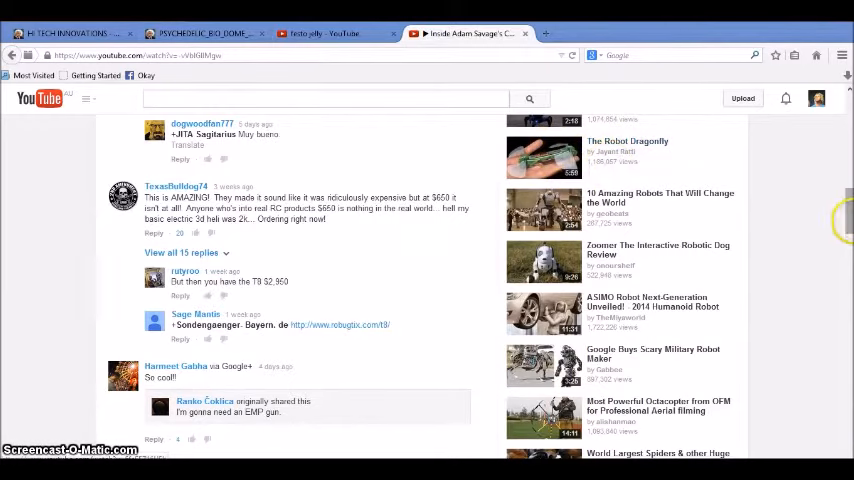
scroll("up", 3)
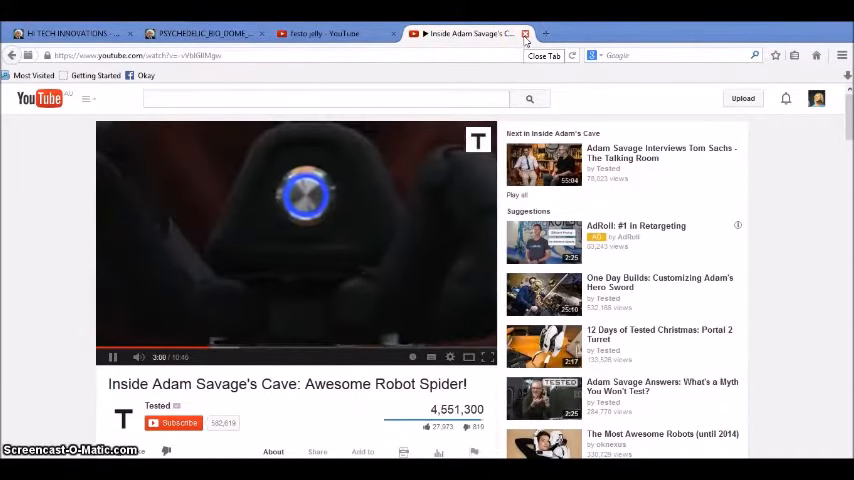
Switch to the 'festo jelly - YouTube' tab showing AirJelly and AquaJelly results
left_click(524, 32)
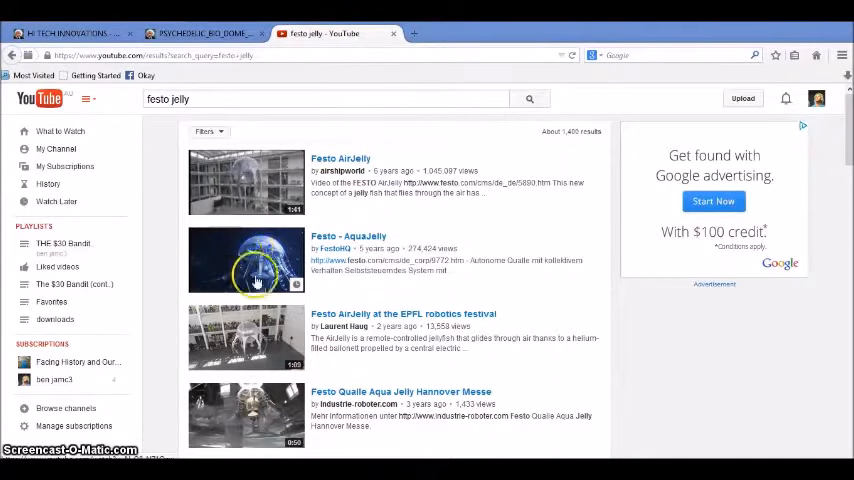
mouse_move(298, 96)
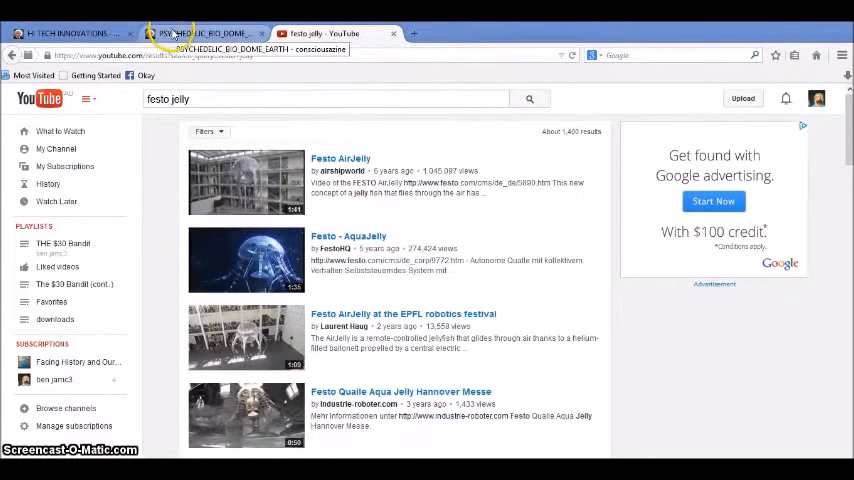
Switch to the Hi-Tech Innovations page and read down past the hover car and robot posts
left_click(70, 32)
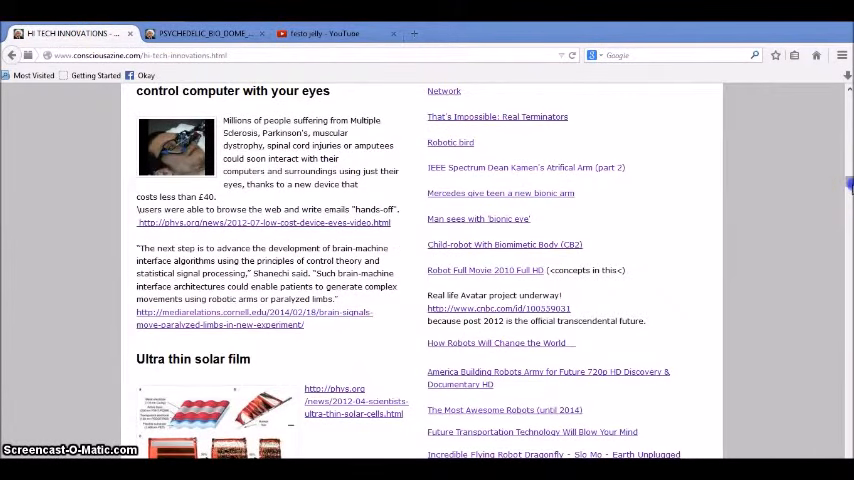
scroll("down", 3)
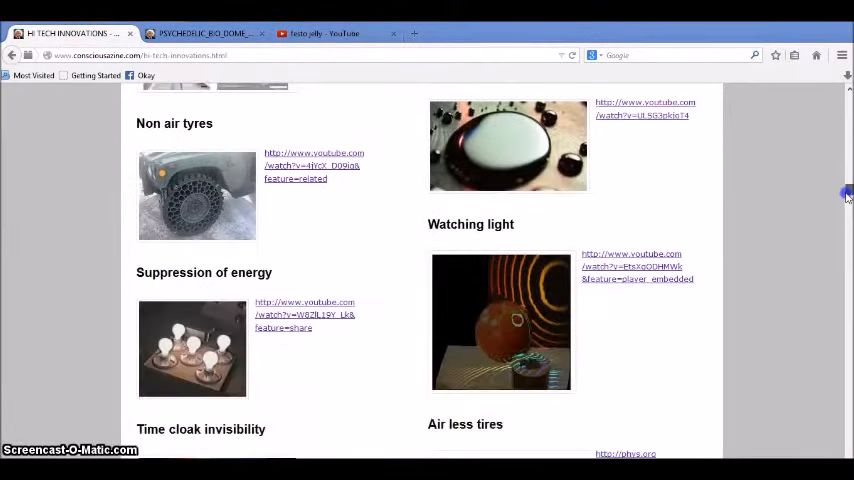
scroll("down", 3)
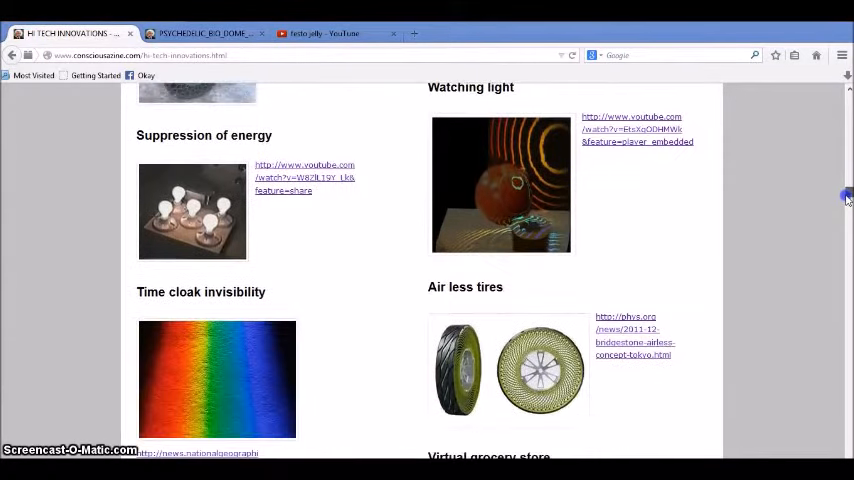
scroll("down", 3)
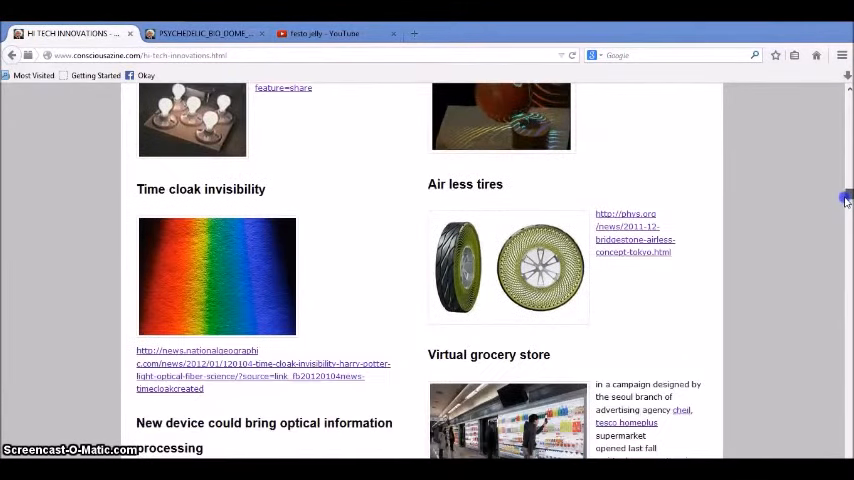
scroll("down", 3)
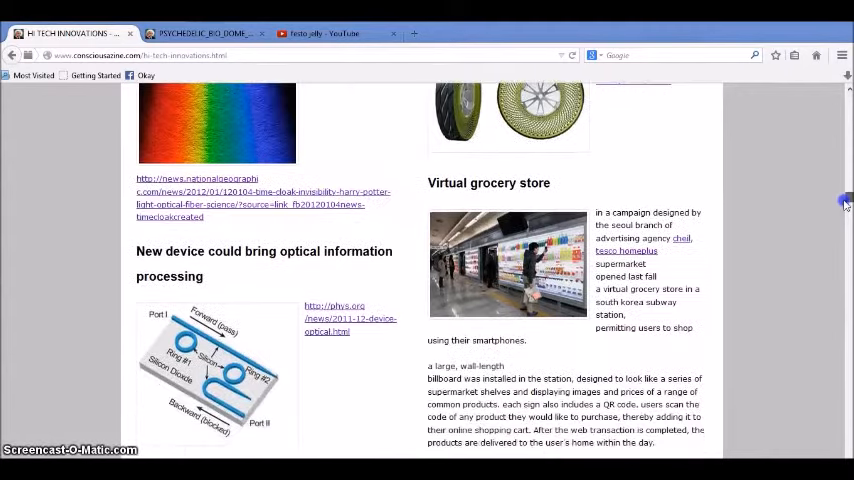
scroll("down", 3)
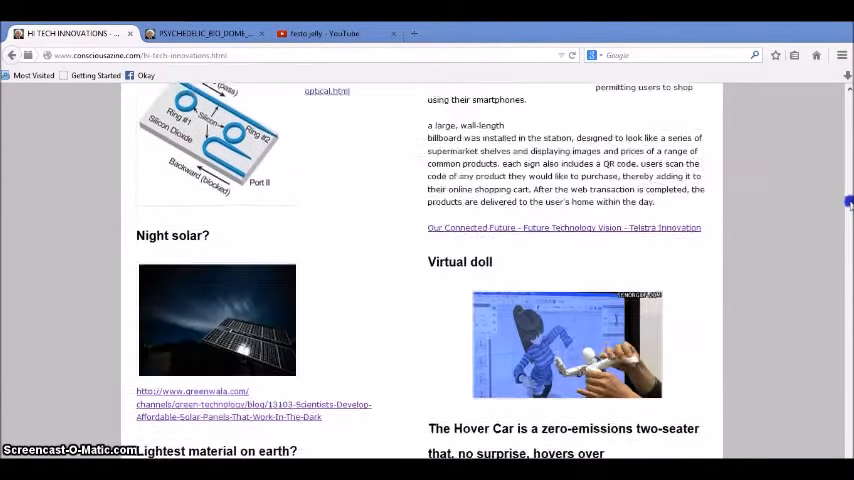
scroll("down", 3)
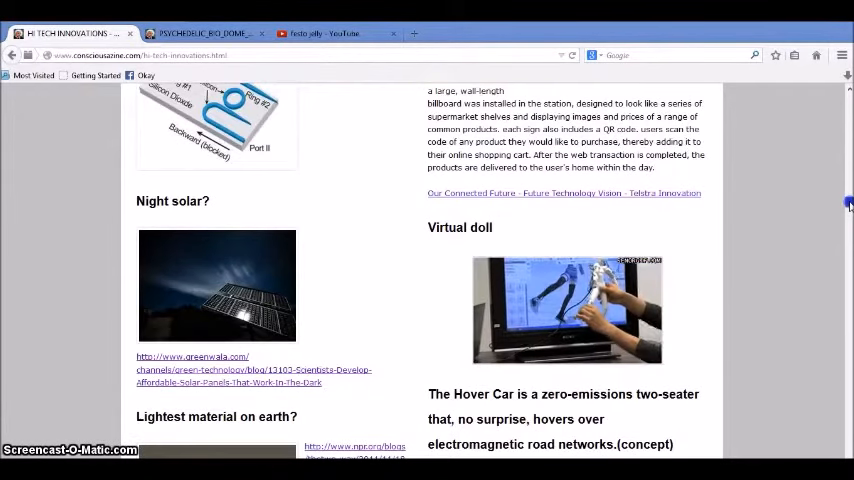
scroll("down", 3)
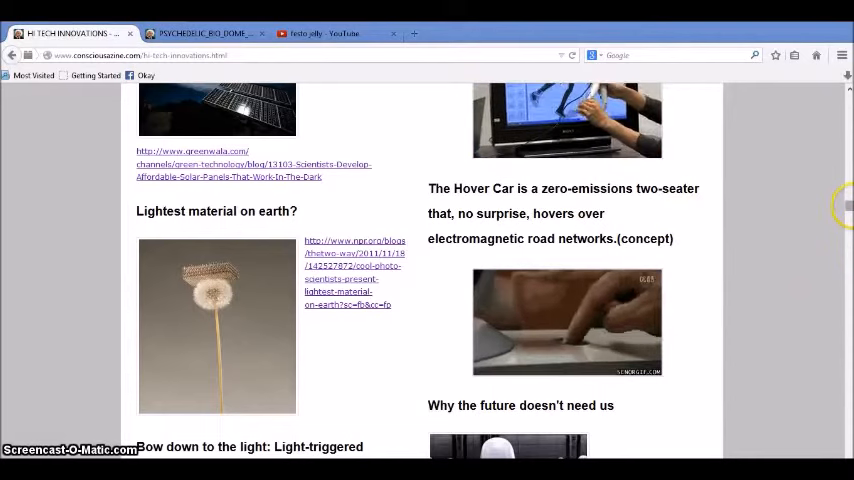
Continue down to the Decepticons, phazer and glasses-free 3-D TV articles
scroll("down", 3)
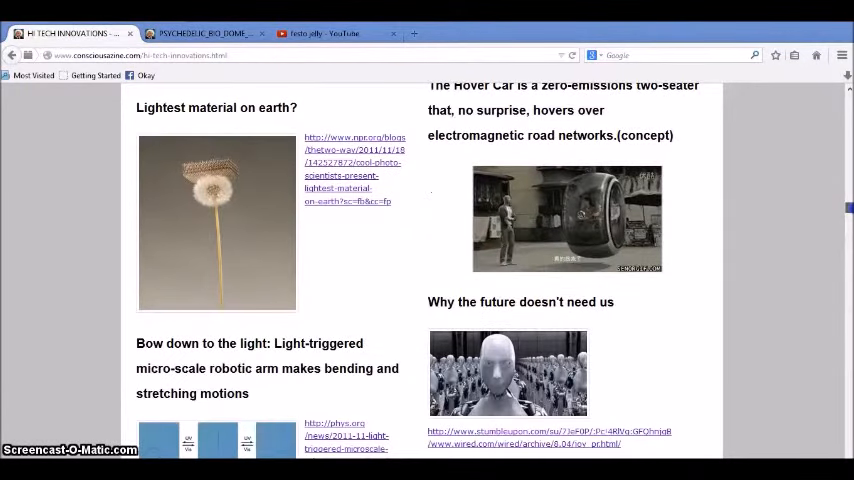
scroll("down", 3)
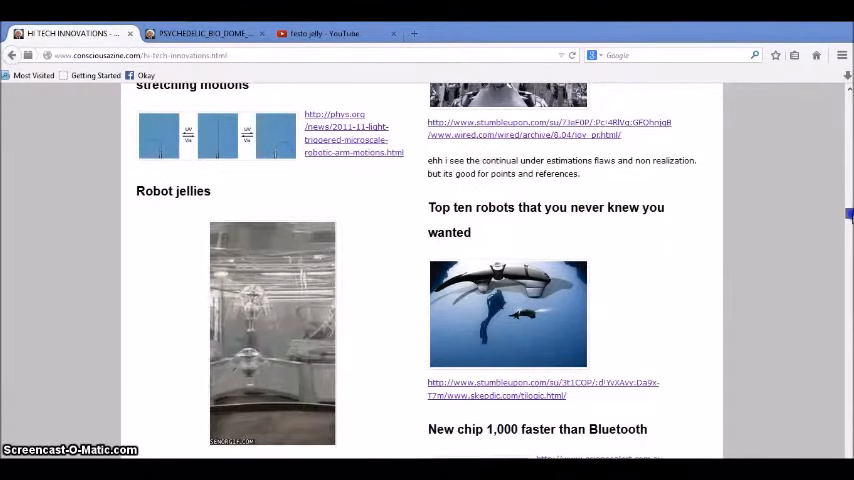
scroll("up", 3)
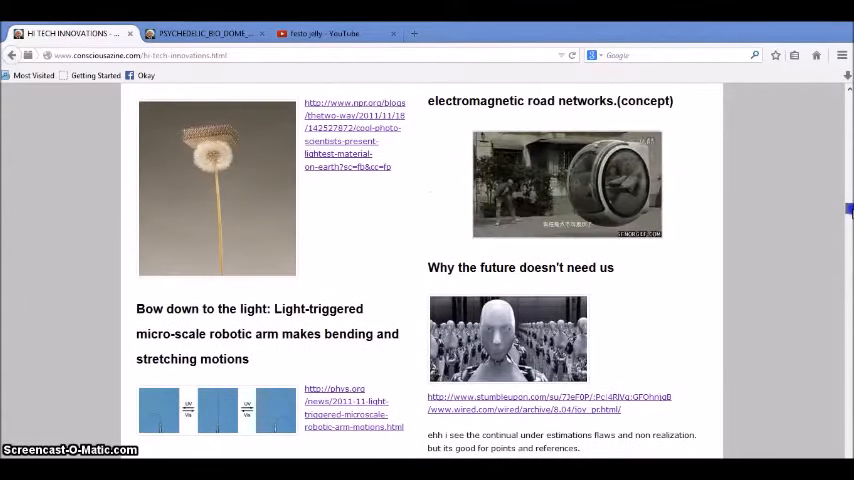
scroll("down", 3)
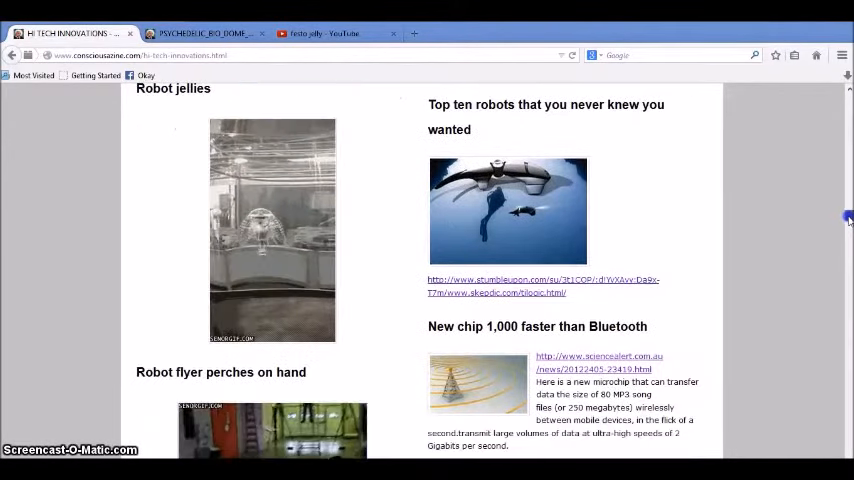
scroll("down", 3)
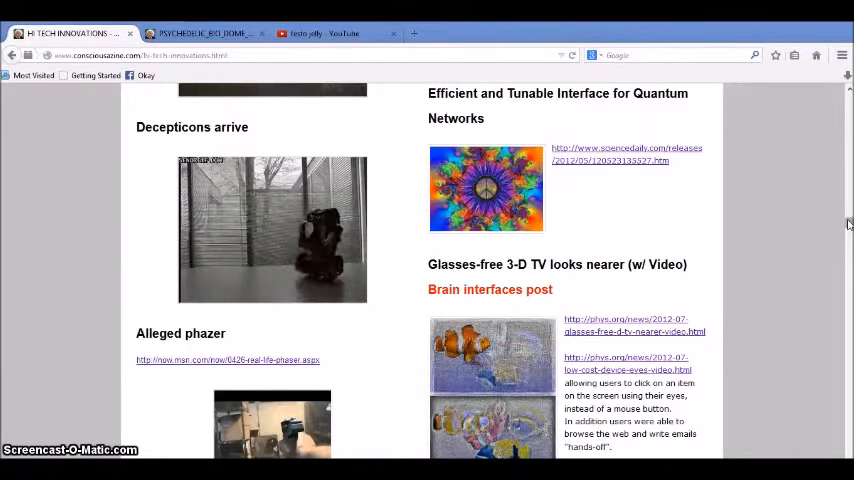
Read on past quantum computing, the super suit and Cyborg human posts to the bionic body parts article
scroll("down", 3)
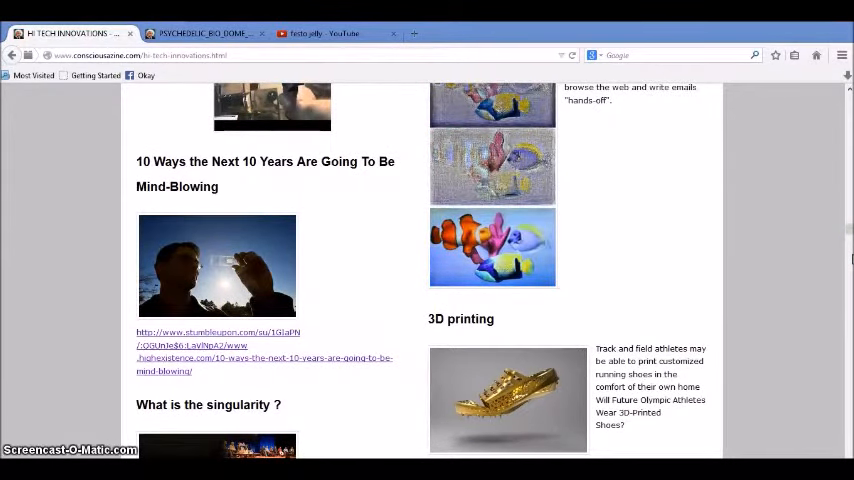
scroll("down", 3)
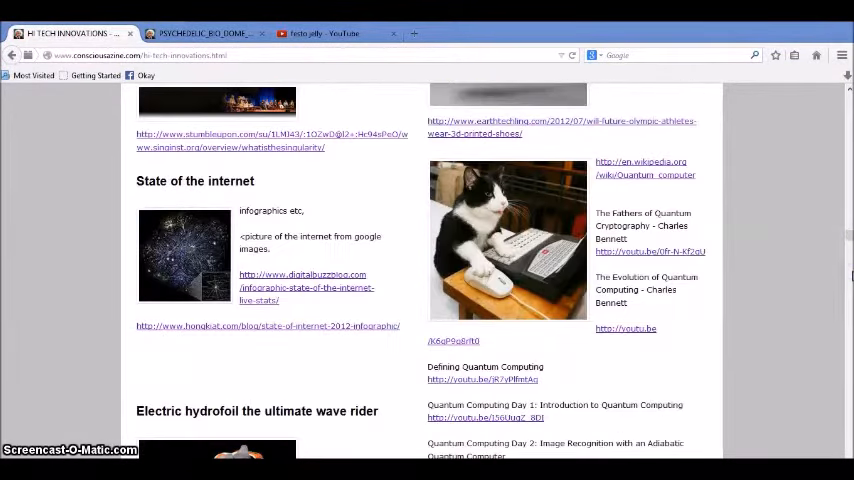
scroll("down", 3)
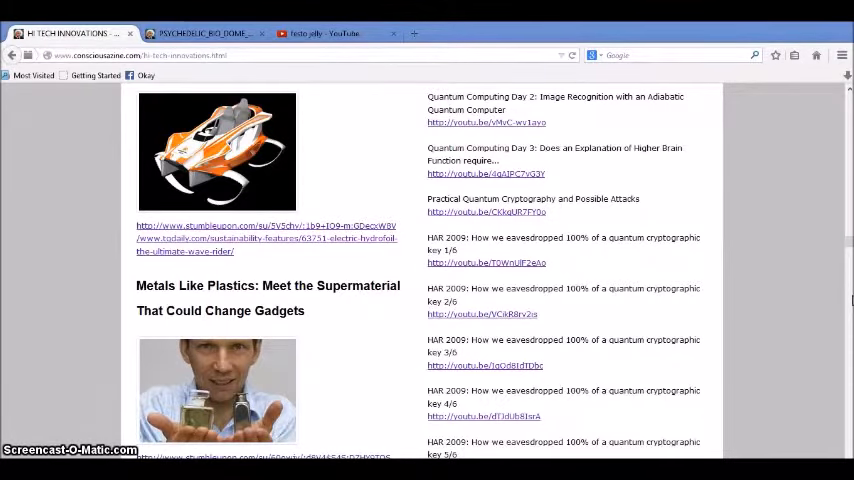
scroll("down", 3)
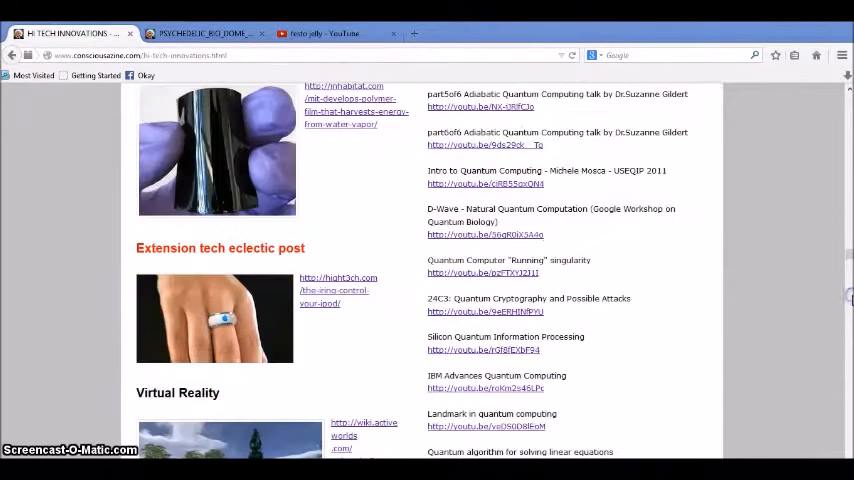
scroll("down", 3)
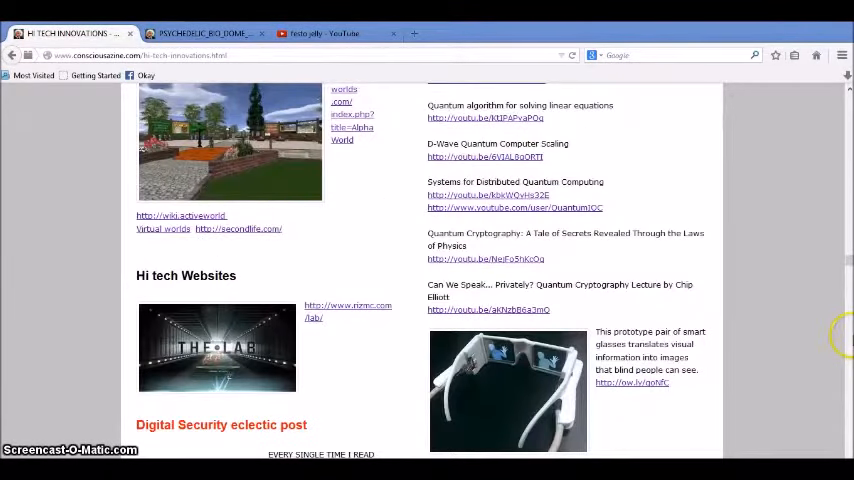
scroll("down", 3)
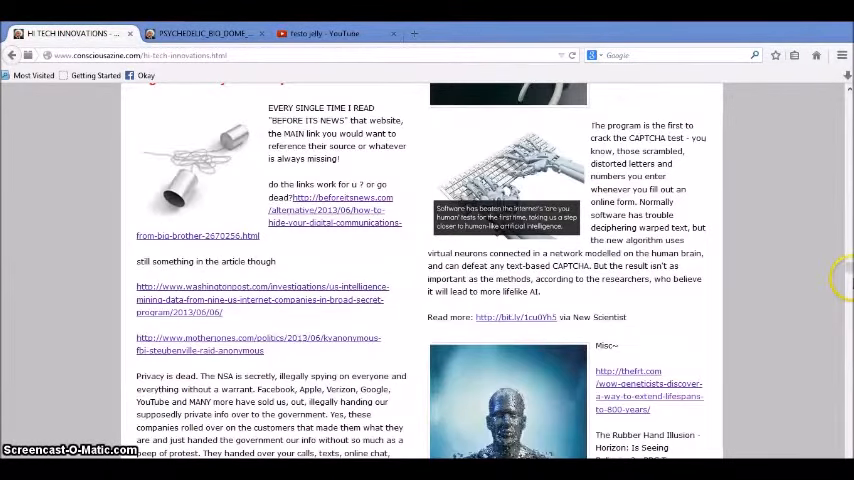
scroll("down", 3)
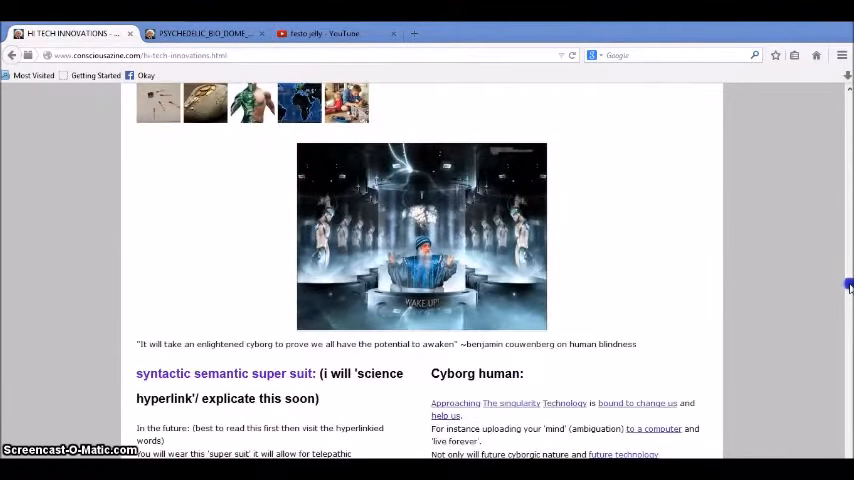
scroll("down", 3)
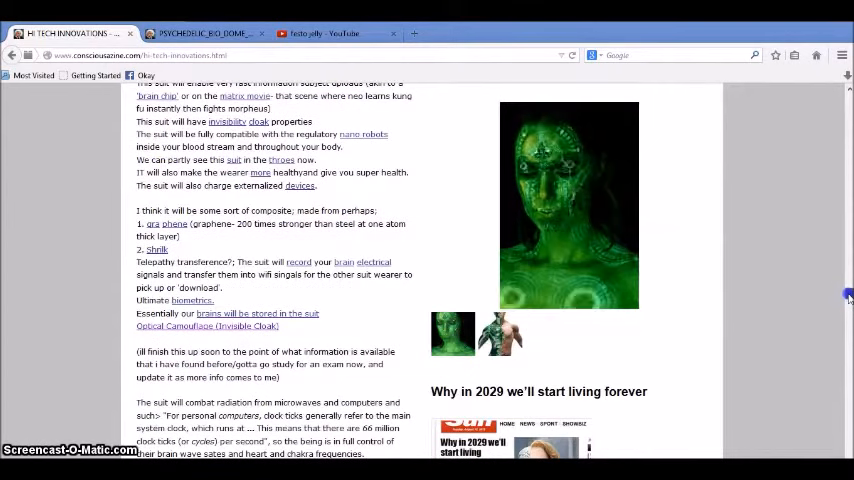
scroll("down", 3)
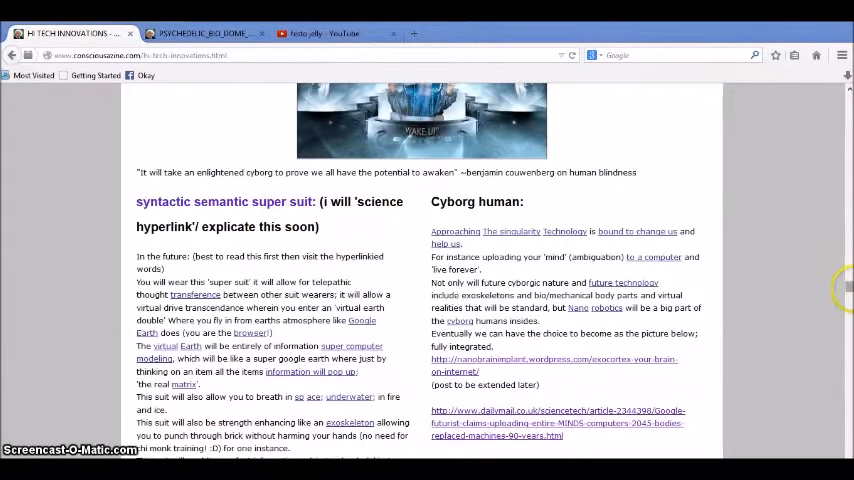
scroll("down", 3)
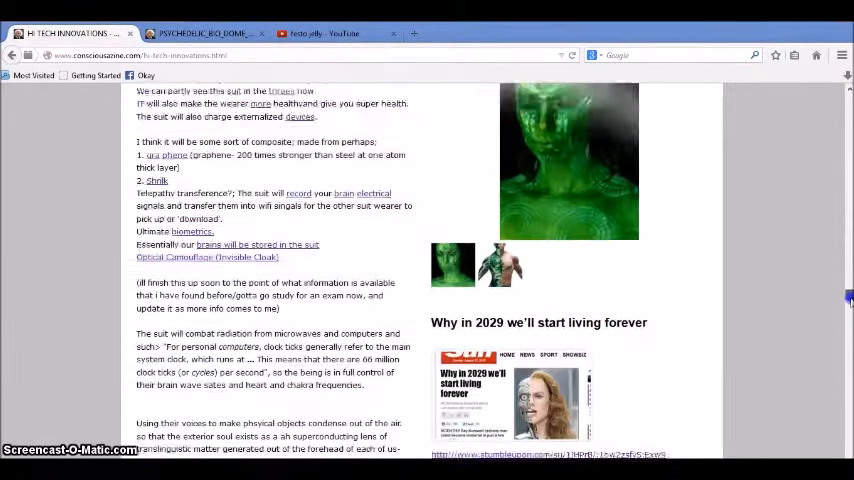
scroll("down", 3)
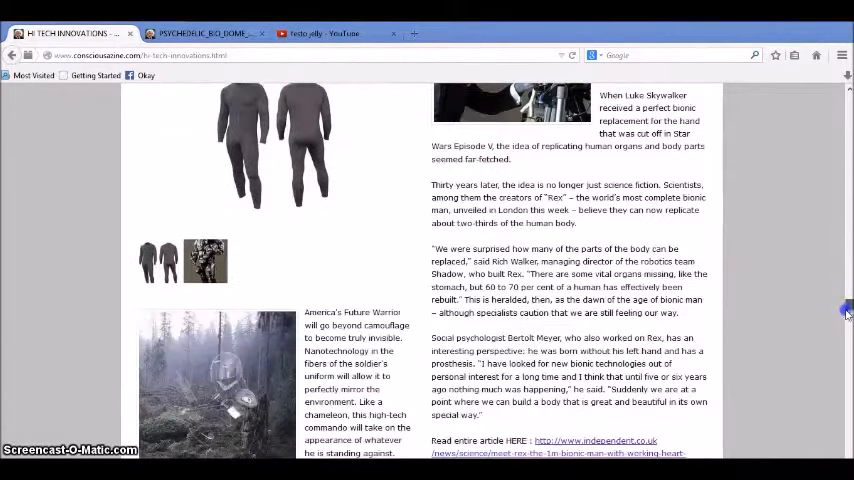
scroll("down", 3)
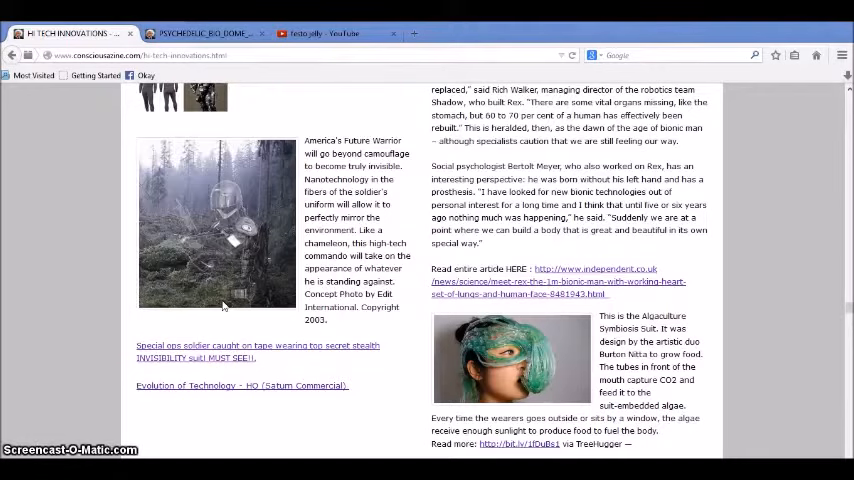
mouse_move(808, 276)
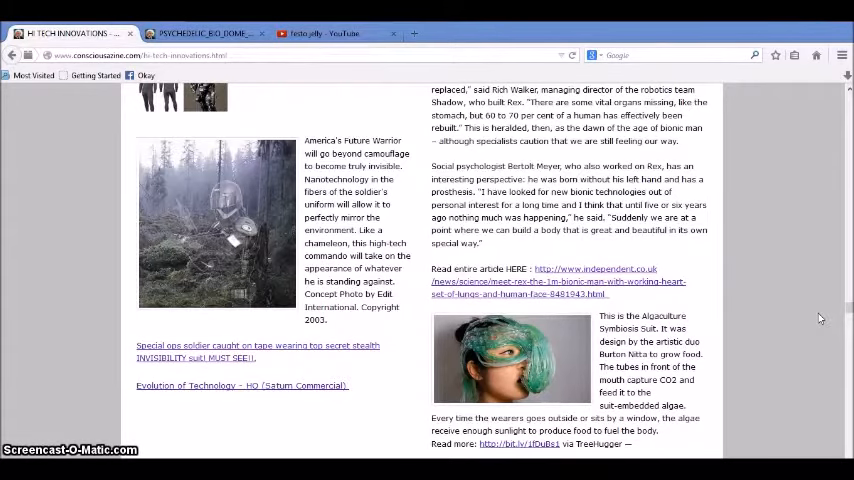
Search Google Images for 'masturbation cross' and enlarge the Anti-Masturbation Cross result
left_click(414, 32)
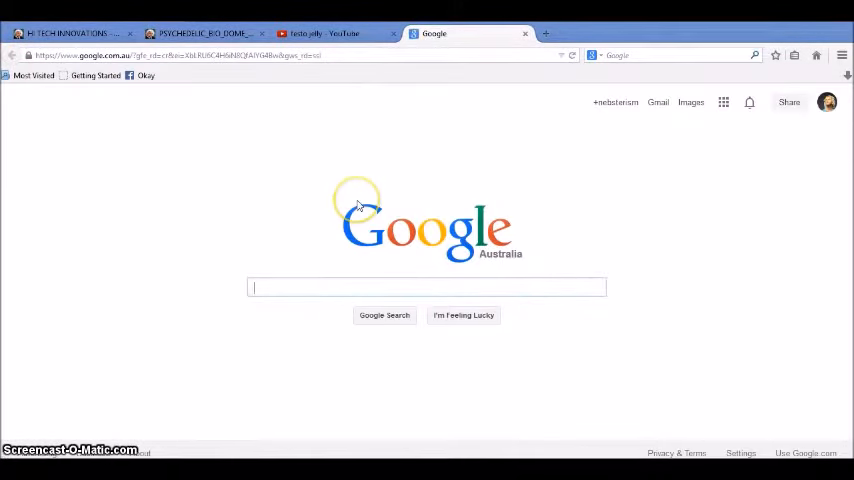
type("masturbation cross")
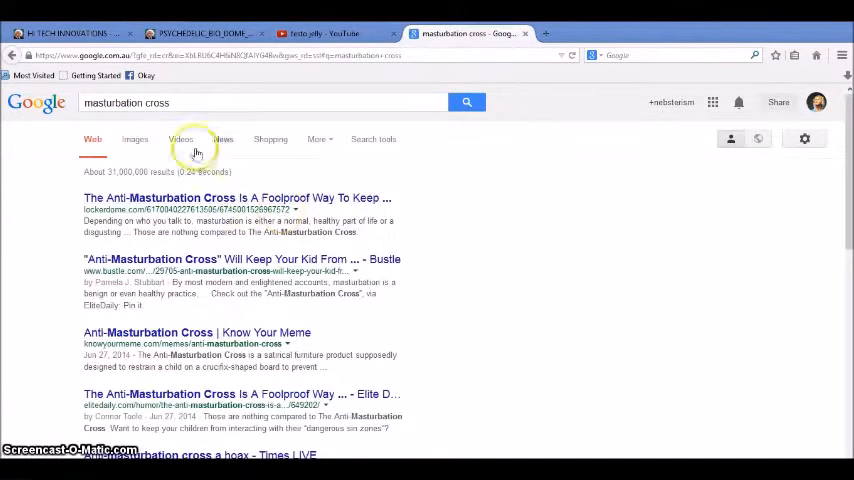
left_click(134, 140)
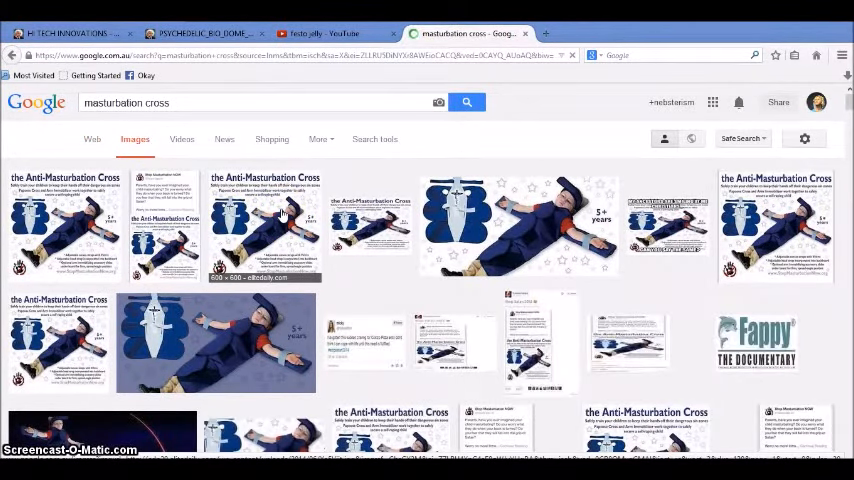
left_click(264, 224)
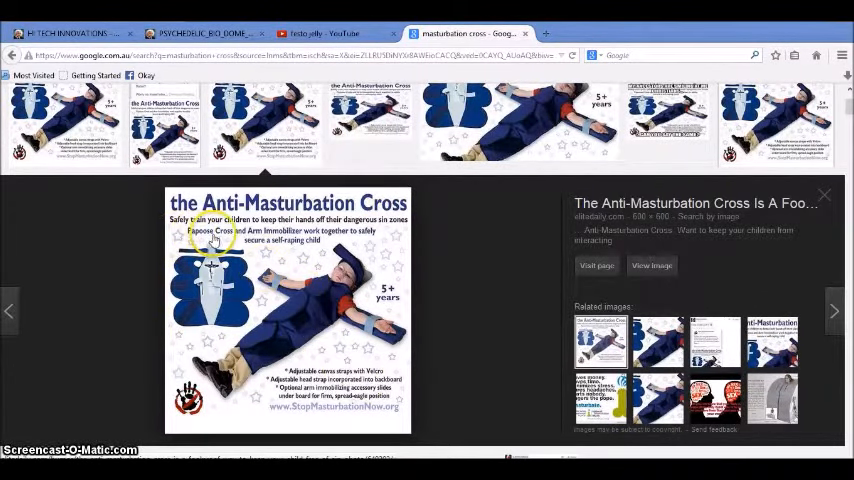
mouse_move(296, 242)
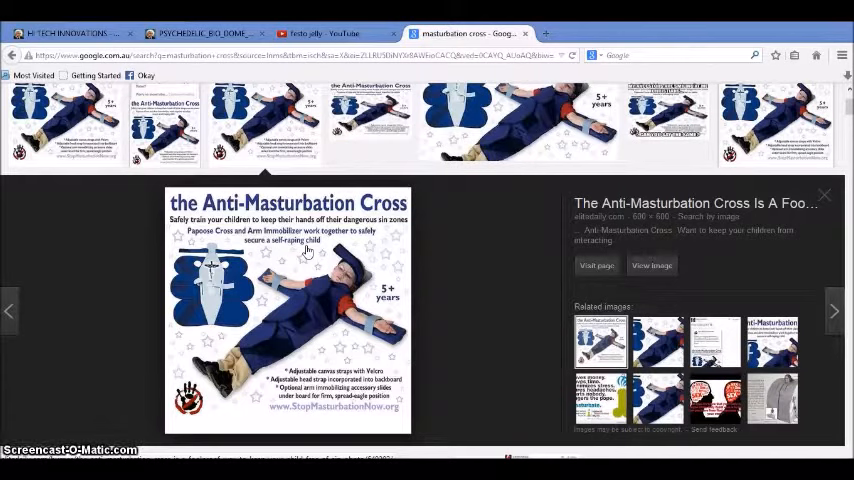
mouse_move(444, 120)
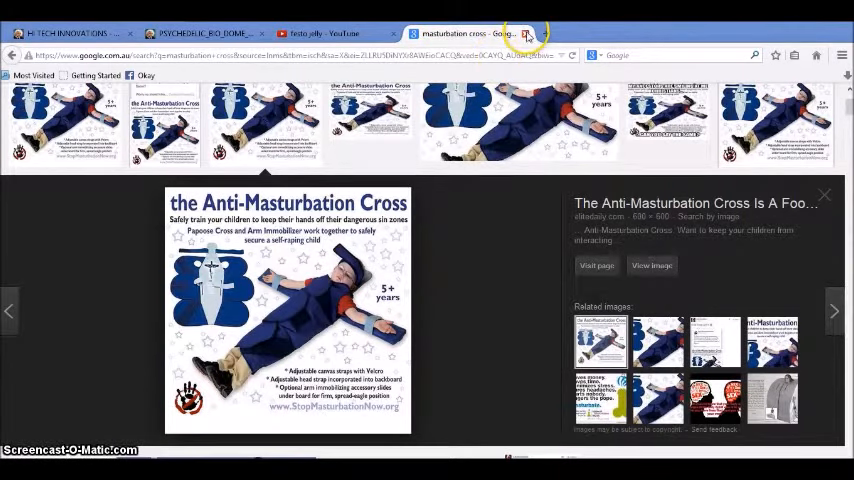
Close the Google Images tab and read on to the invisibility-suit soldier and algae-fuelled costume section
left_click(70, 32)
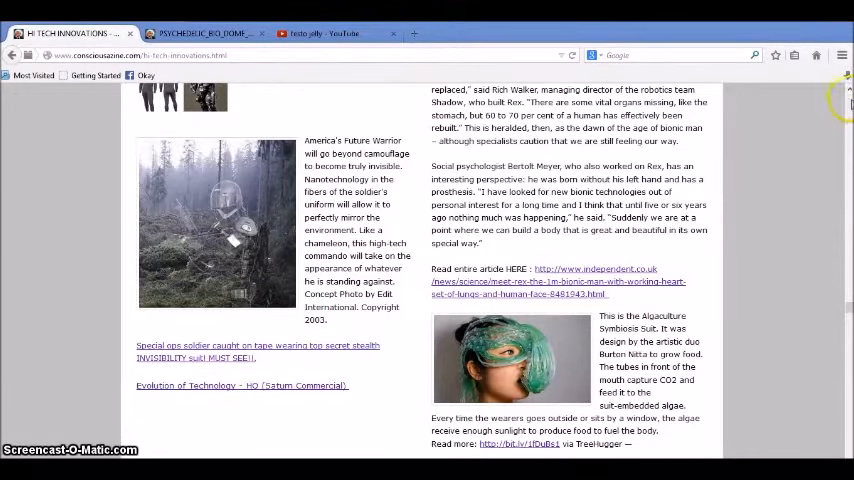
scroll("down", 3)
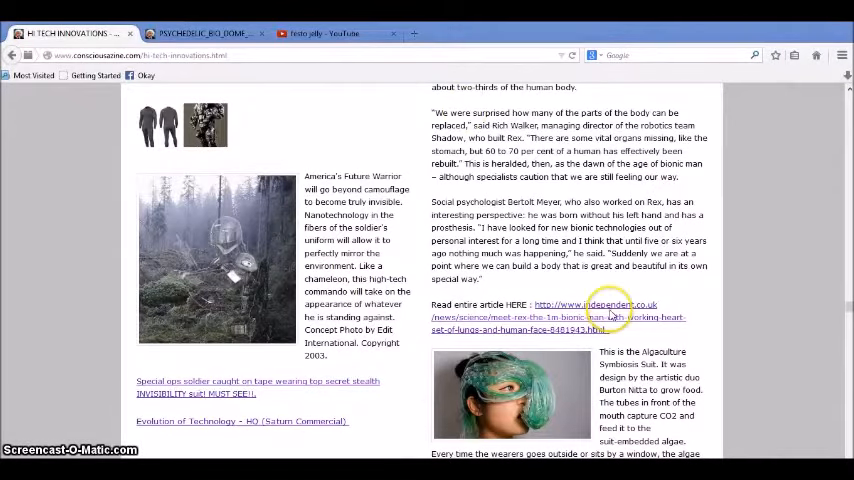
mouse_move(836, 192)
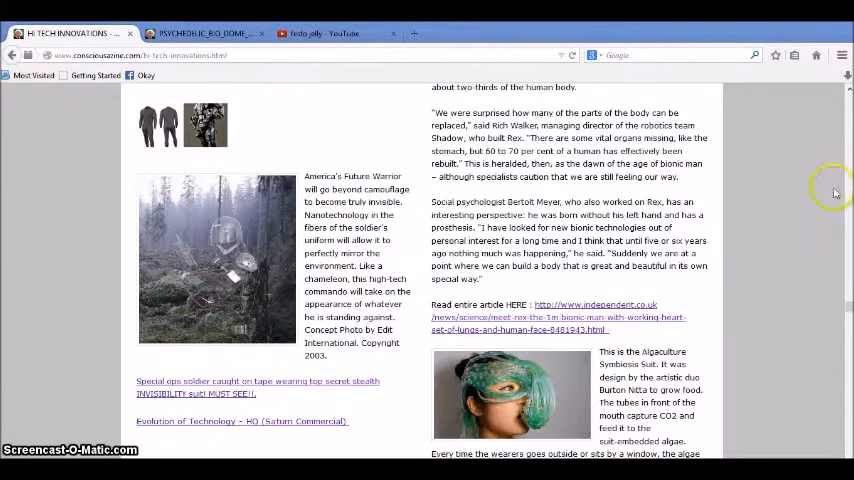
mouse_move(814, 198)
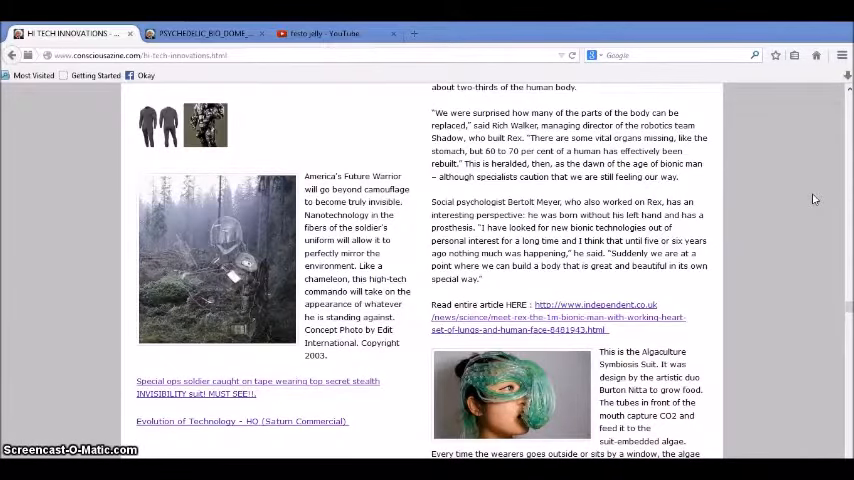
mouse_move(228, 288)
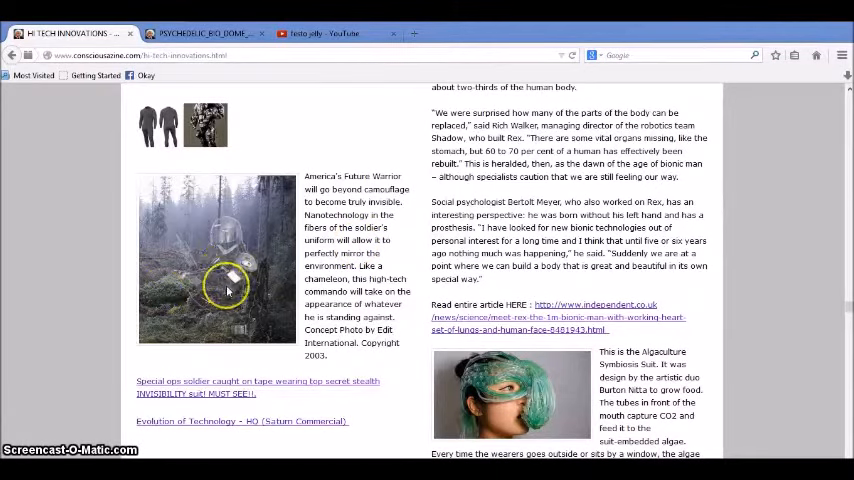
mouse_move(52, 304)
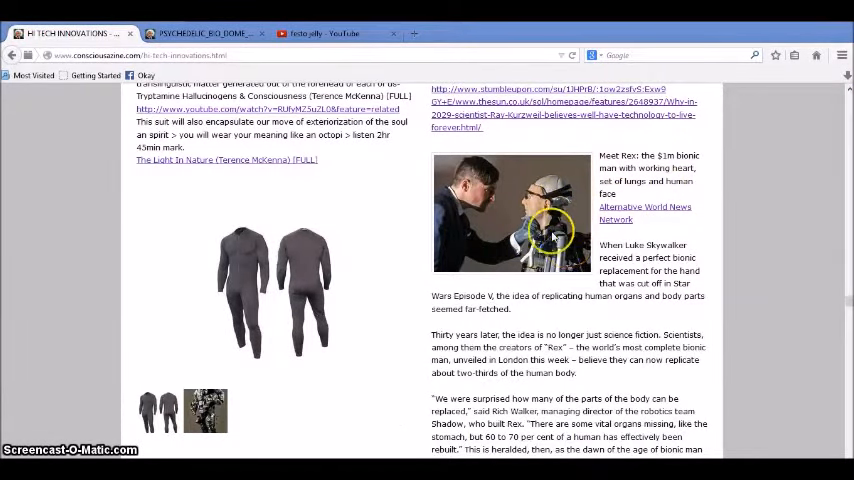
mouse_move(564, 190)
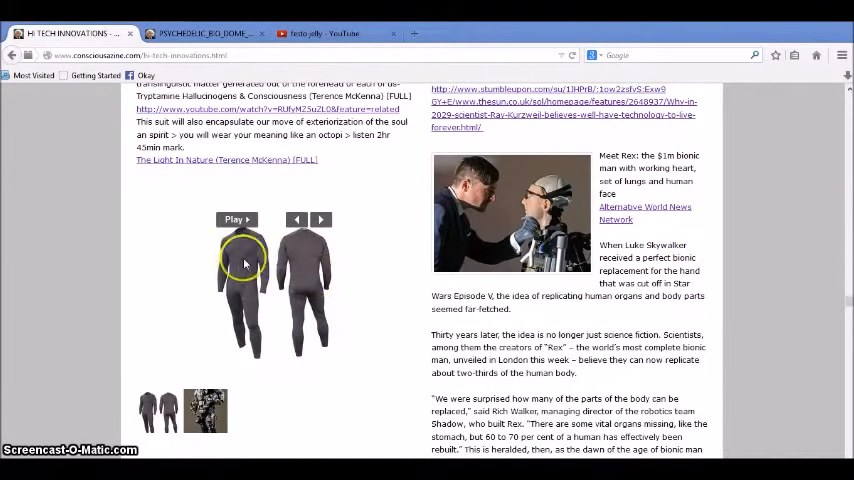
mouse_move(322, 280)
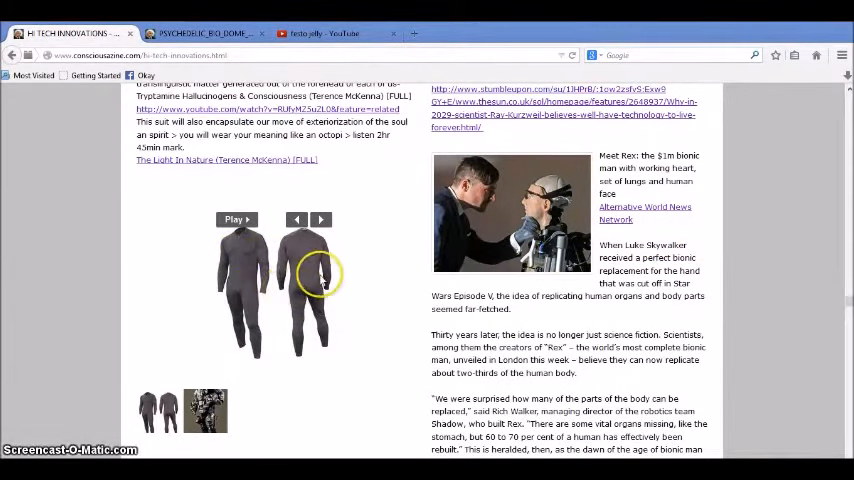
mouse_move(224, 250)
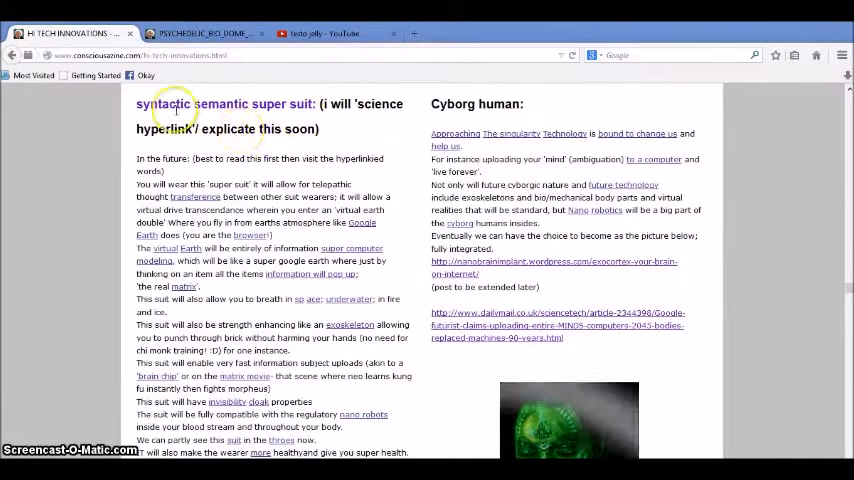
mouse_move(62, 162)
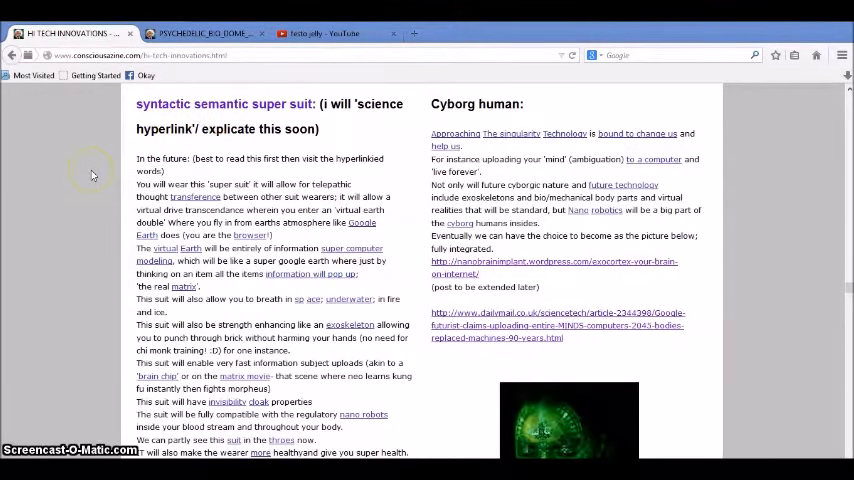
mouse_move(788, 262)
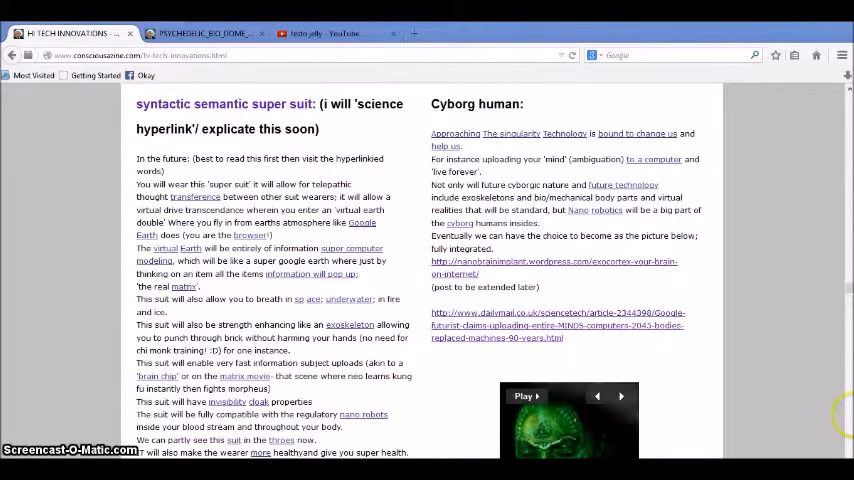
Move through the Hi-Tech Innovations page to the super suit's invisibility and nano-robot passages
scroll("down", 3)
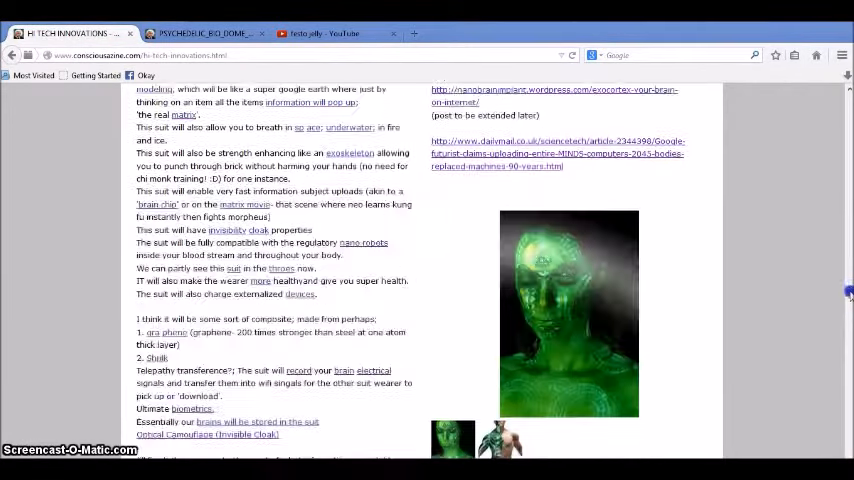
scroll("down", 3)
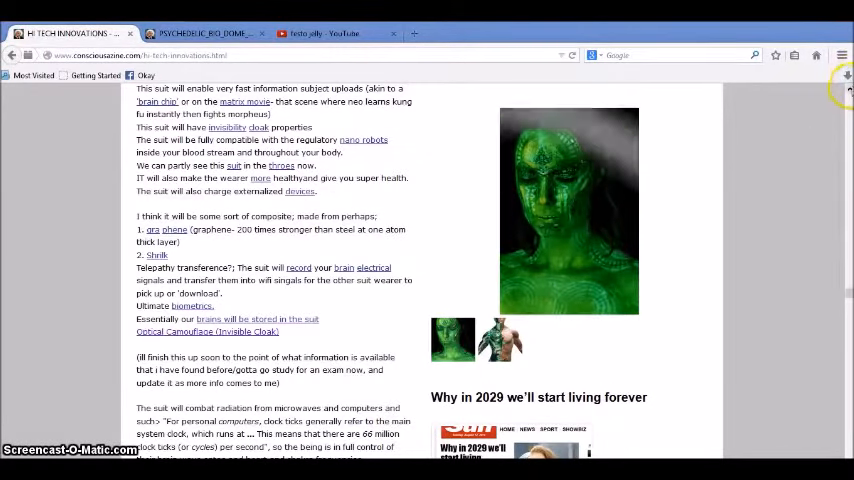
scroll("down", 3)
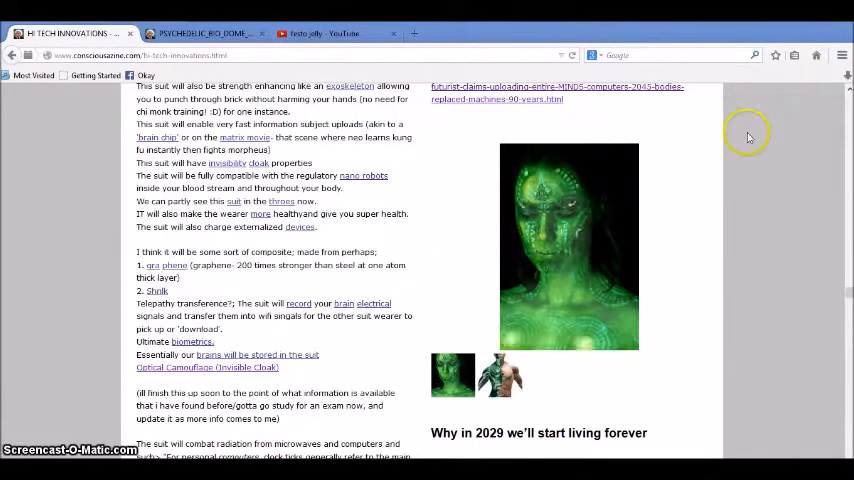
scroll("down", 3)
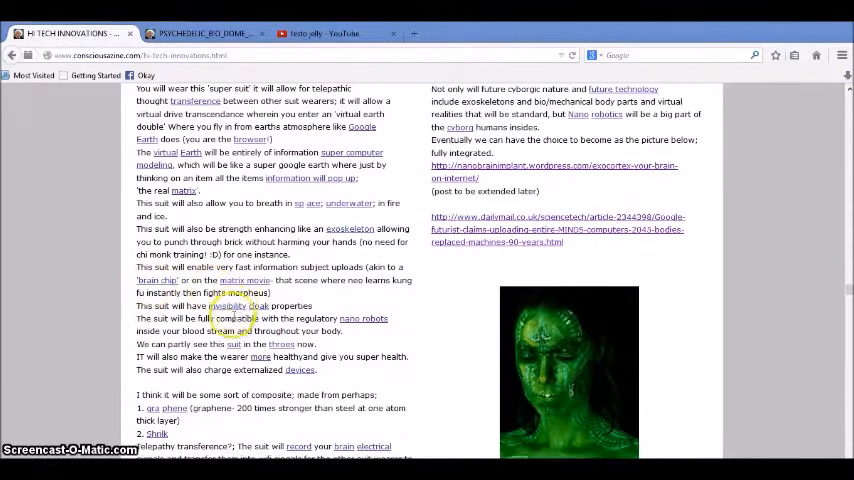
mouse_move(292, 378)
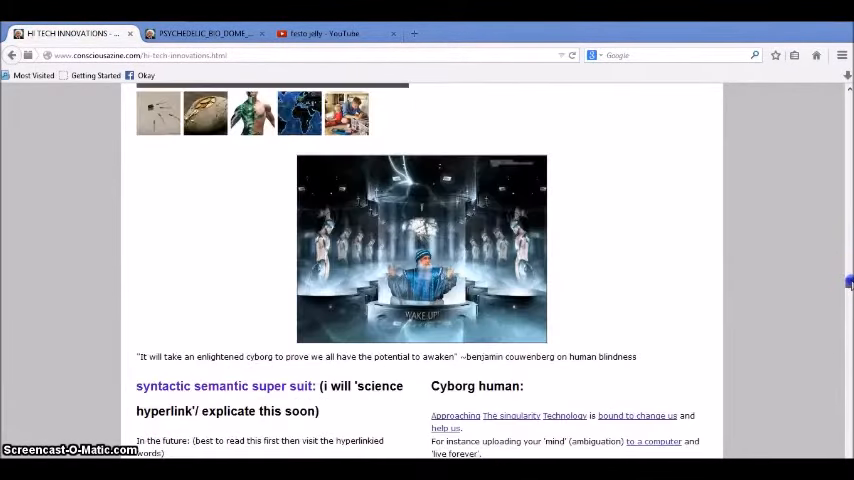
Scroll the Hi-Tech Innovations page down to the cyborg enhancements and eye-controlled computer articles
scroll("down", 3)
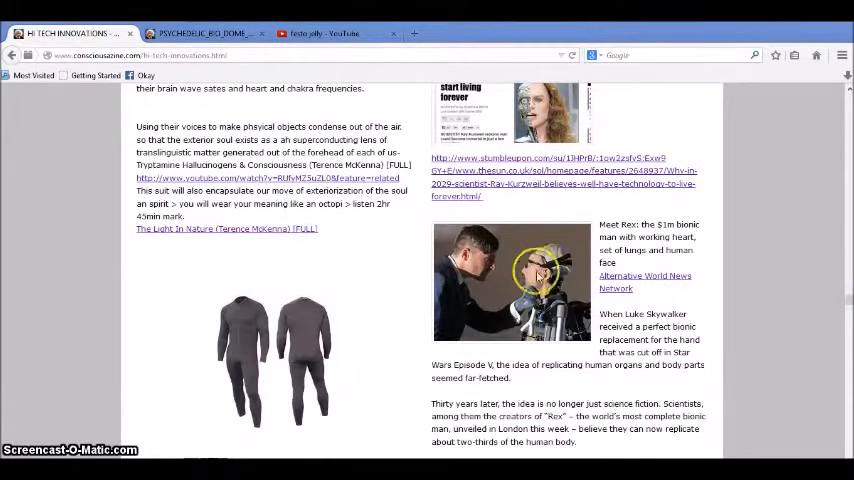
scroll("down", 3)
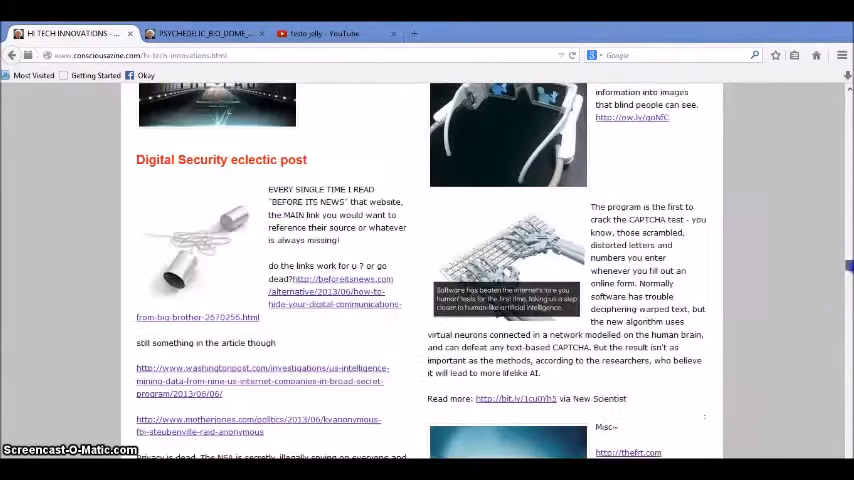
scroll("up", 3)
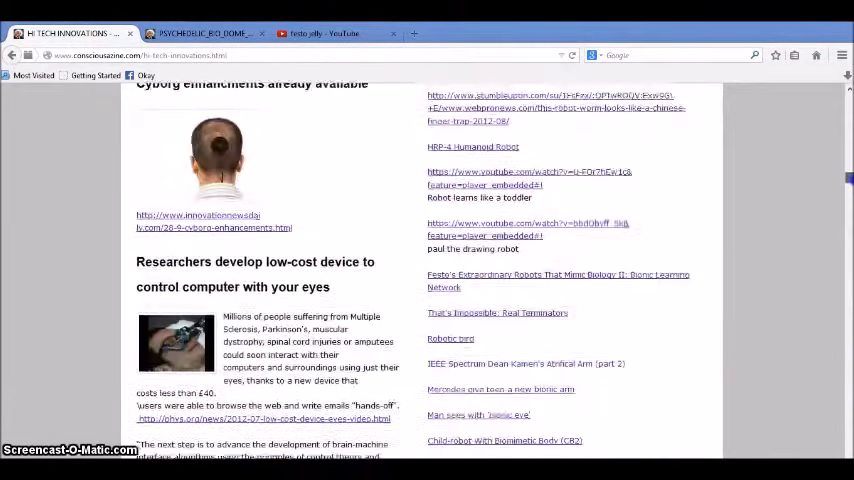
scroll("down", 3)
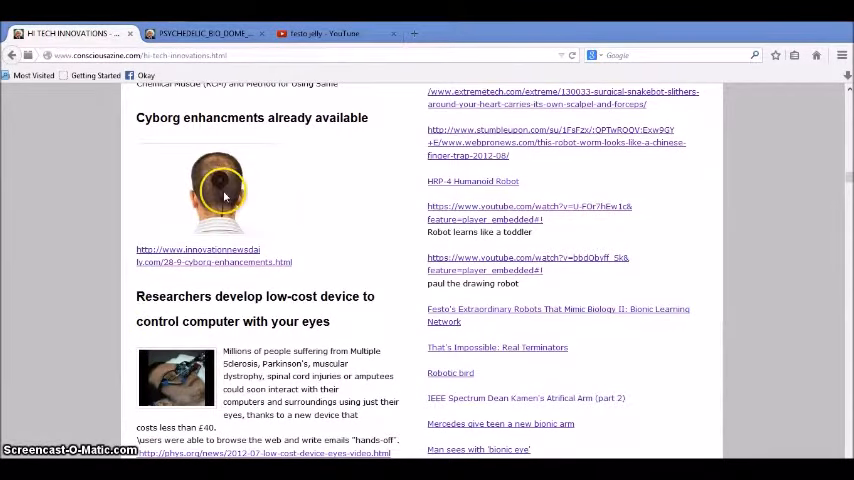
mouse_move(64, 240)
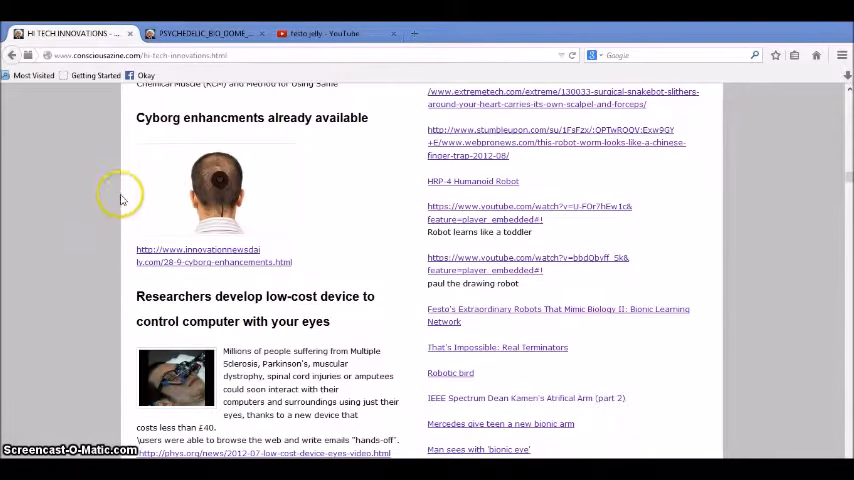
mouse_move(100, 144)
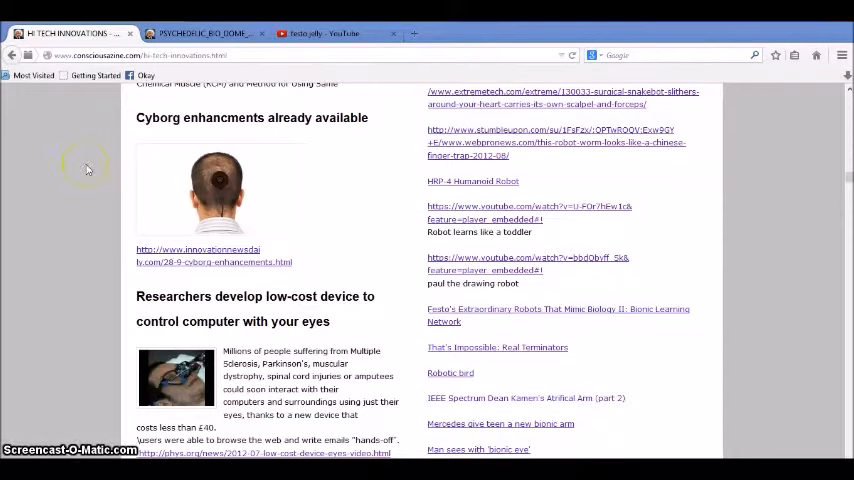
mouse_move(104, 148)
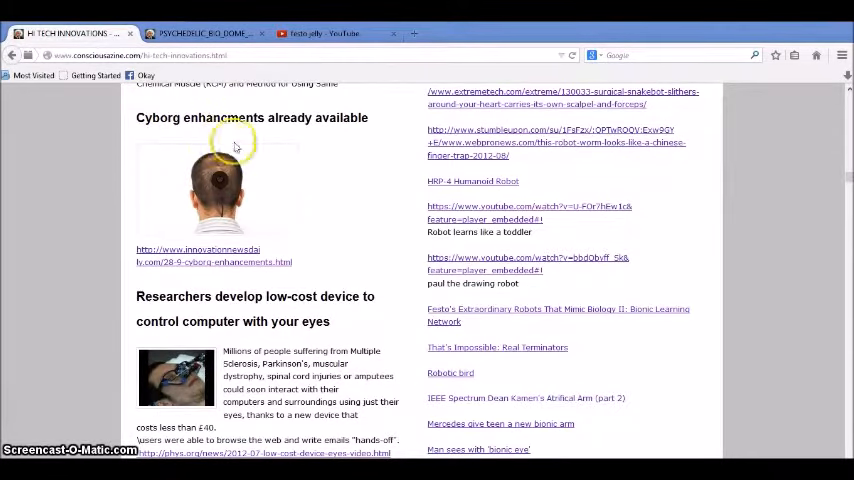
mouse_move(170, 218)
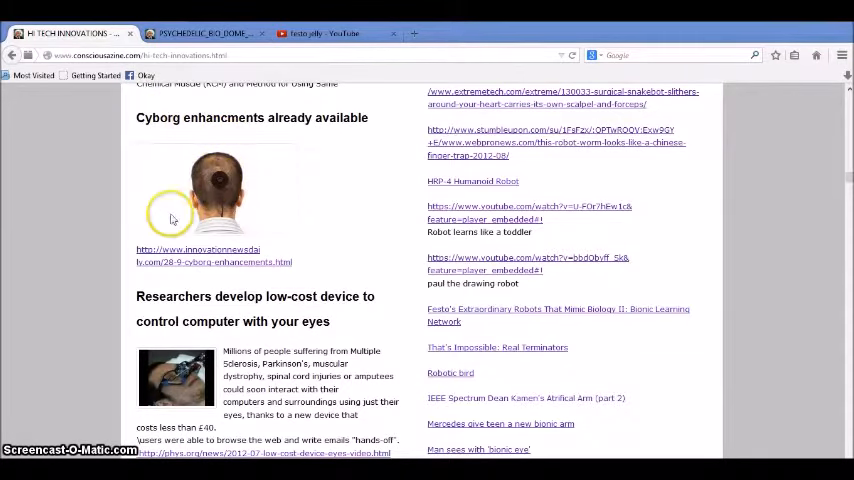
mouse_move(70, 196)
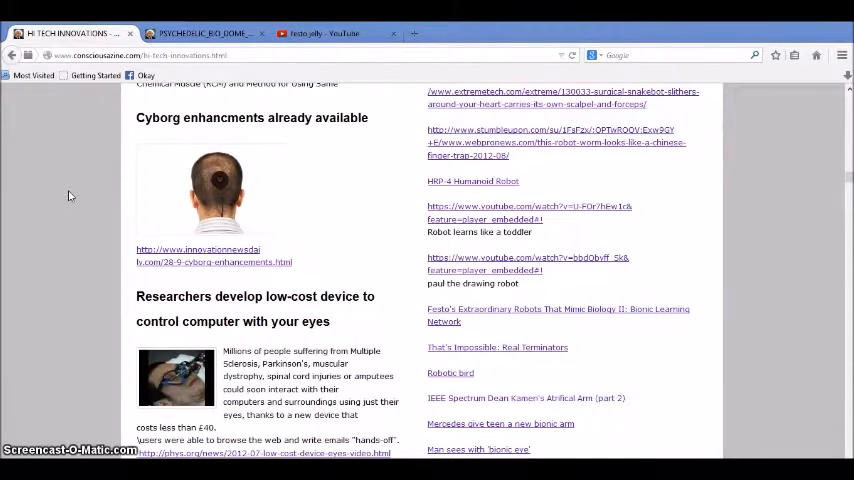
mouse_move(188, 182)
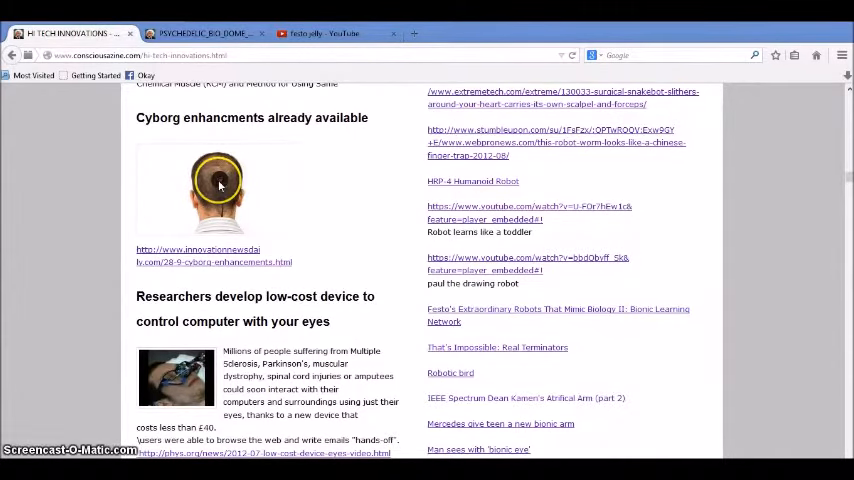
mouse_move(104, 198)
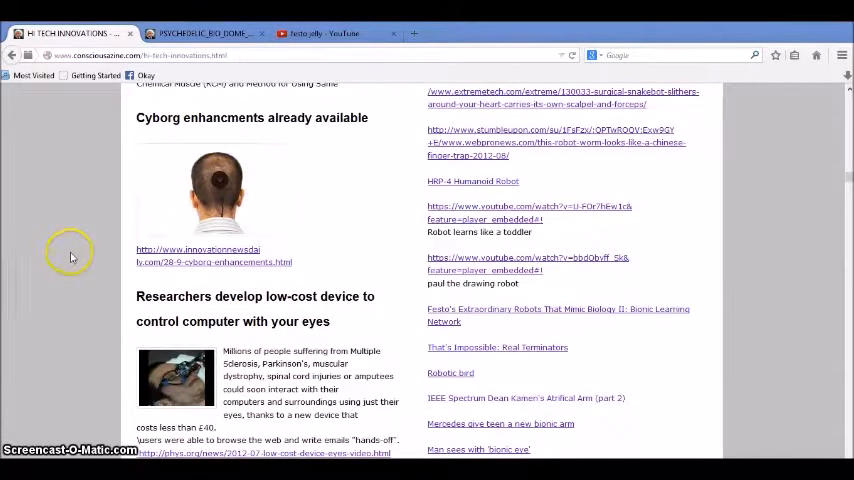
mouse_move(72, 256)
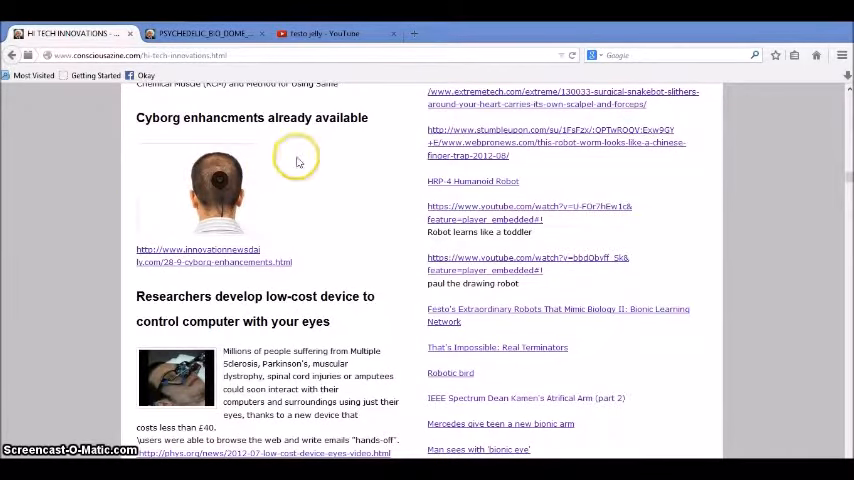
mouse_move(414, 36)
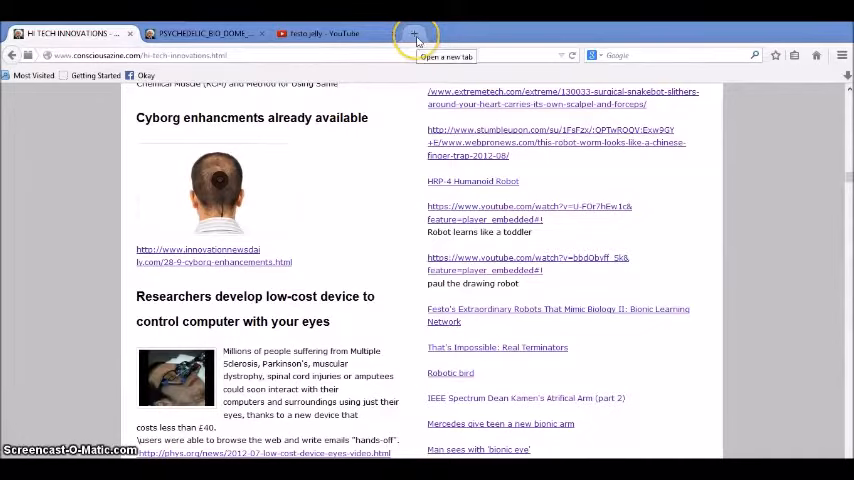
In a new tab, enter 'cos' and choose the HomoSapiensToHomoCosmicEcstaticus - Home suggestion
left_click(414, 32)
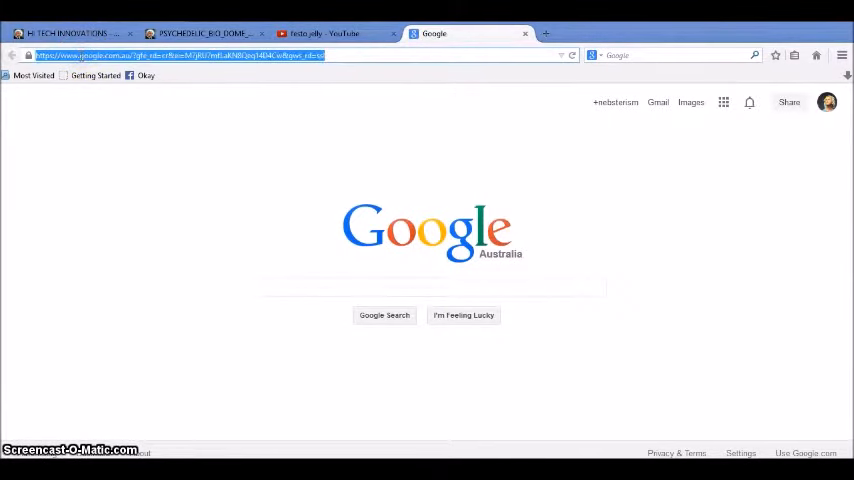
type("cos")
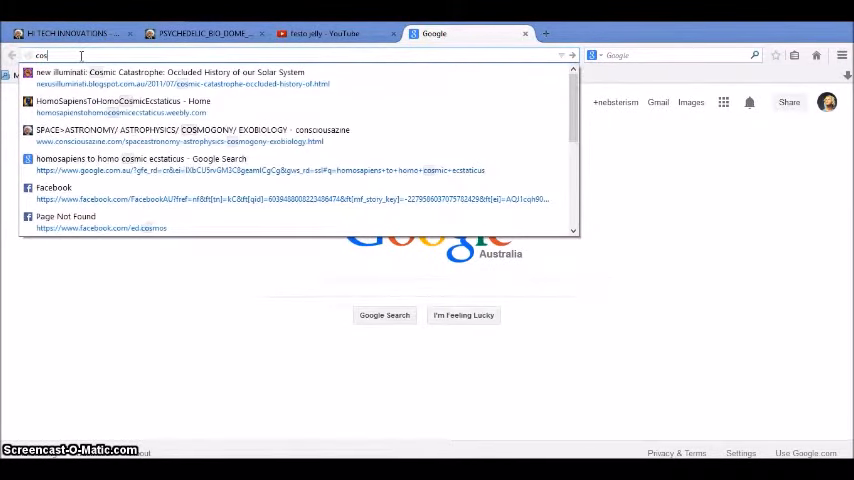
left_click(124, 100)
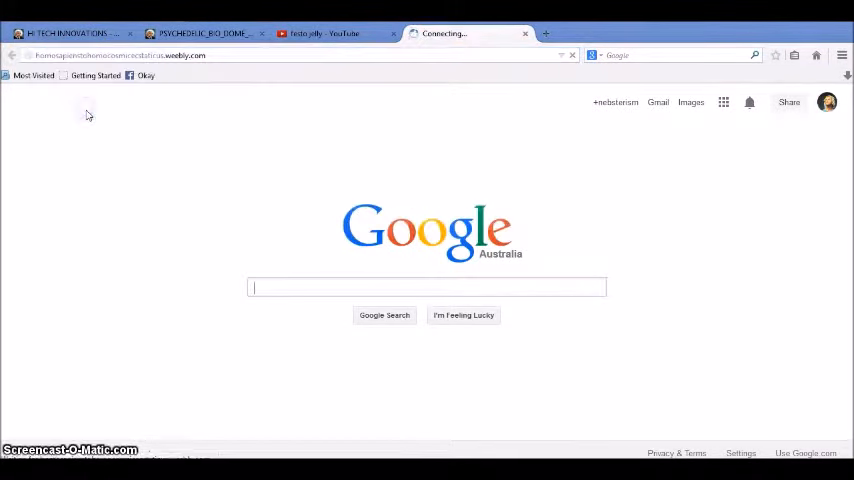
Switch to the HomoSapiensToHomoCosmicEcstaticus tab and scroll the home page to the island banner
left_click(64, 32)
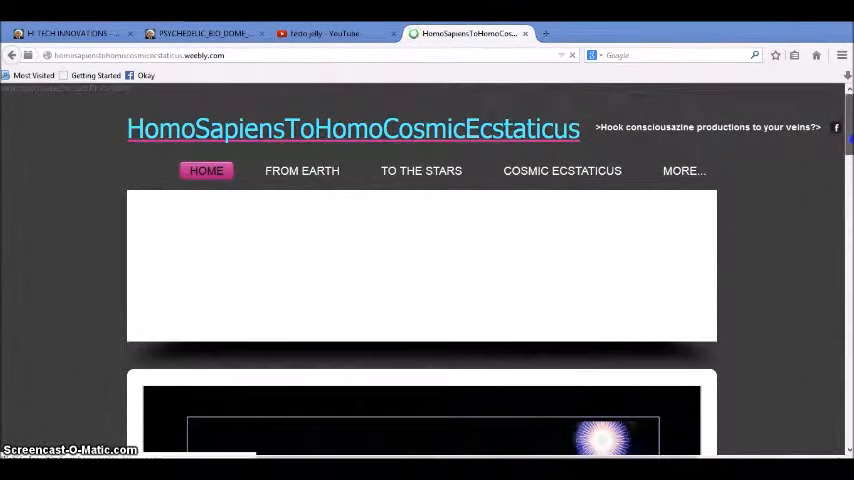
scroll("down", 3)
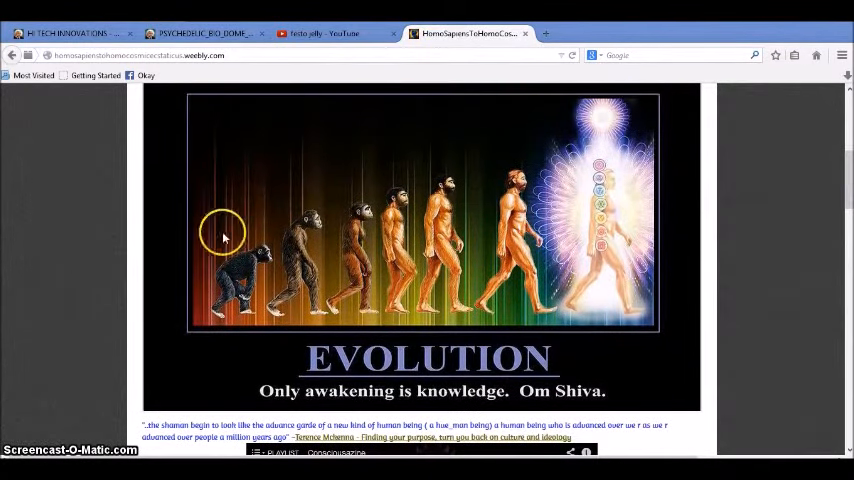
scroll("down", 3)
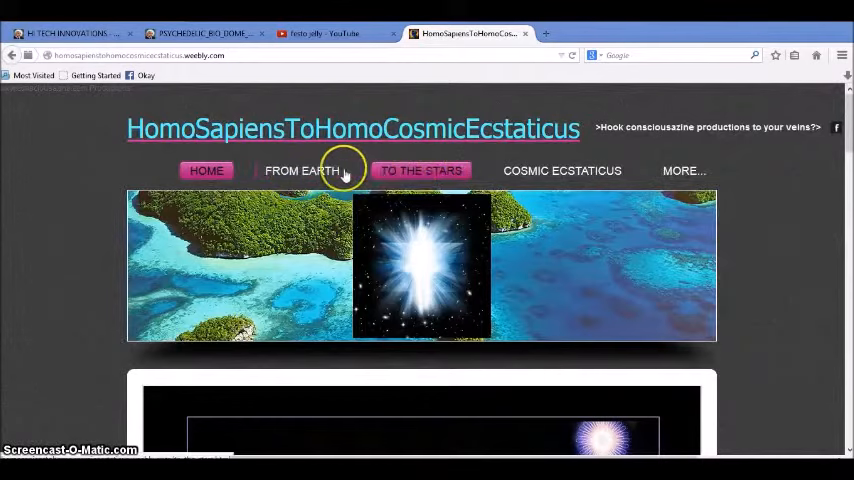
Go to the From Earth page and scroll into the From Homo Rapian post
left_click(300, 170)
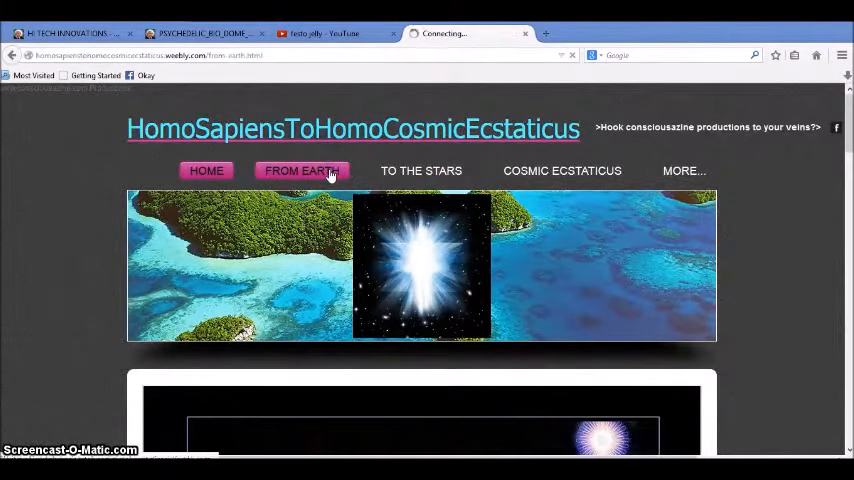
left_click(300, 170)
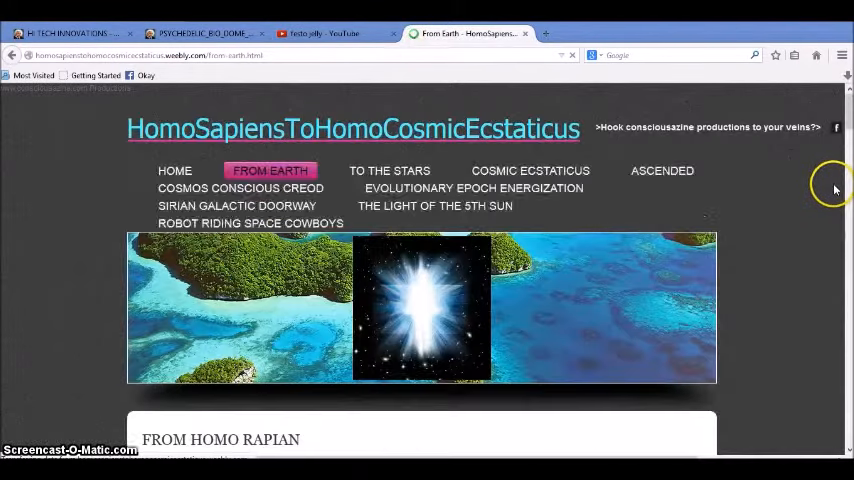
scroll("down", 3)
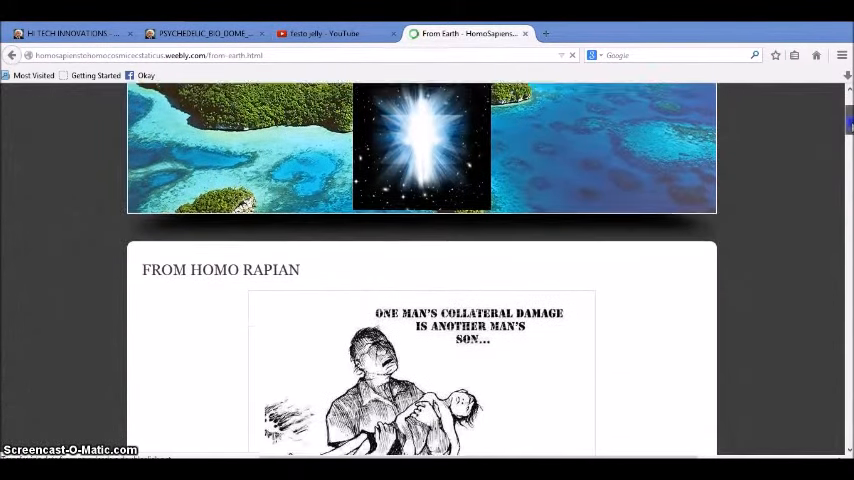
scroll("down", 3)
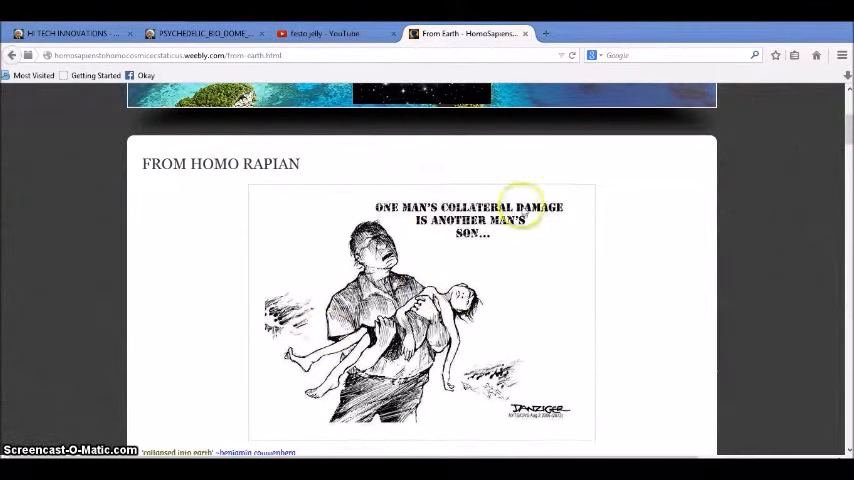
mouse_move(444, 220)
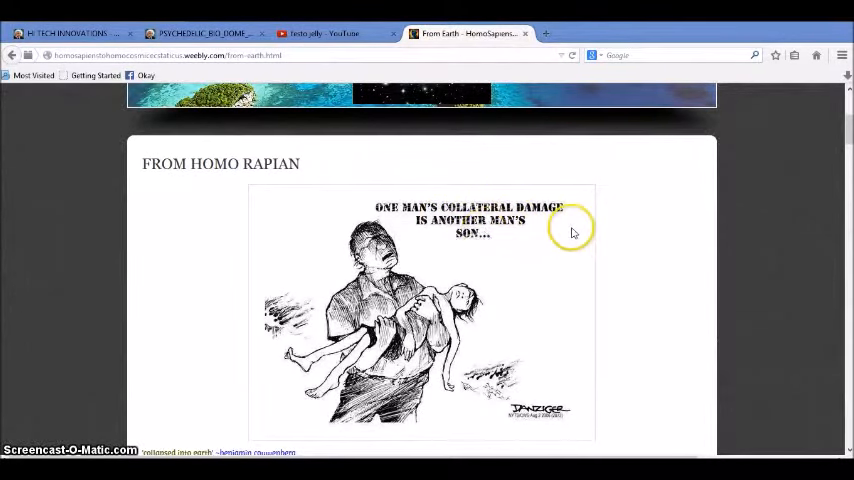
mouse_move(362, 228)
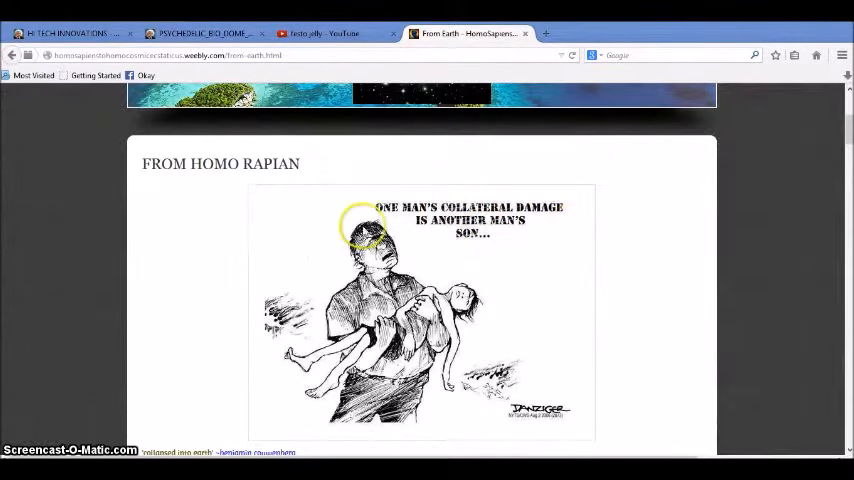
Scroll further through the From Homo Rapian post past the collateral-damage cartoon and text
scroll("down", 3)
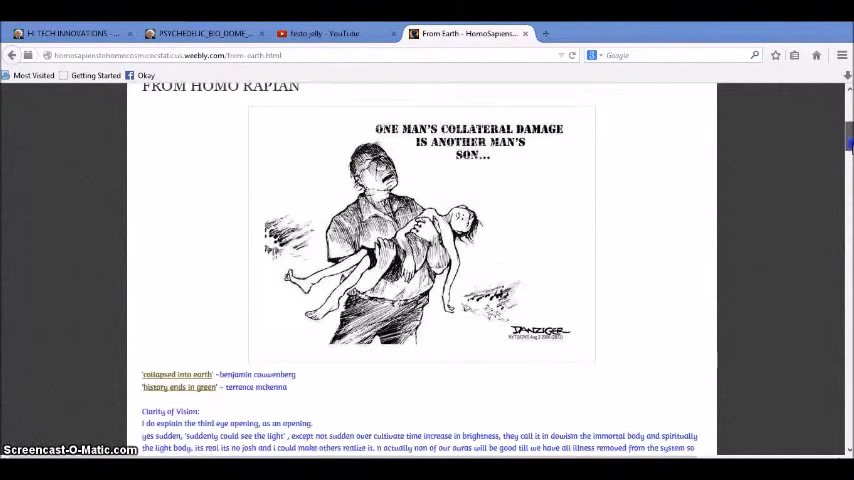
scroll("down", 3)
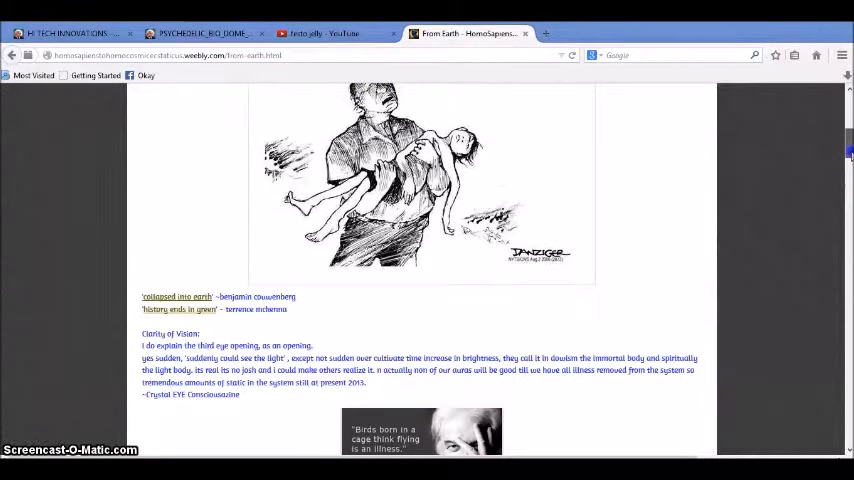
scroll("down", 3)
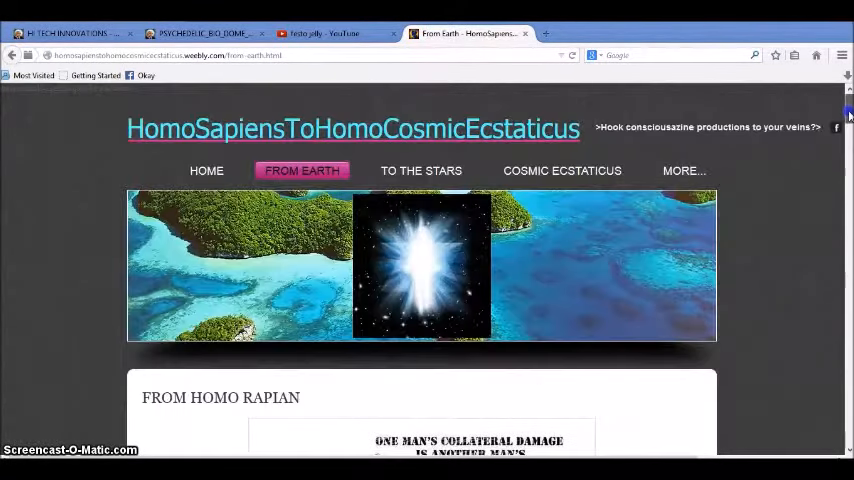
left_click(684, 170)
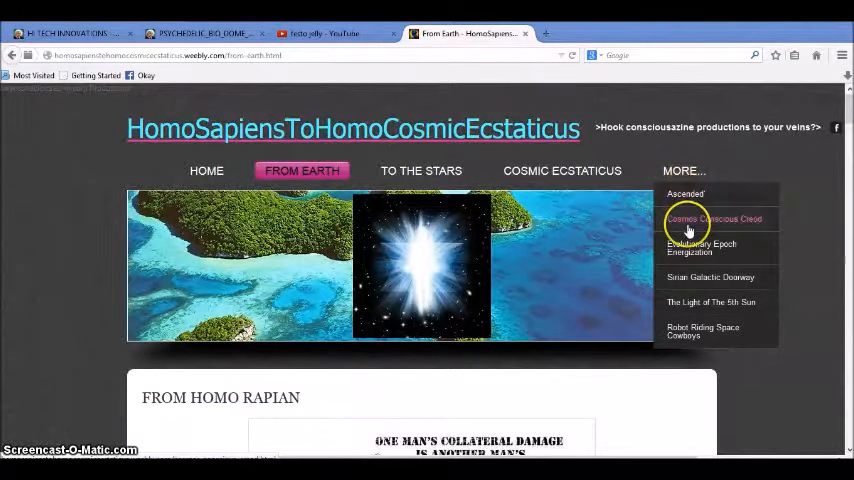
mouse_move(716, 220)
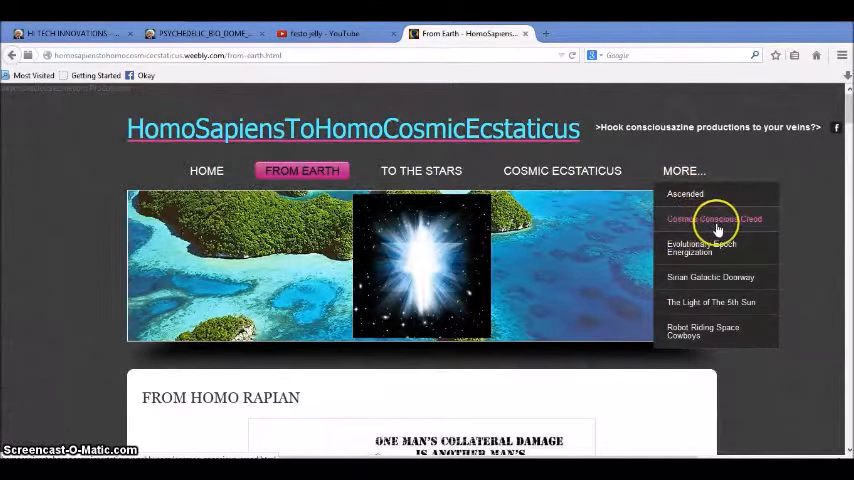
mouse_move(700, 248)
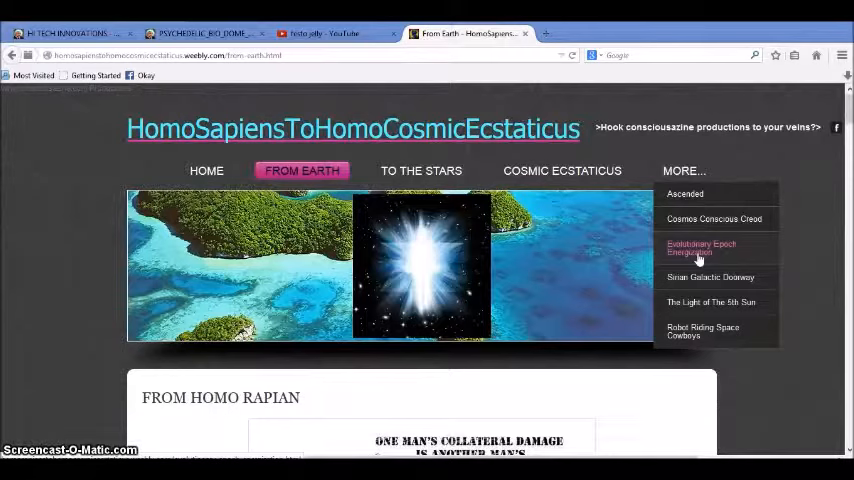
mouse_move(772, 162)
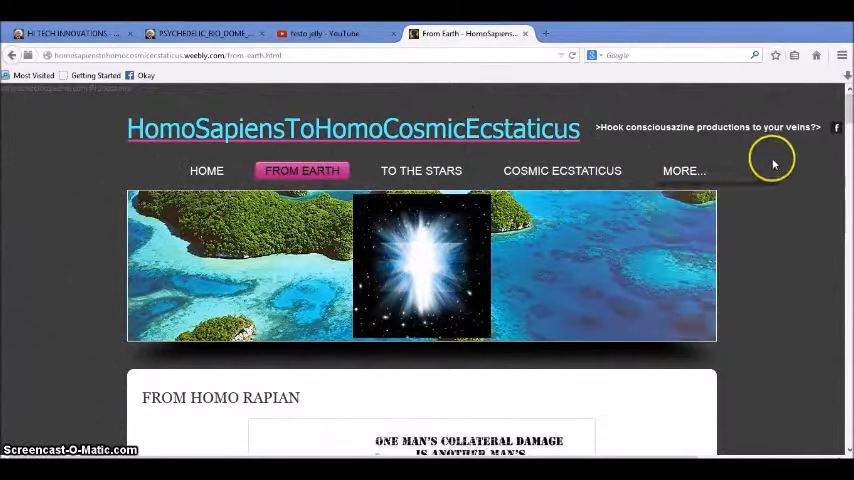
Show the MORE... list of the site's other pages, from Ascended to Robot Riding Space Cowboys
left_click(684, 170)
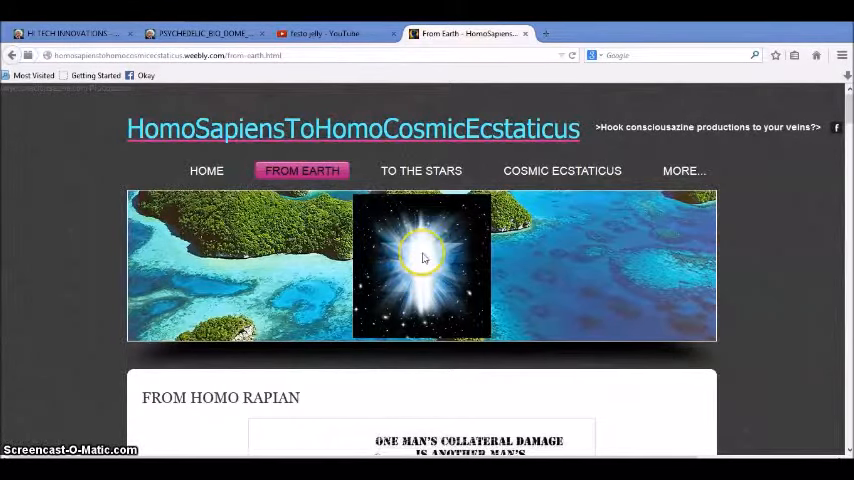
mouse_move(444, 250)
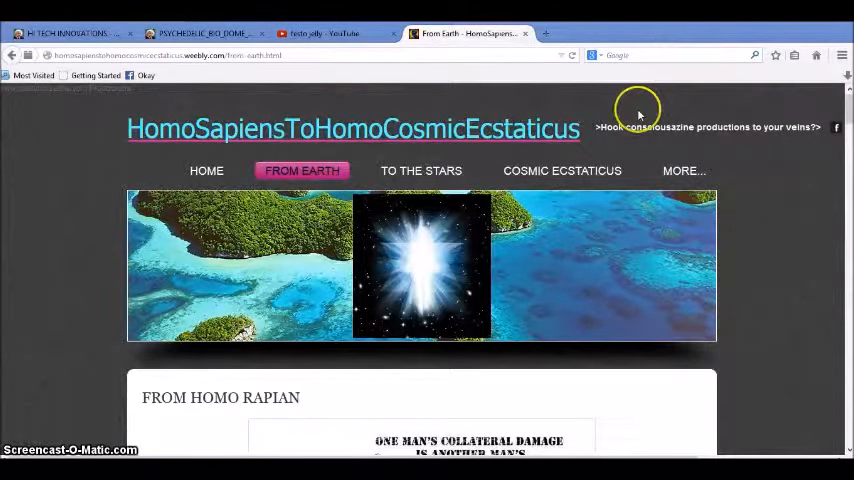
left_click(684, 170)
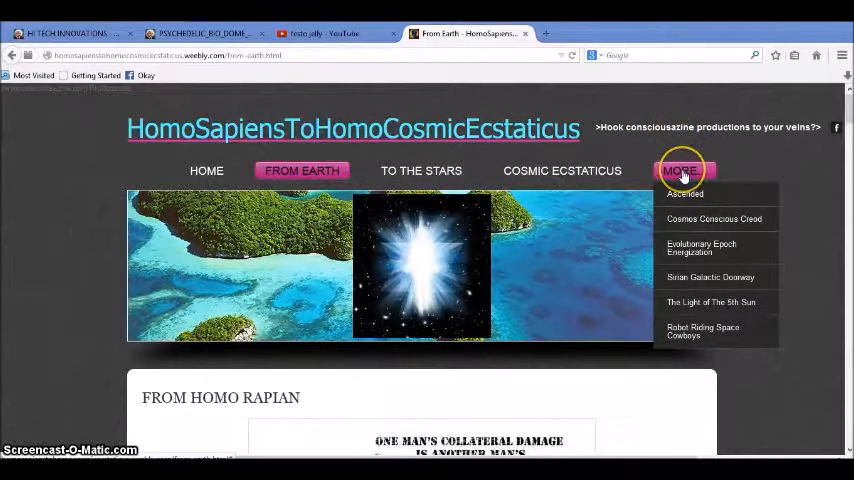
mouse_move(702, 246)
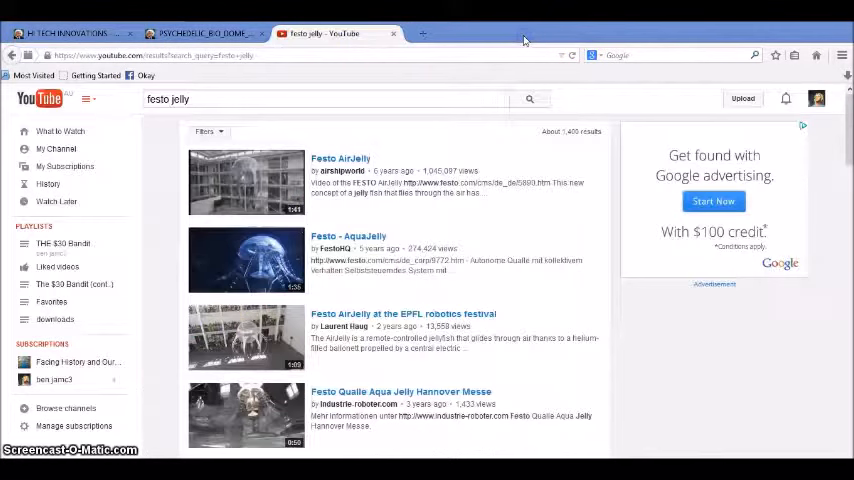
Switch to the Psychedelic Bio Dome Earth tab showing the Bio Dome Earth and Ethnobotany banner
left_click(204, 32)
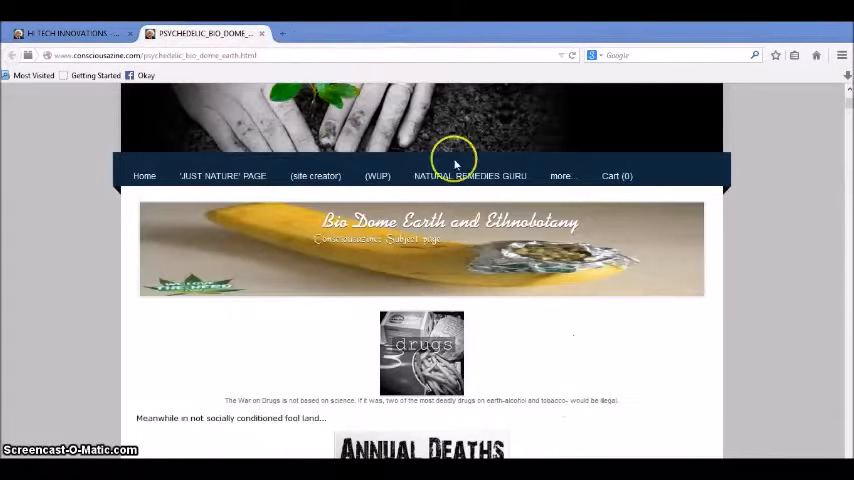
mouse_move(410, 236)
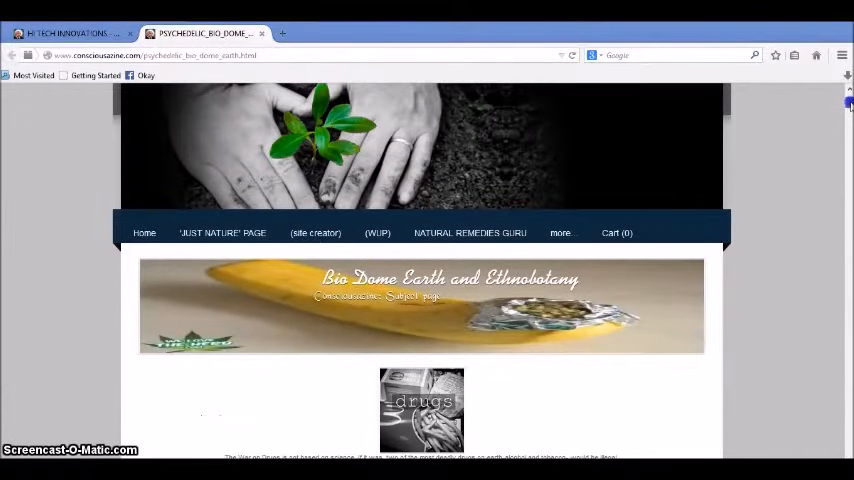
scroll("down", 3)
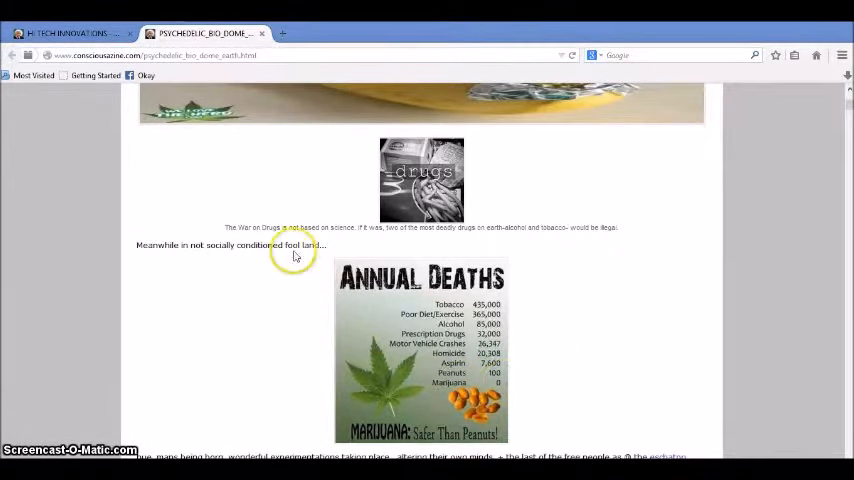
mouse_move(322, 228)
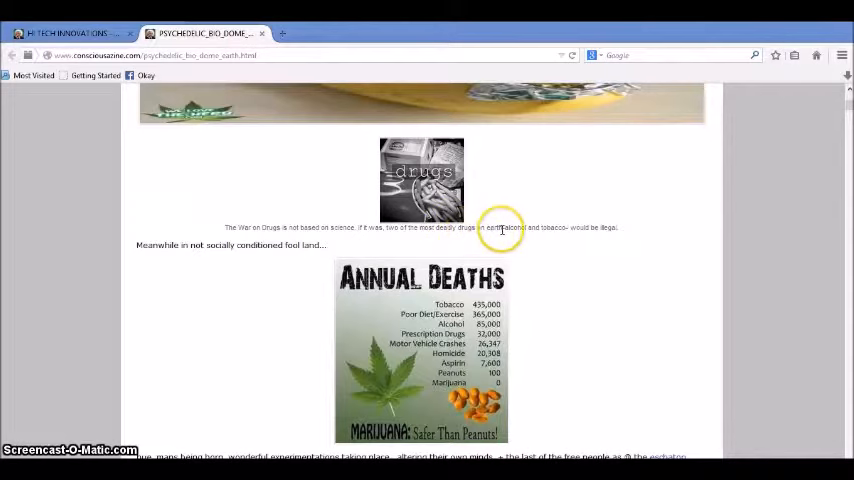
mouse_move(690, 204)
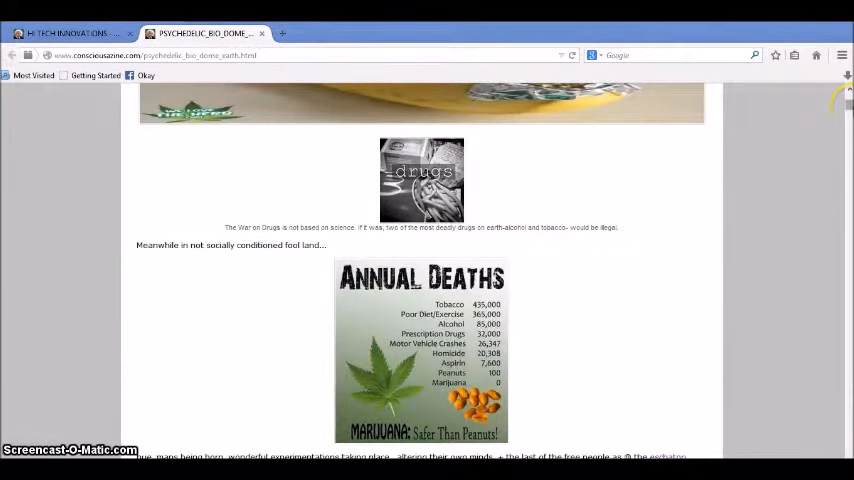
Scroll below the Annual Deaths chart to the Yoda, forest and May the Medicine images
scroll("down", 3)
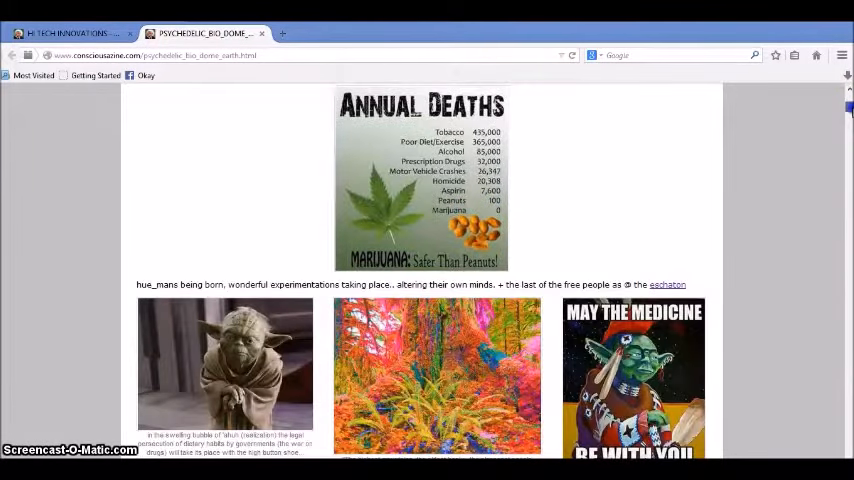
scroll("down", 3)
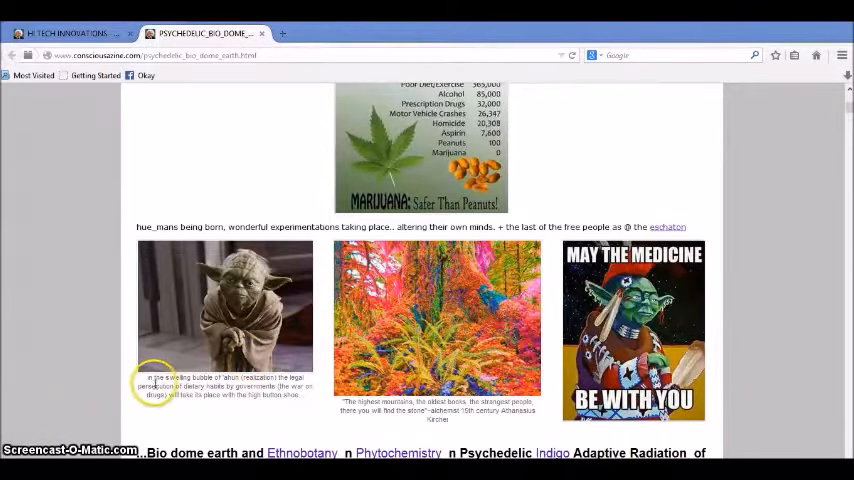
mouse_move(242, 384)
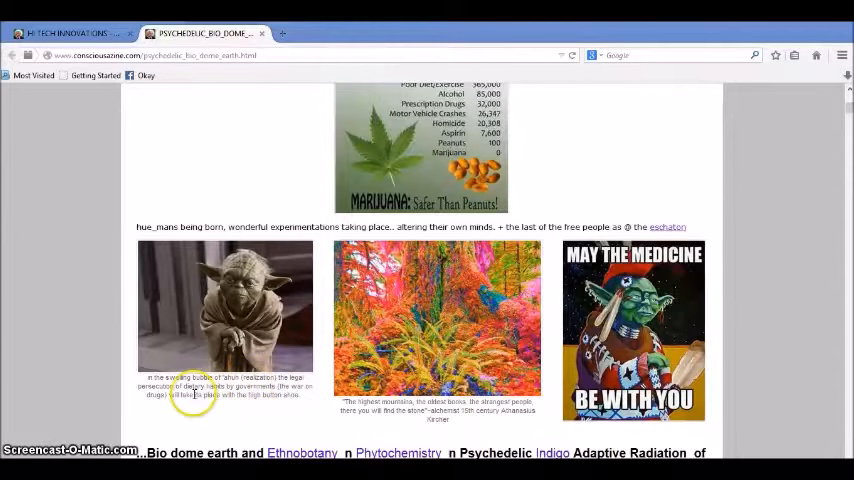
mouse_move(230, 400)
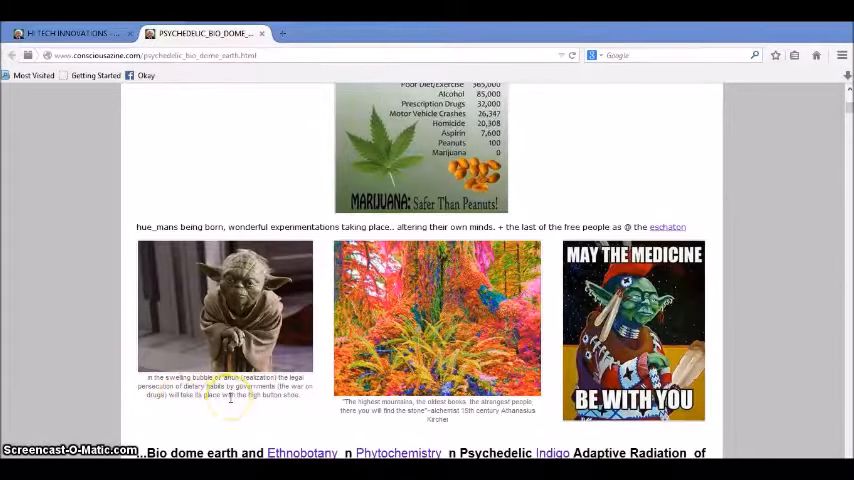
mouse_move(784, 304)
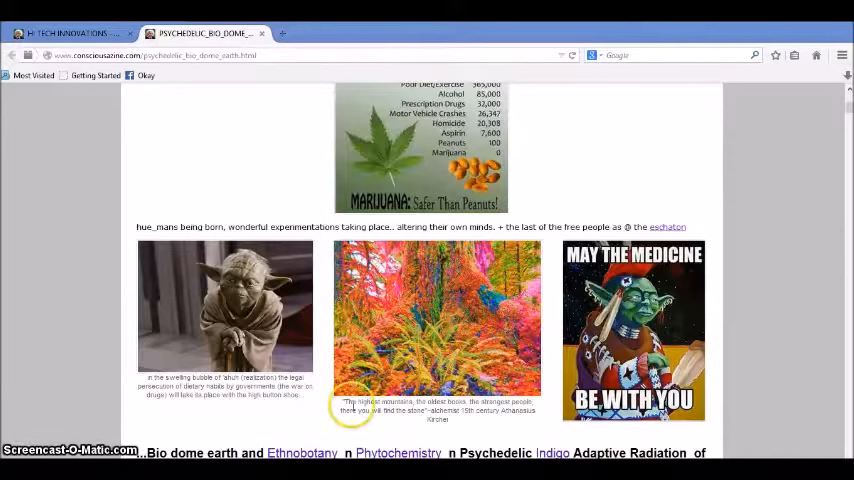
mouse_move(462, 404)
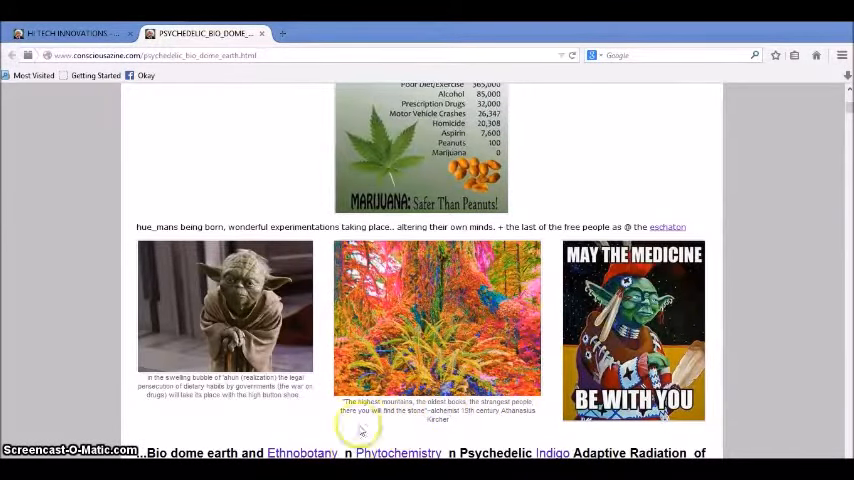
mouse_move(436, 400)
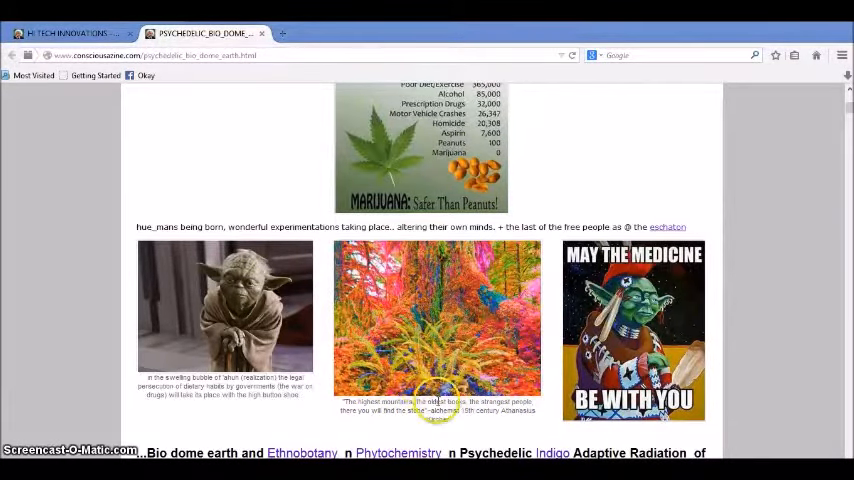
mouse_move(454, 348)
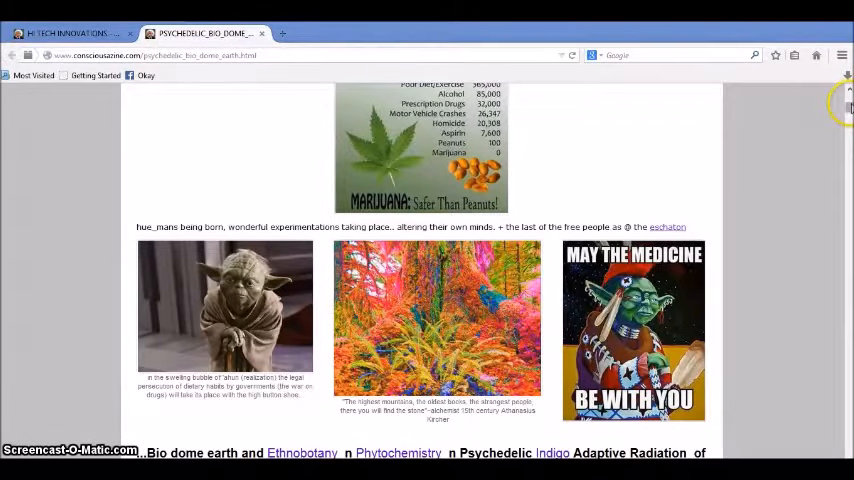
Scroll down to the 'Bio dome earth and Ethnobotany n Phytochemistry' heading and its text
scroll("down", 3)
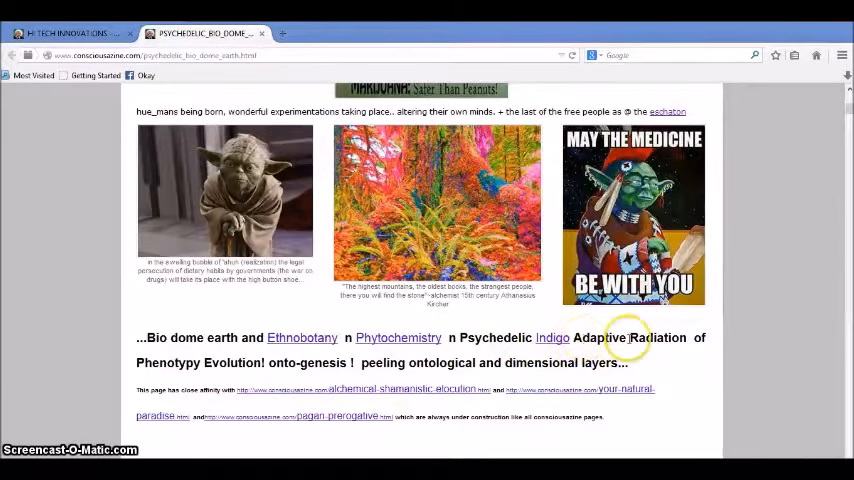
mouse_move(240, 370)
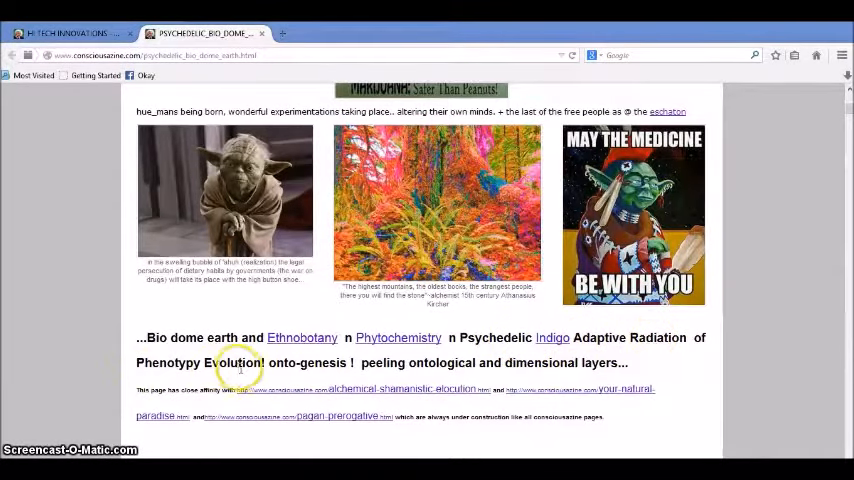